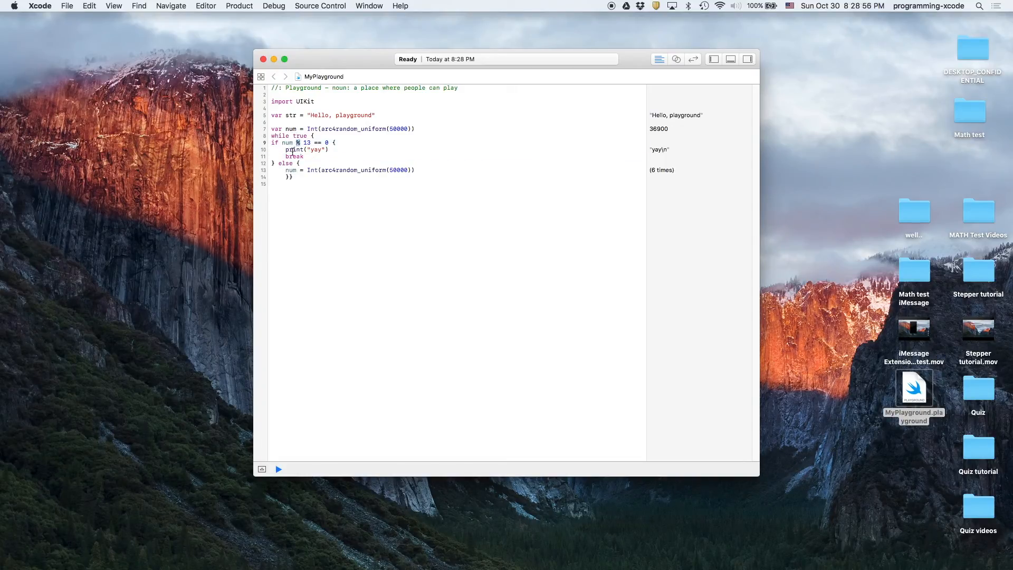
Add print(num) after print("yay") inside the if block so the divisible number is printed.
left_click(290, 176)
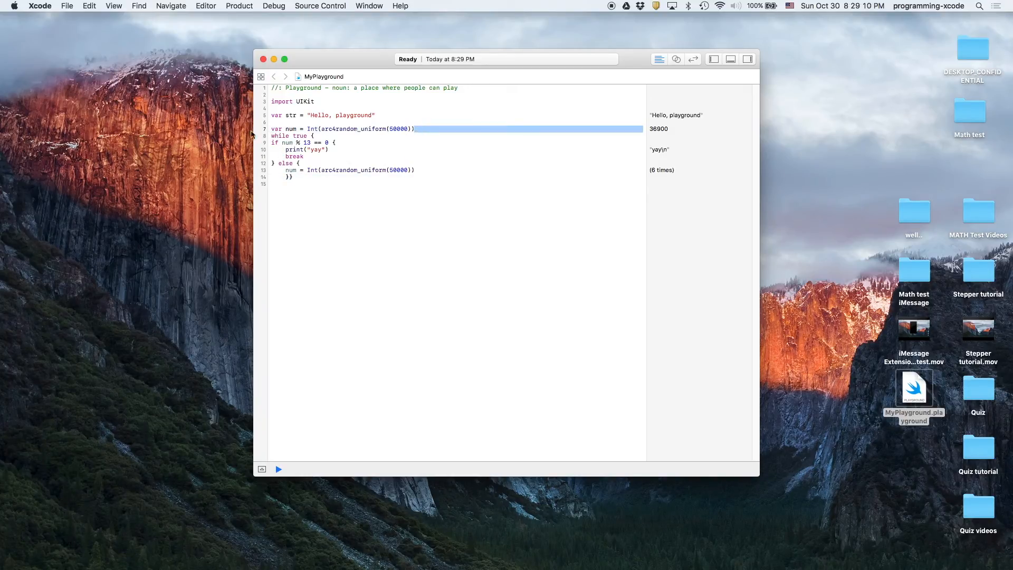
left_click(283, 136)
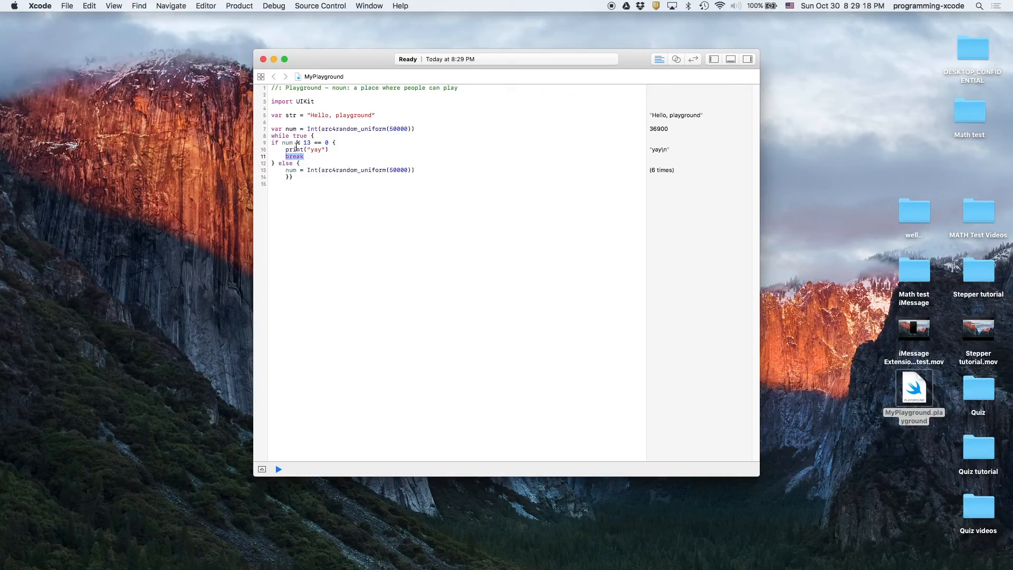
mouse_move(544, 163)
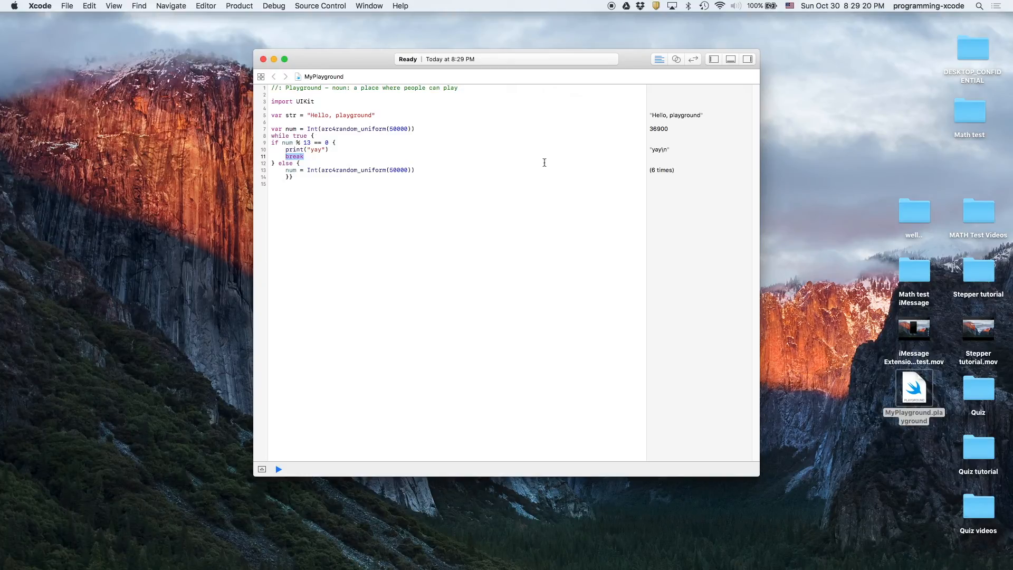
left_click(328, 149)
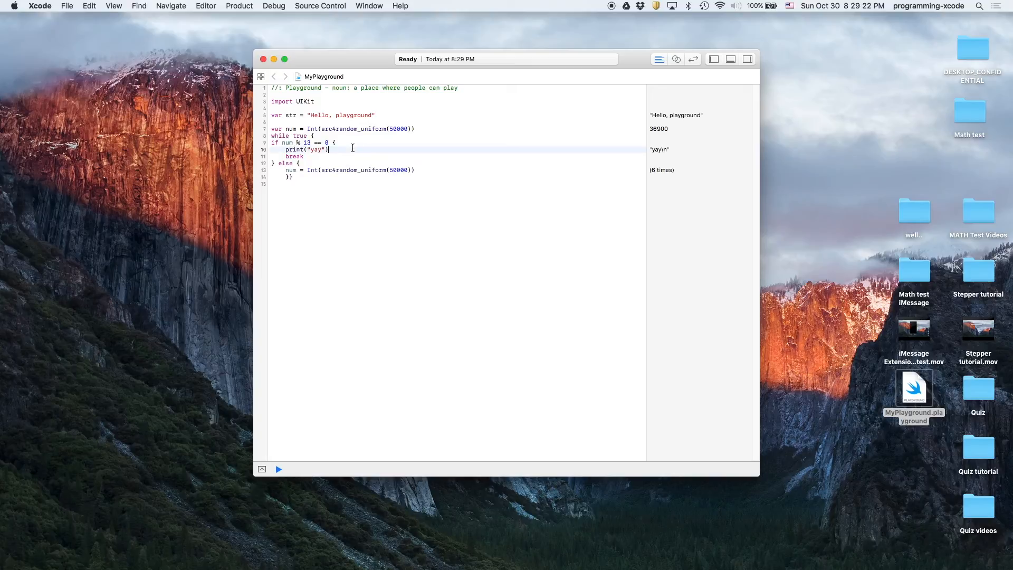
type("print(")
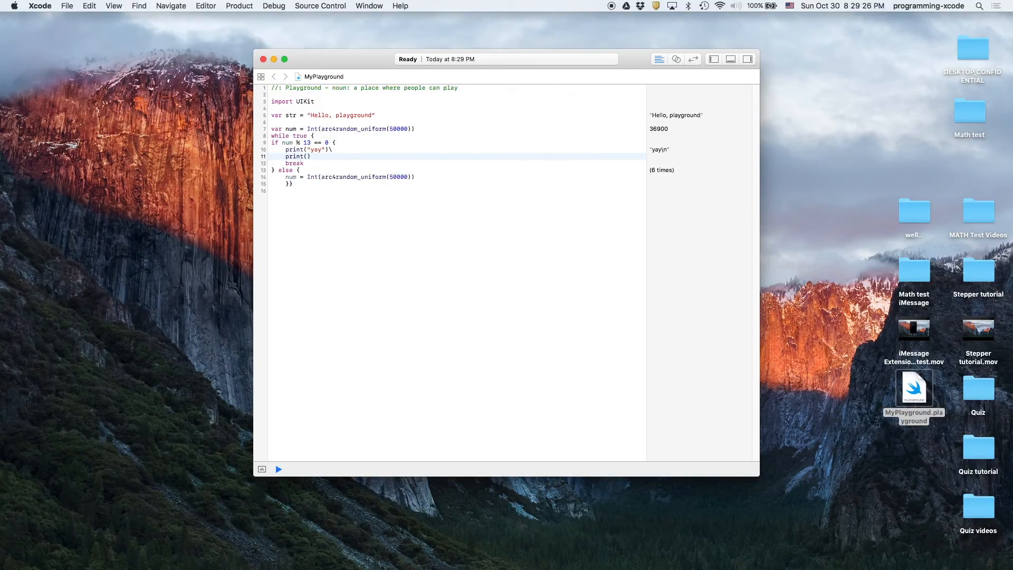
type("num")
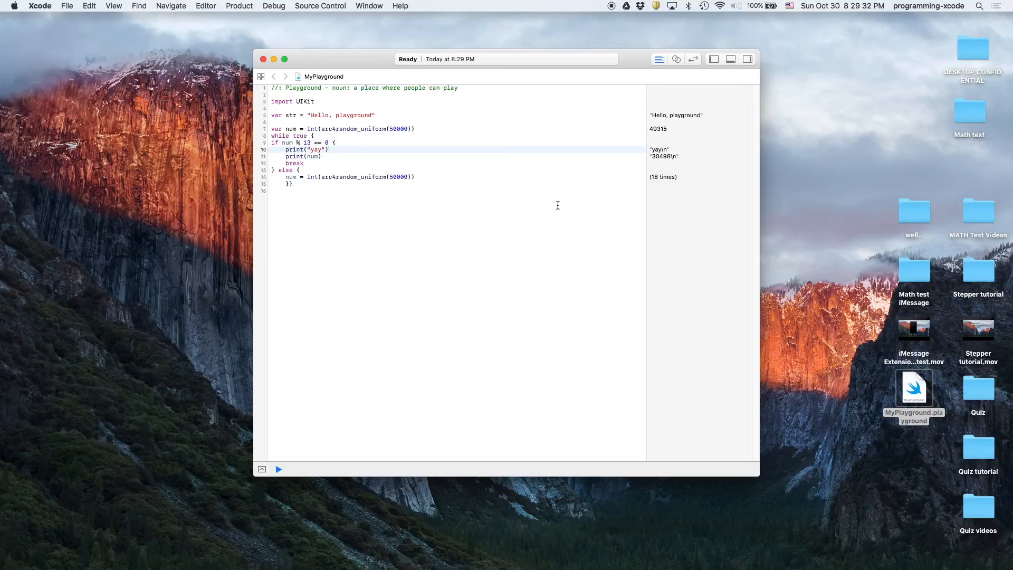
Enter 30498/ in Spotlight to check the number with the calculator, then dismiss it.
type("304")
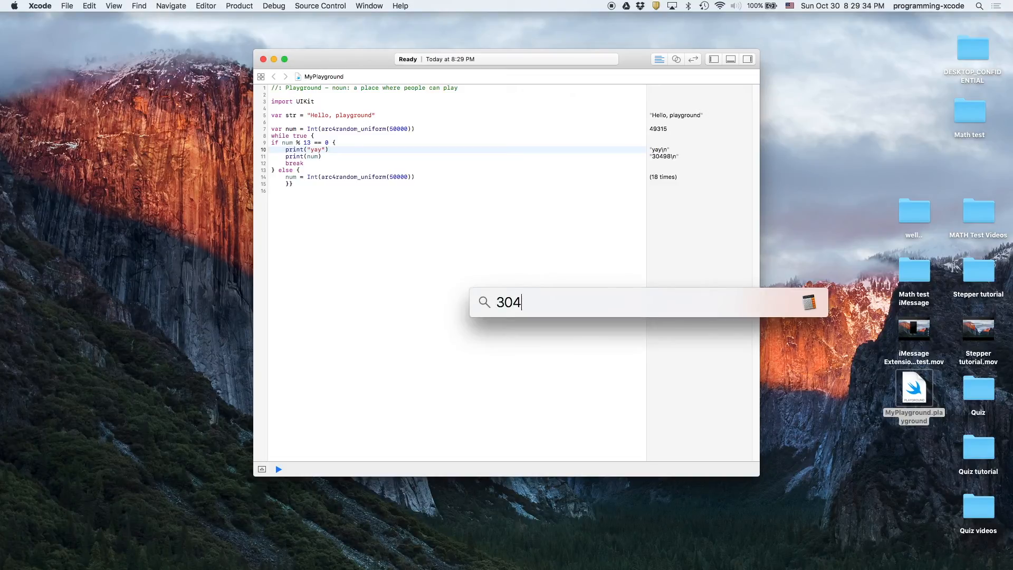
type("98/")
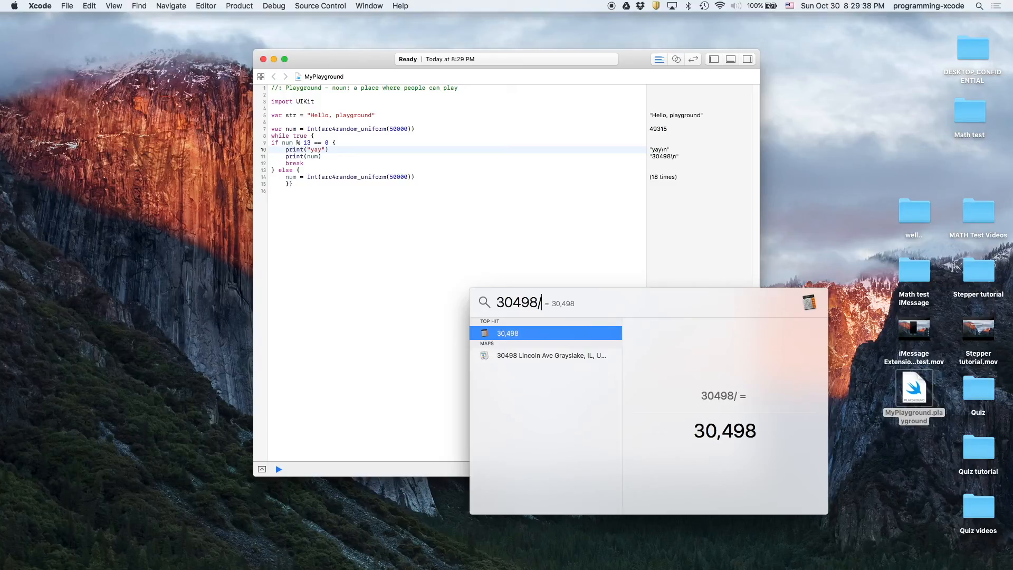
key("Escape")
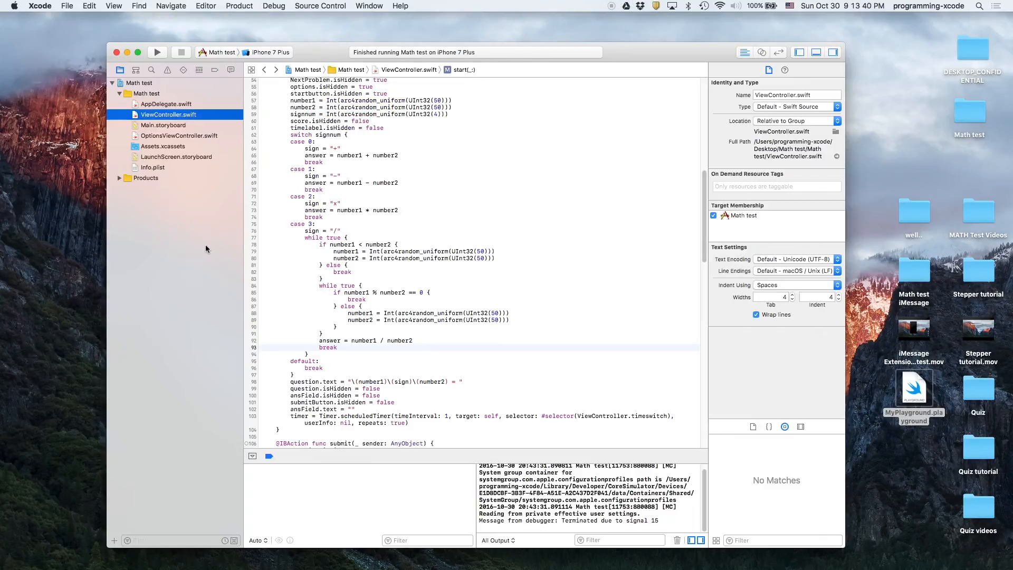
Select lines 77–83 of case 3, the first while true loop, ready for copying.
scroll("up", 3)
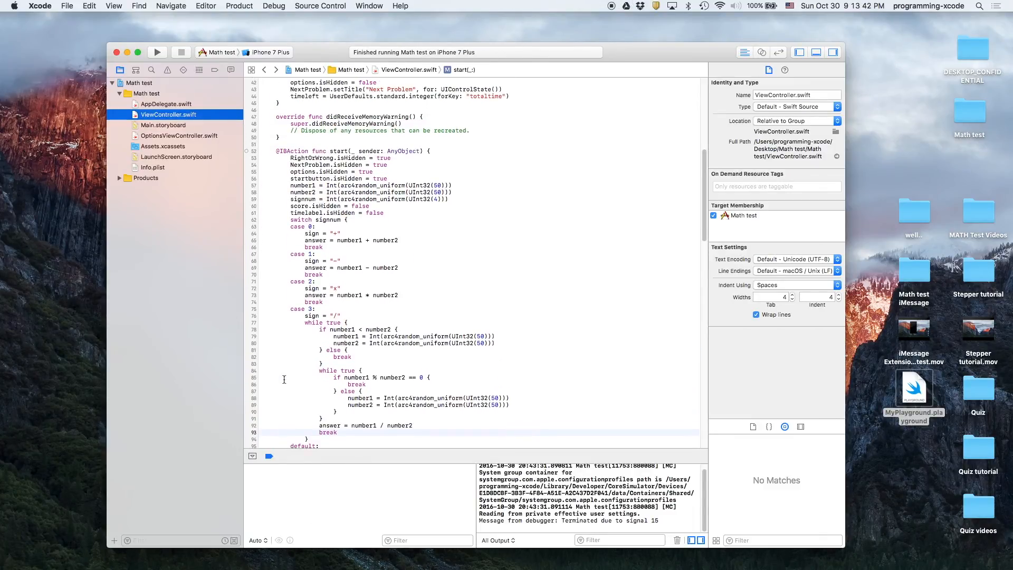
scroll("down", 3)
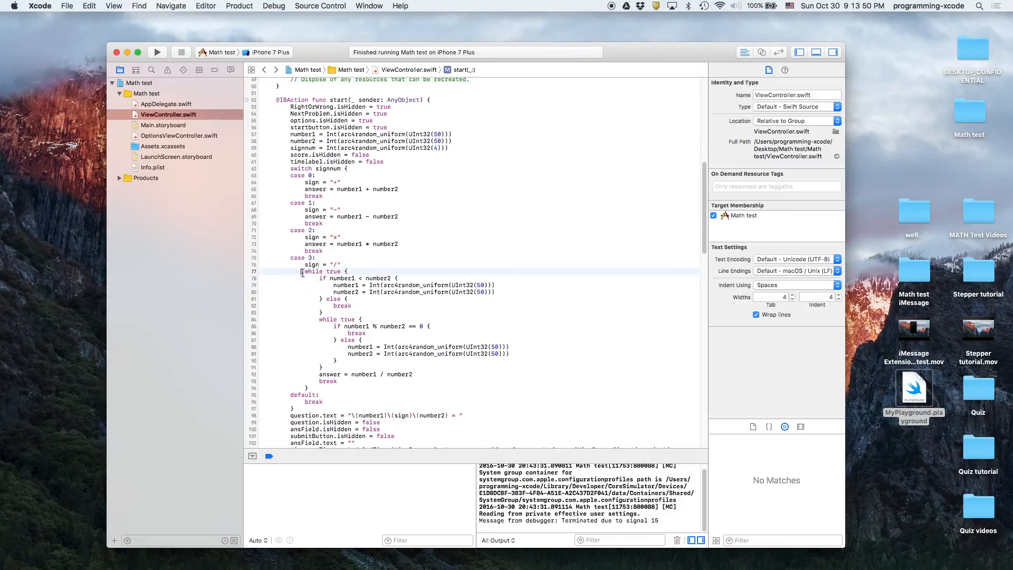
double_click(323, 271)
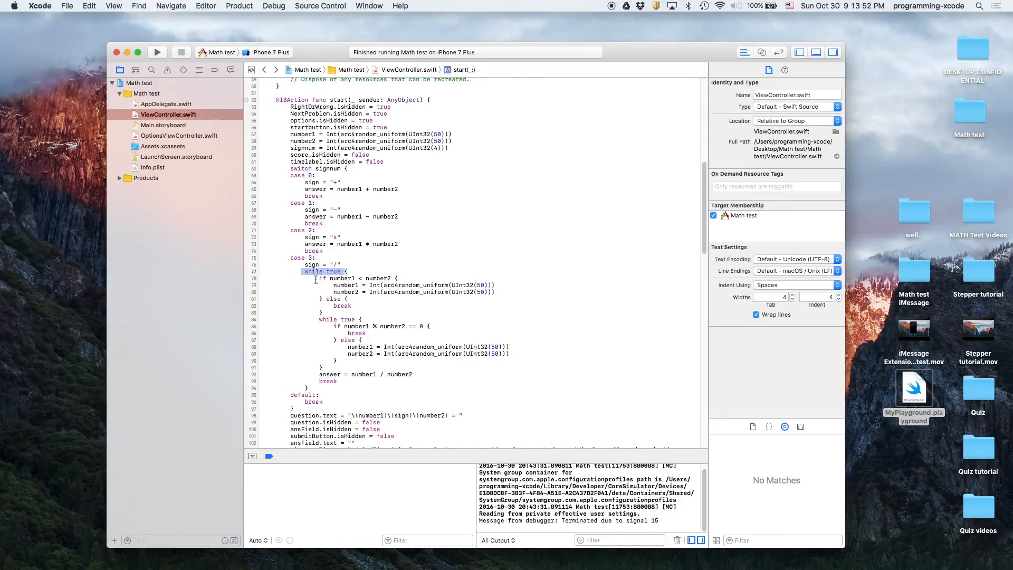
left_click(319, 277)
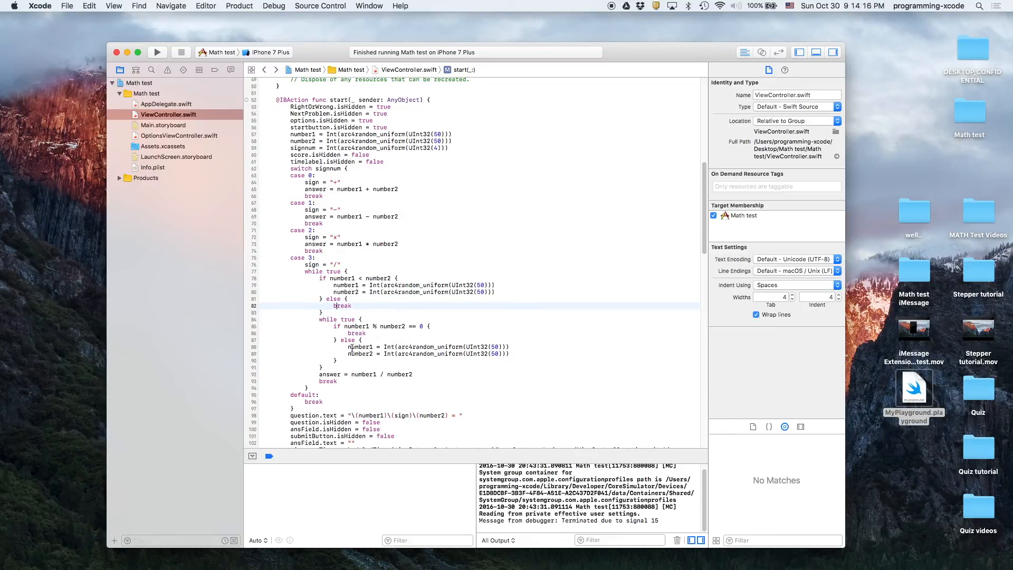
mouse_move(485, 367)
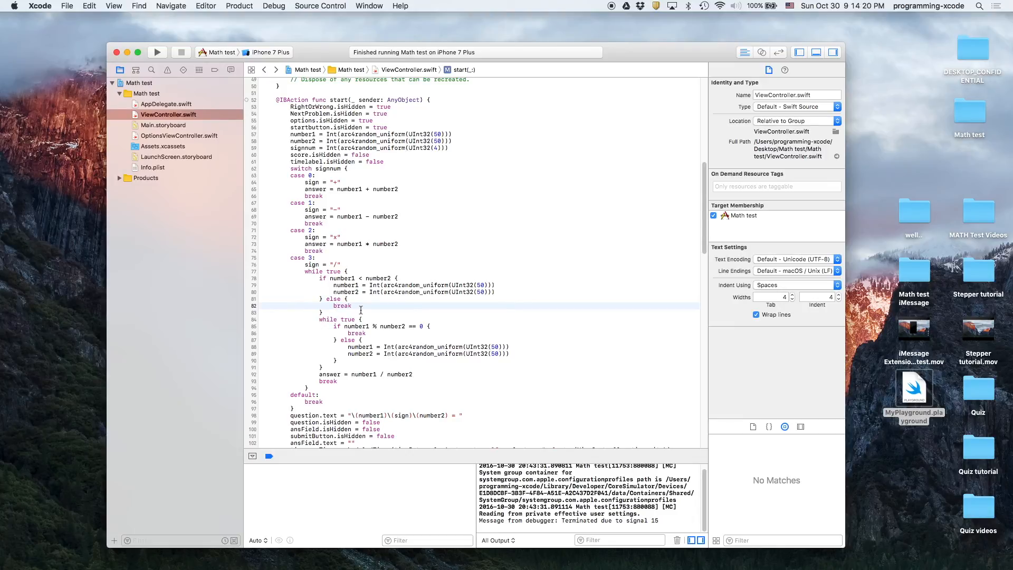
mouse_move(306, 273)
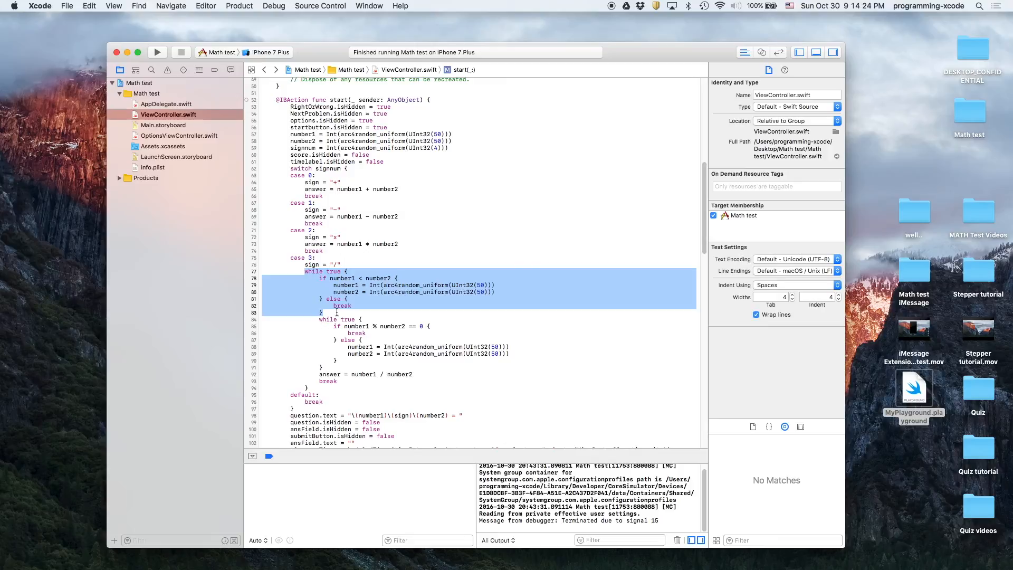
Copy the while loop and paste it into the else branch of the divisibility loop.
key("Delete")
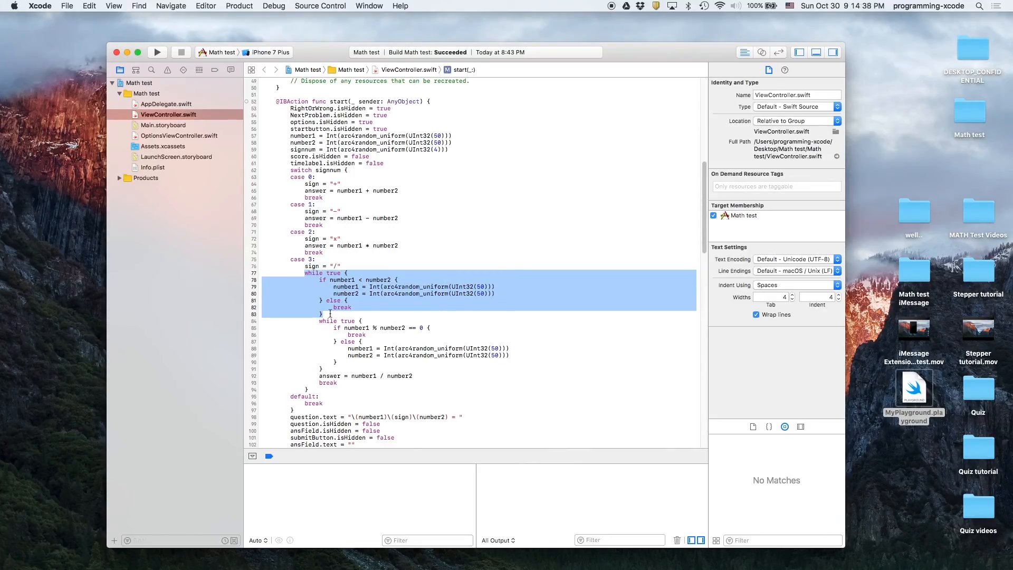
left_click(330, 313)
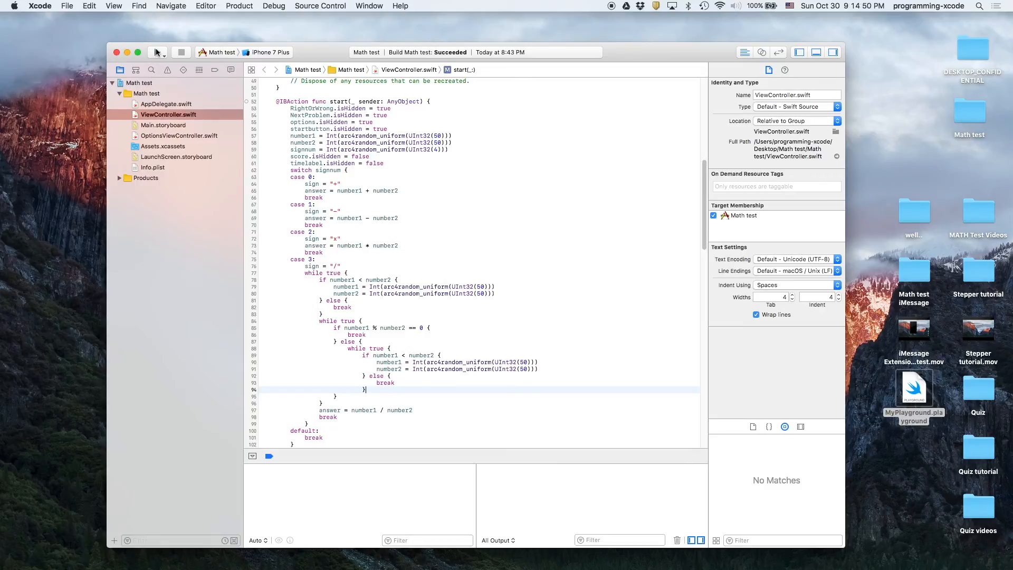
mouse_move(157, 53)
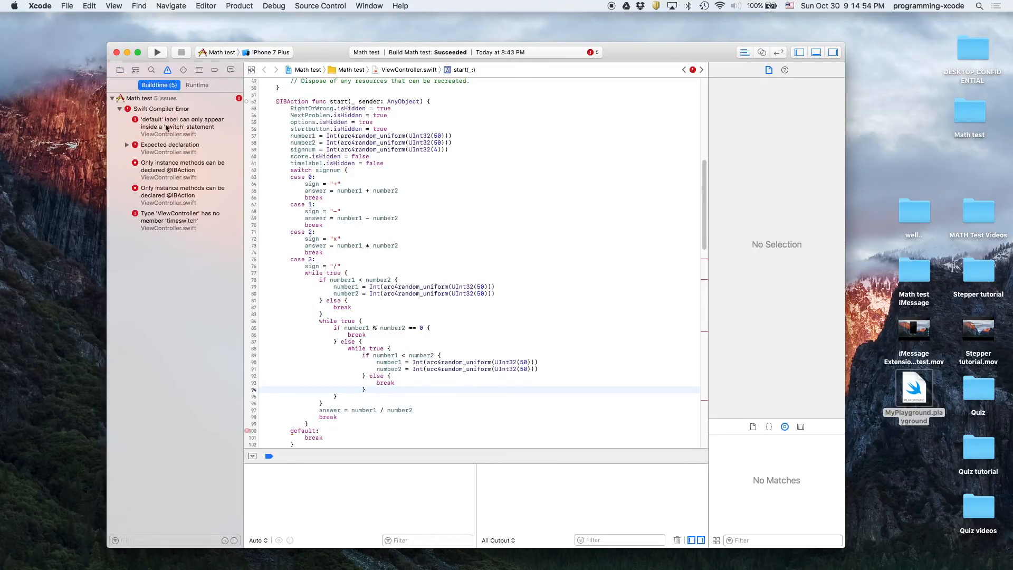
Review each listed build error in the navigator to locate the misplaced code.
left_click(181, 127)
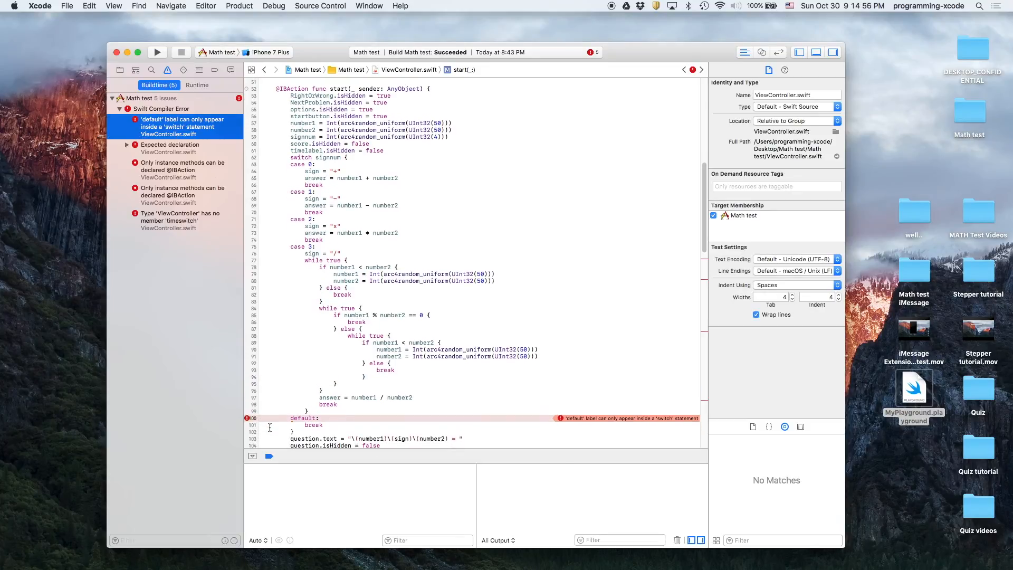
left_click(169, 148)
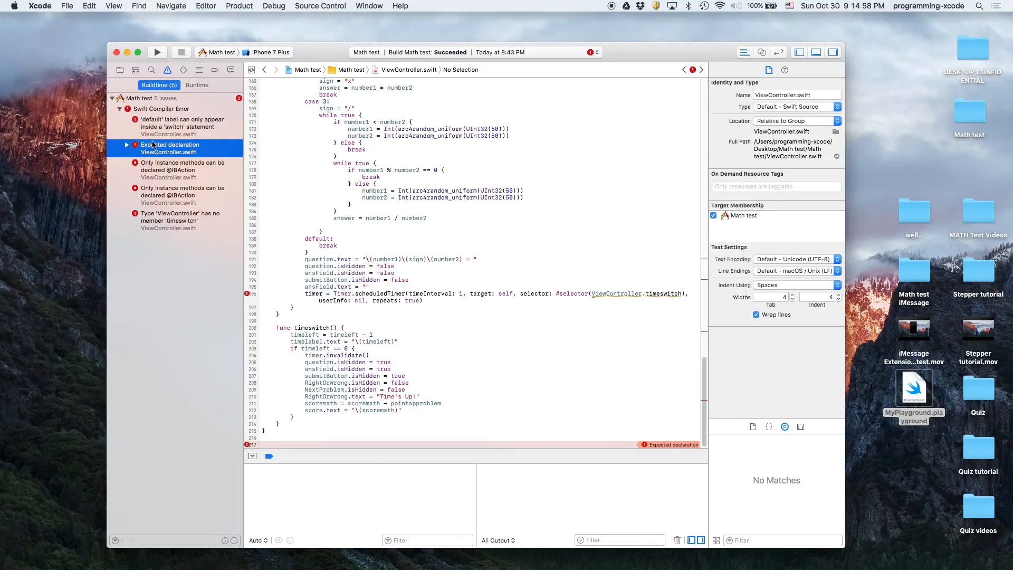
scroll("up", 3)
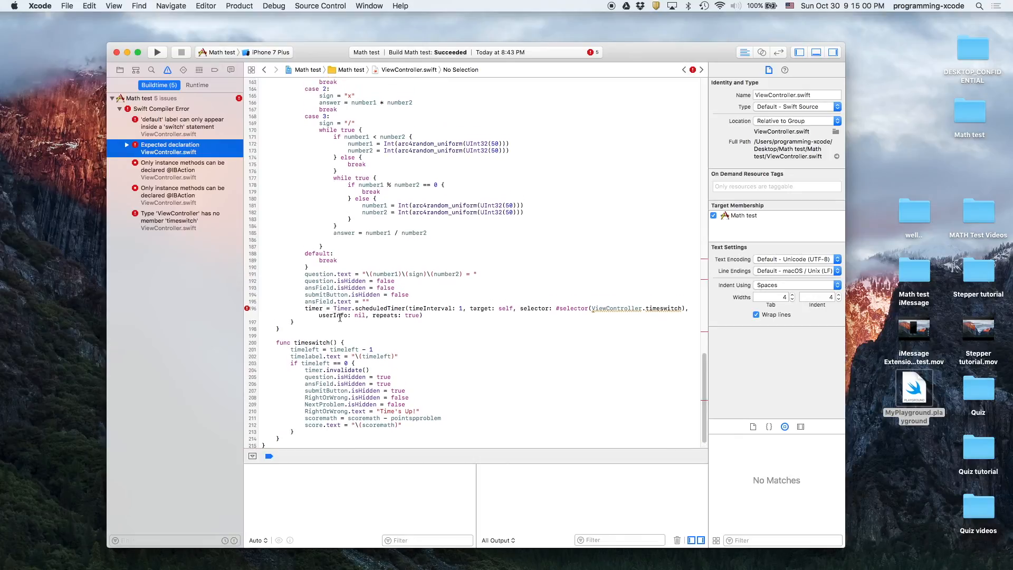
left_click(182, 166)
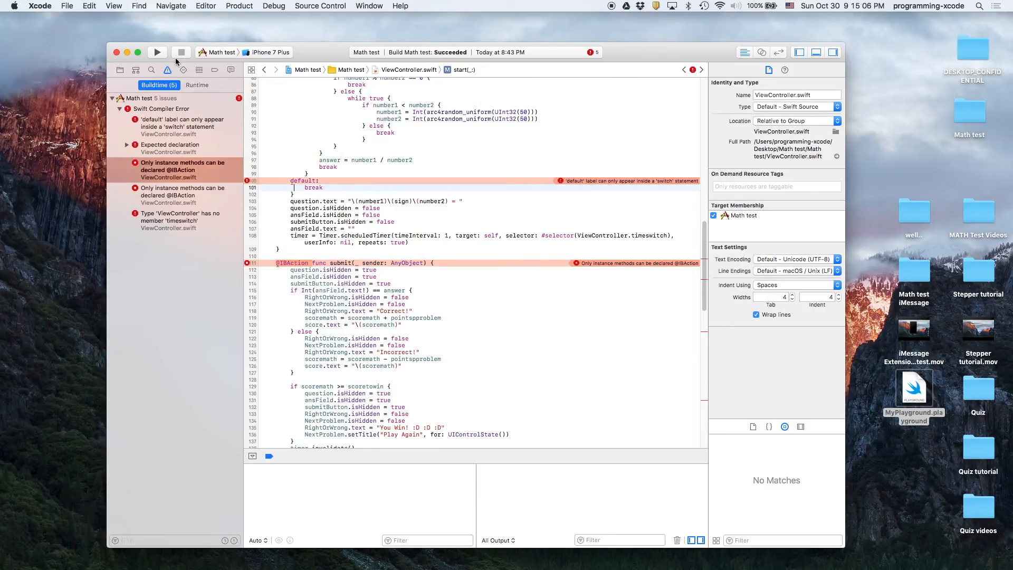
Rebuild after removing the extra while true line, clearing all five errors.
left_click(157, 53)
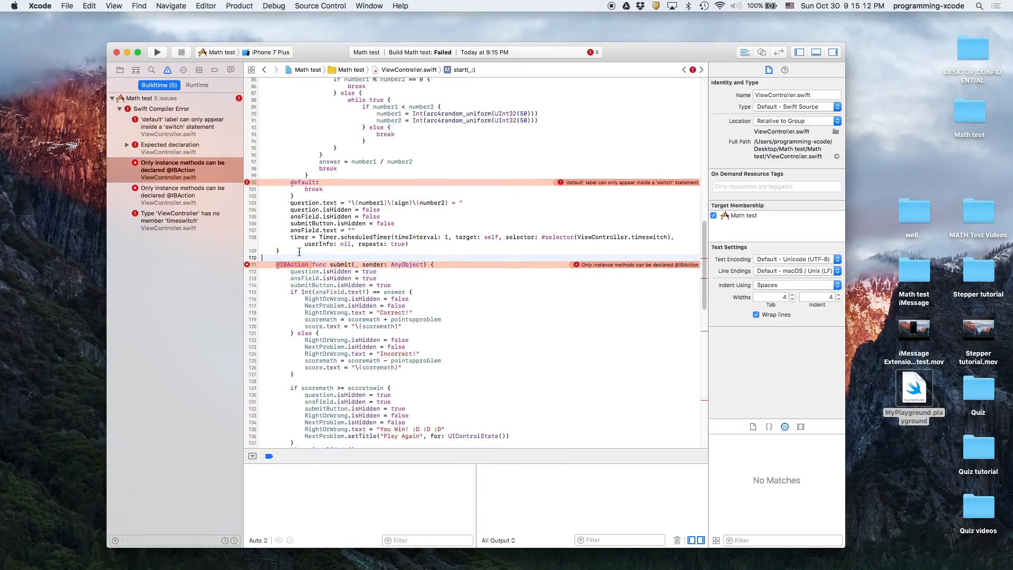
scroll("up", 3)
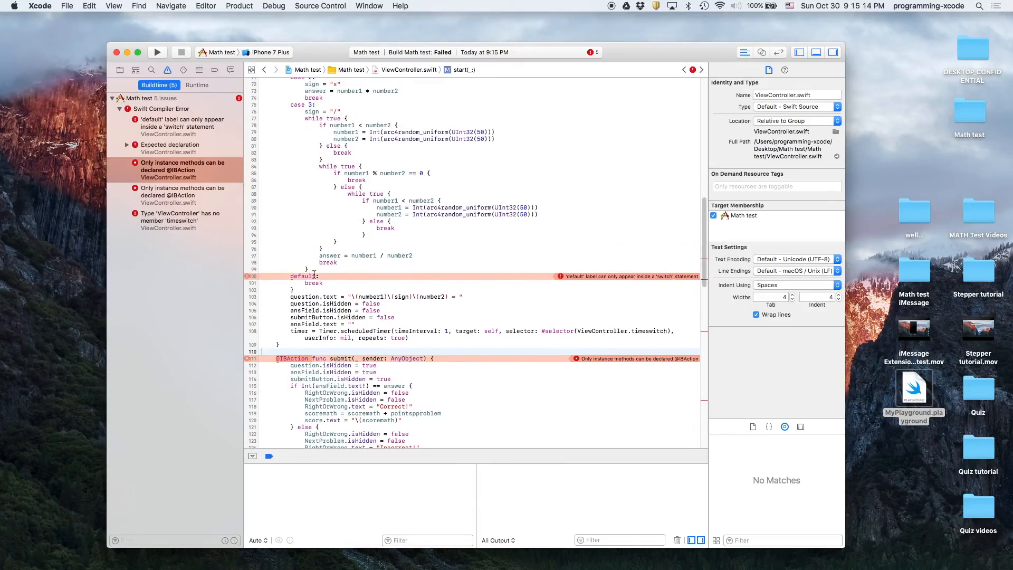
scroll("up", 3)
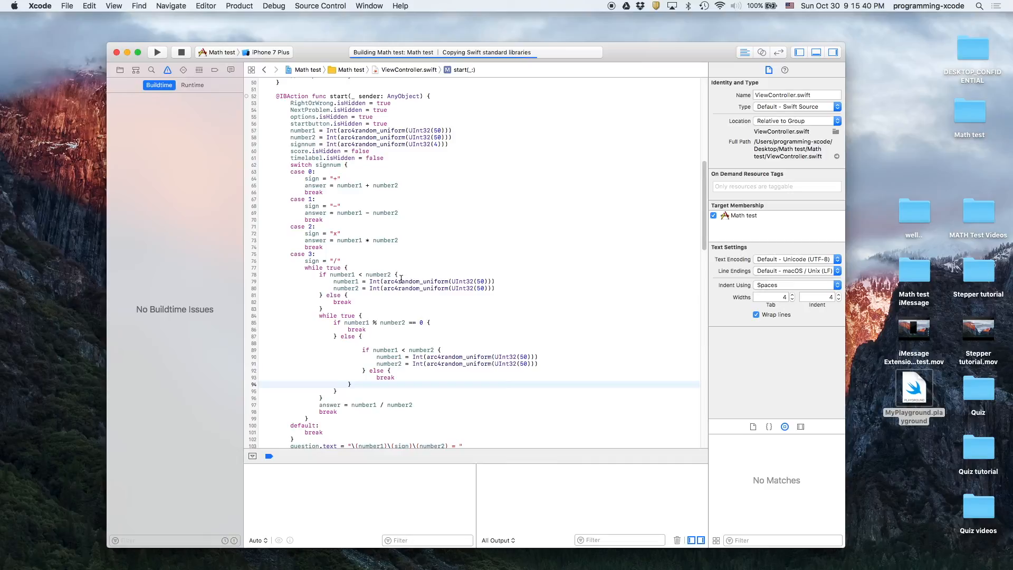
Run the app, switch to the Simulator and bring up the Math test options screen.
left_click(157, 52)
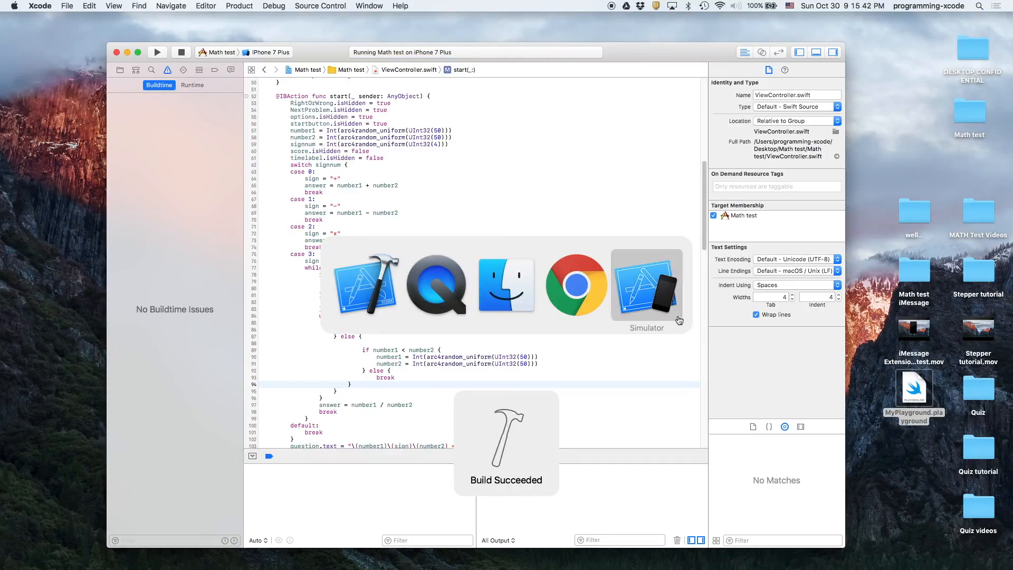
left_click(646, 286)
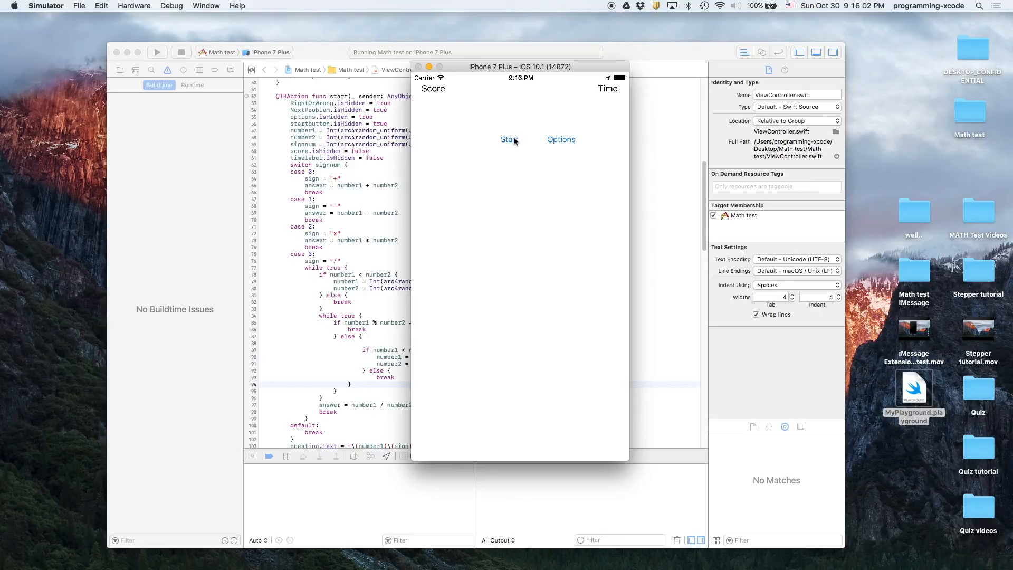
left_click(560, 139)
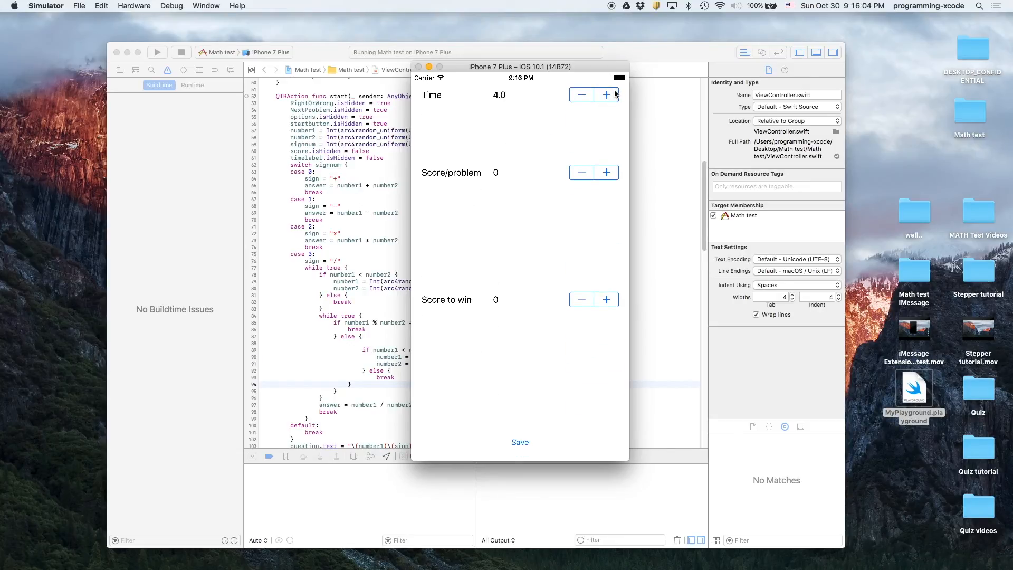
Set Time to 30, Score/problem to 1 and Score to win to 9, then save the options.
left_click(605, 95)
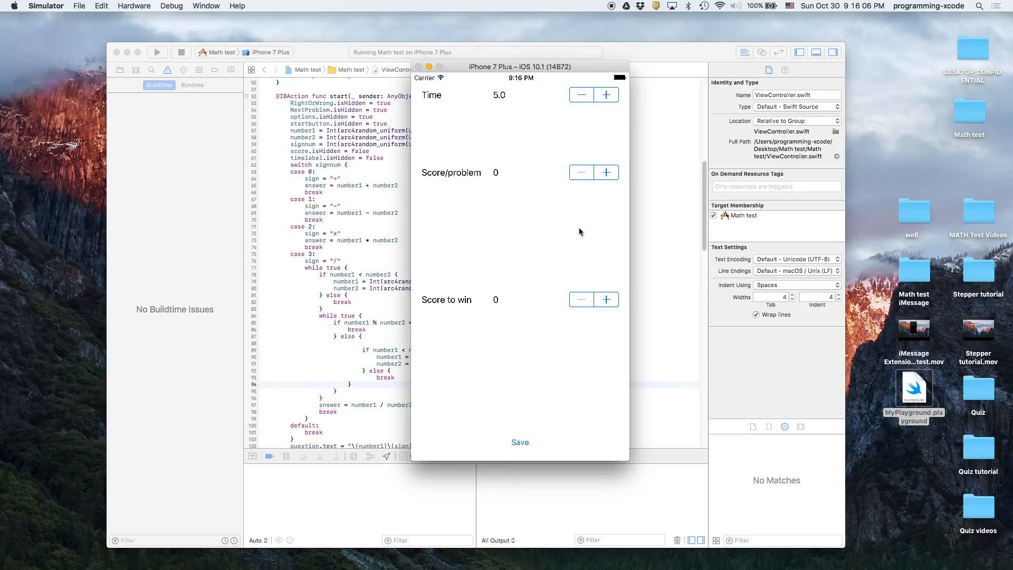
left_click(606, 172)
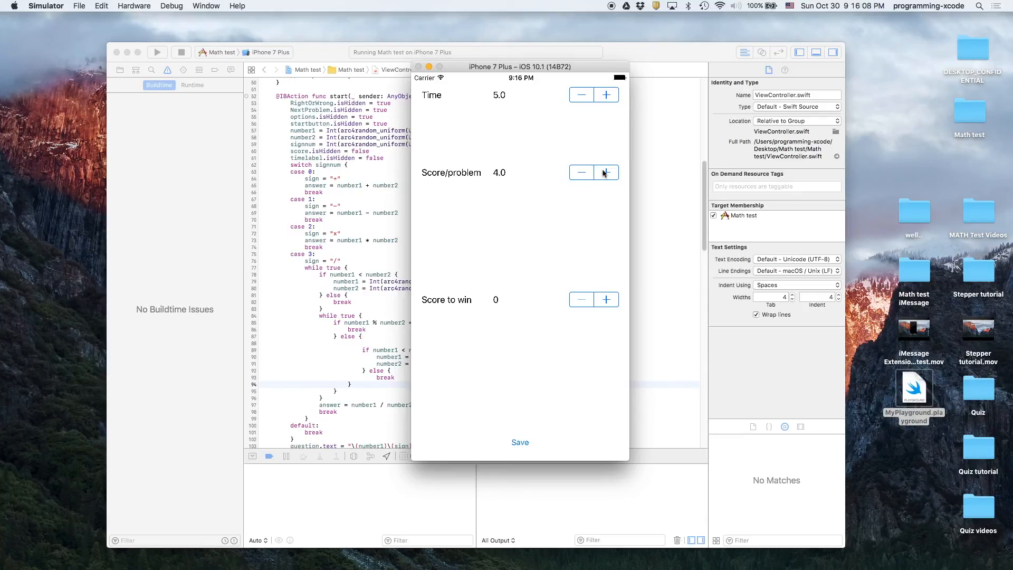
left_click(606, 95)
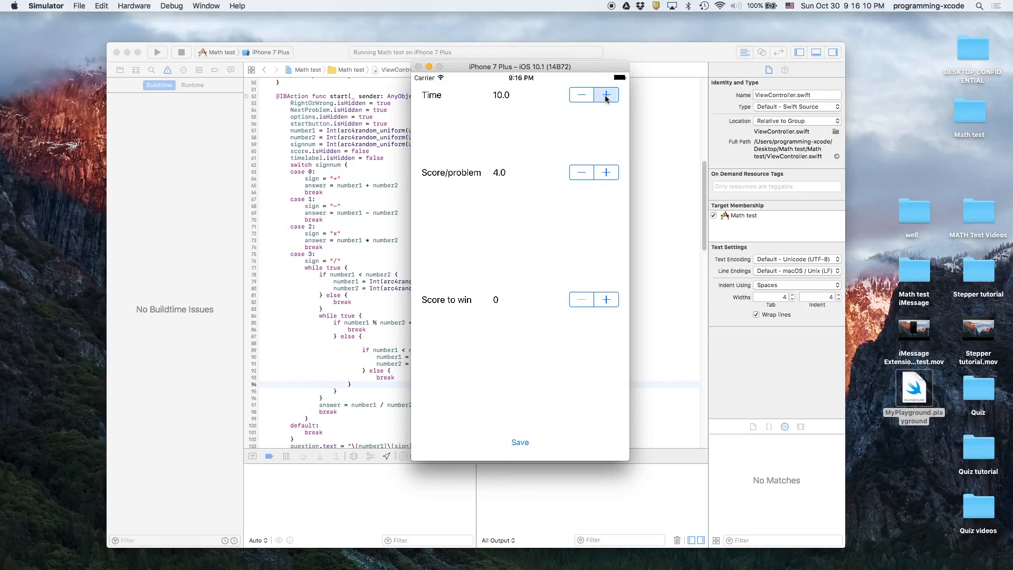
left_click(605, 95)
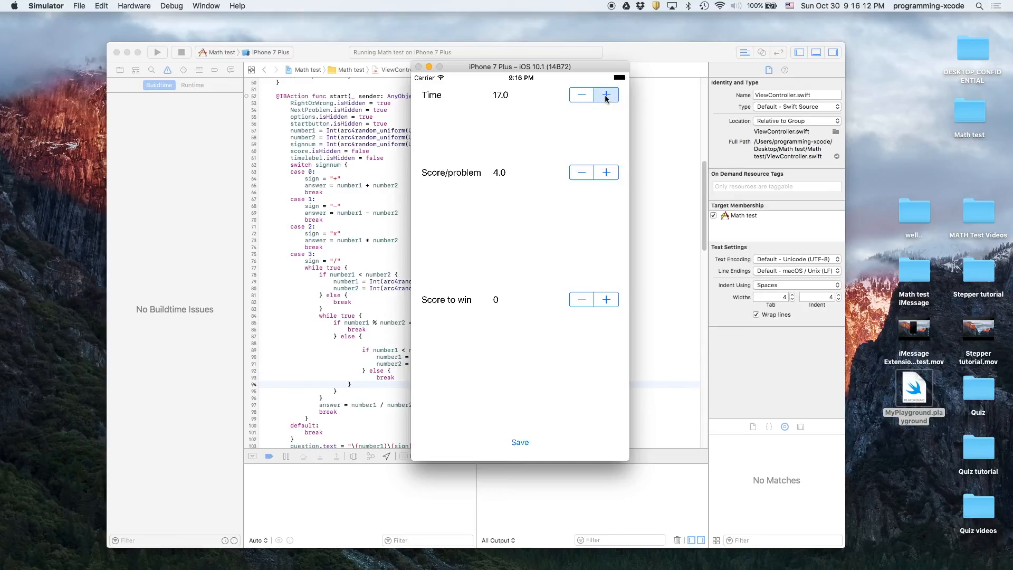
left_click(606, 95)
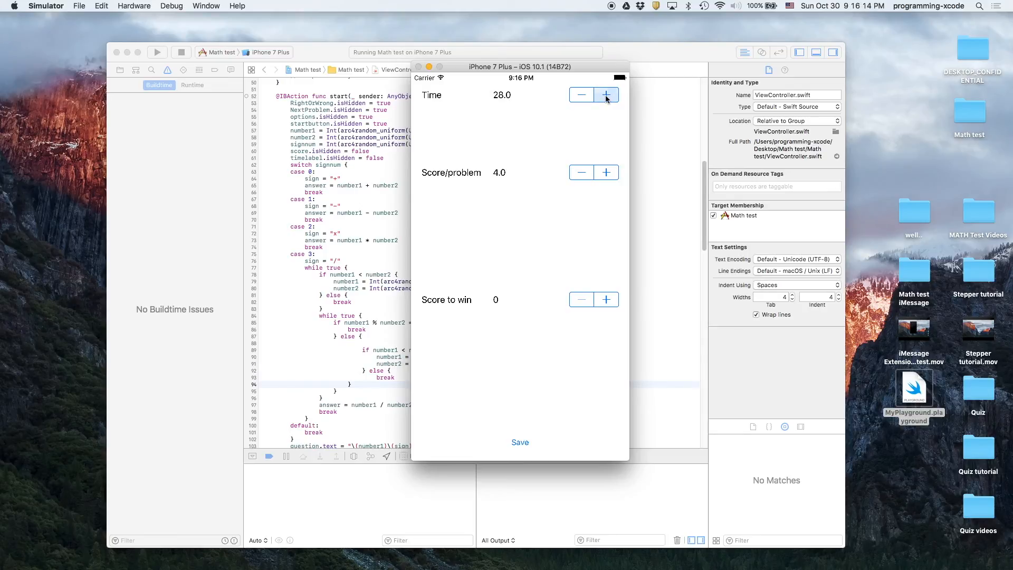
left_click(605, 95)
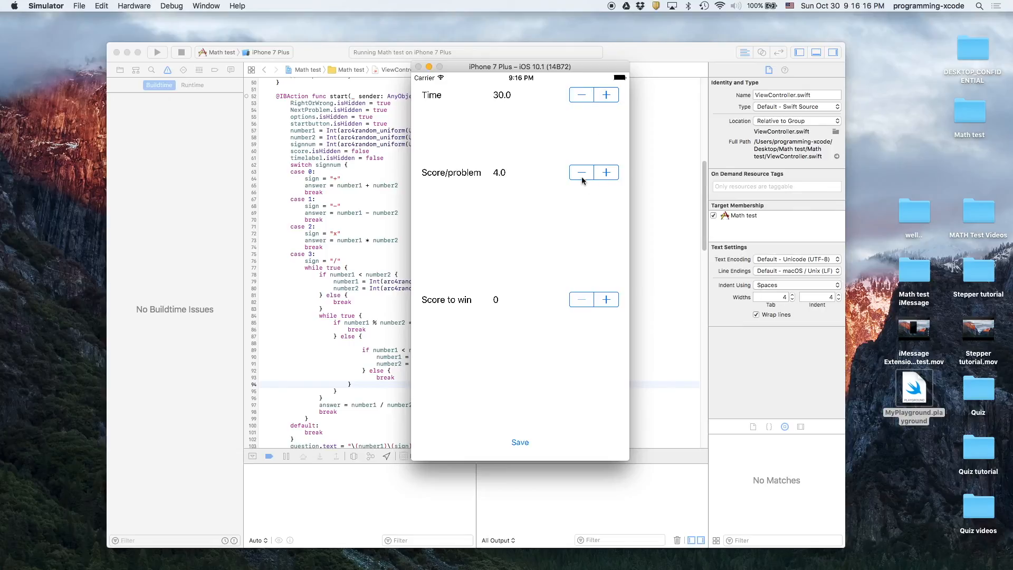
left_click(580, 172)
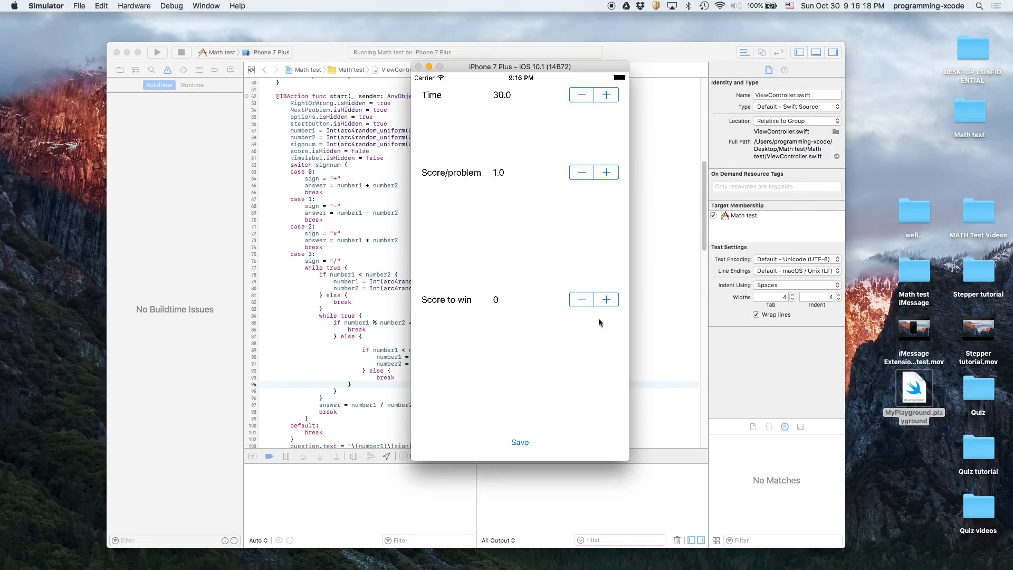
left_click(606, 299)
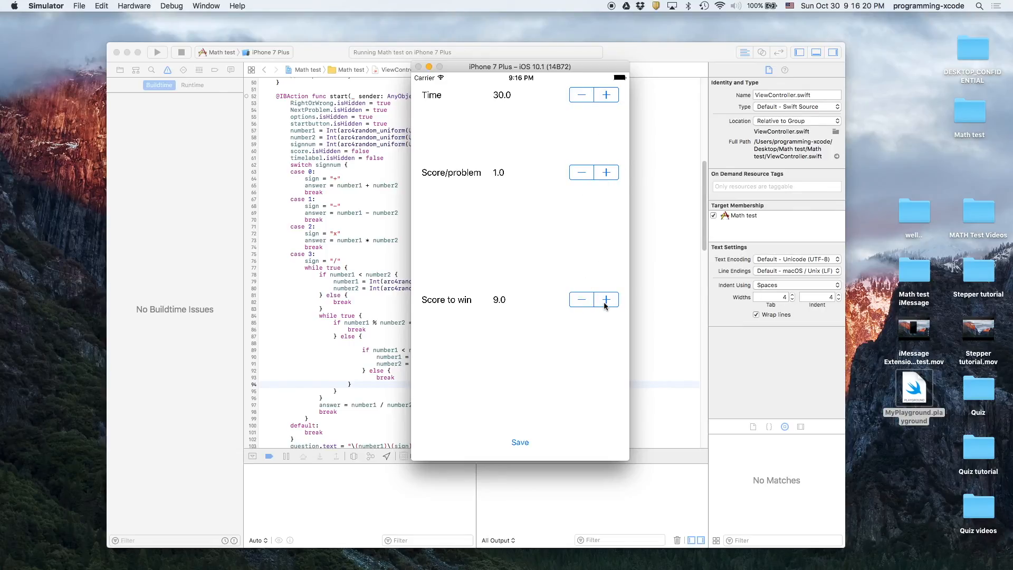
left_click(519, 442)
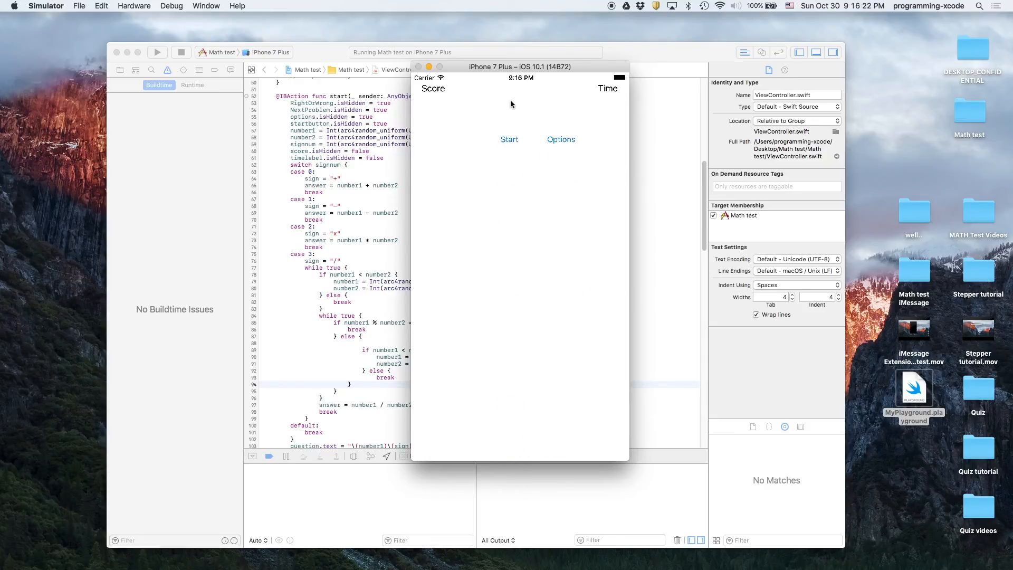
Start a quiz and answer 20-37 and 38x47 (1786) correctly before a 35/20 division appears.
left_click(509, 139)
type("-1")
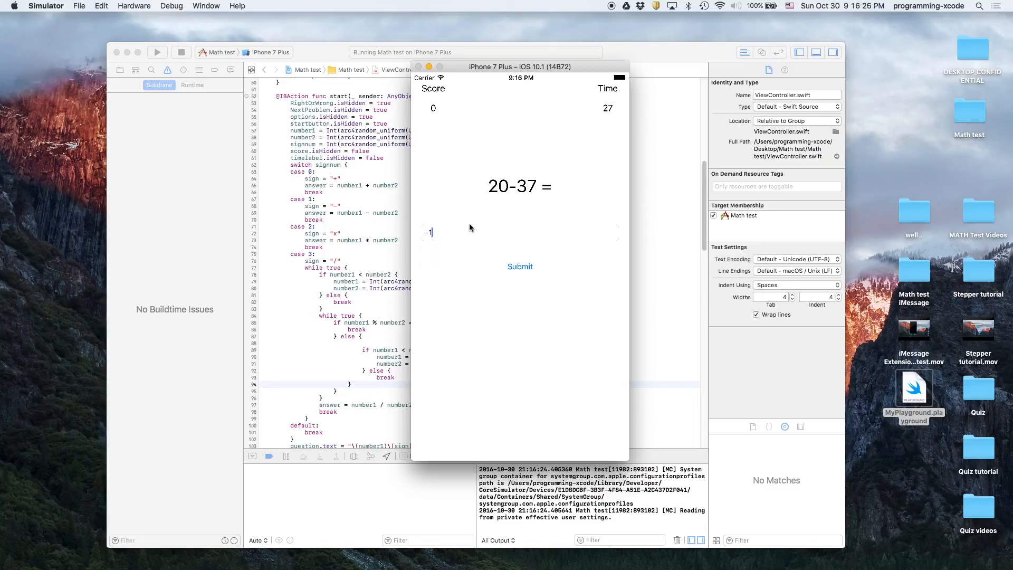
left_click(520, 266)
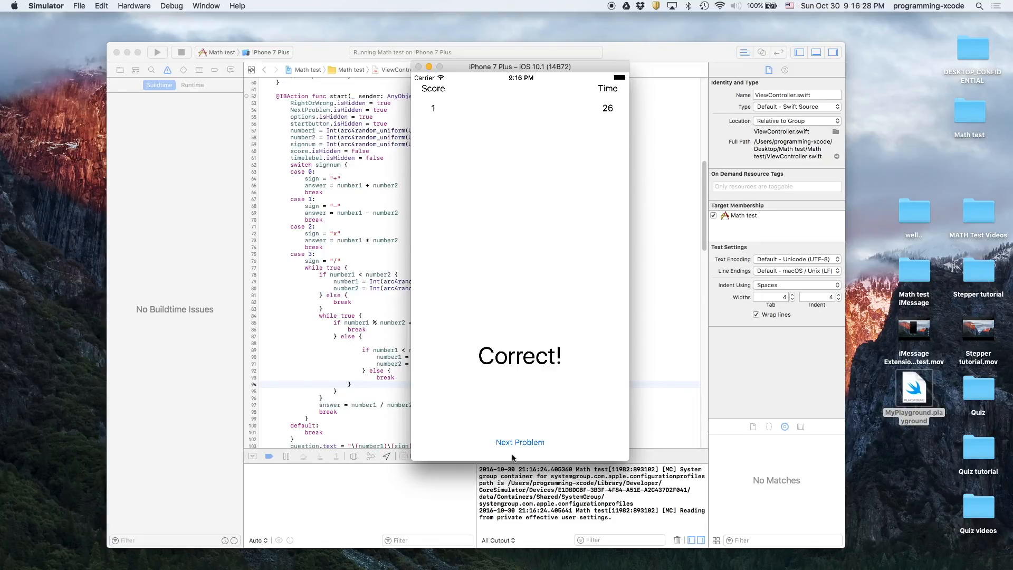
left_click(520, 442)
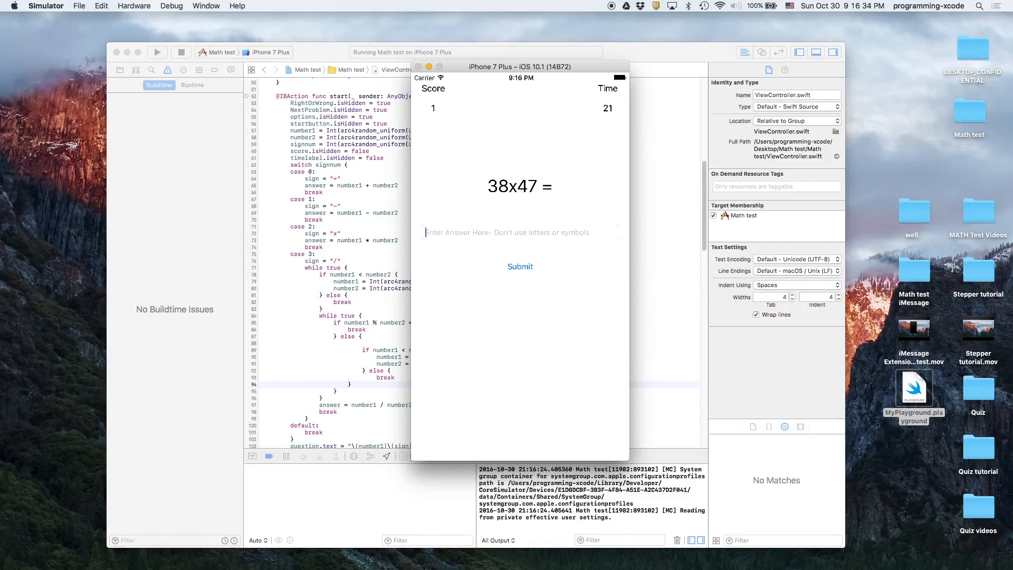
type("1786")
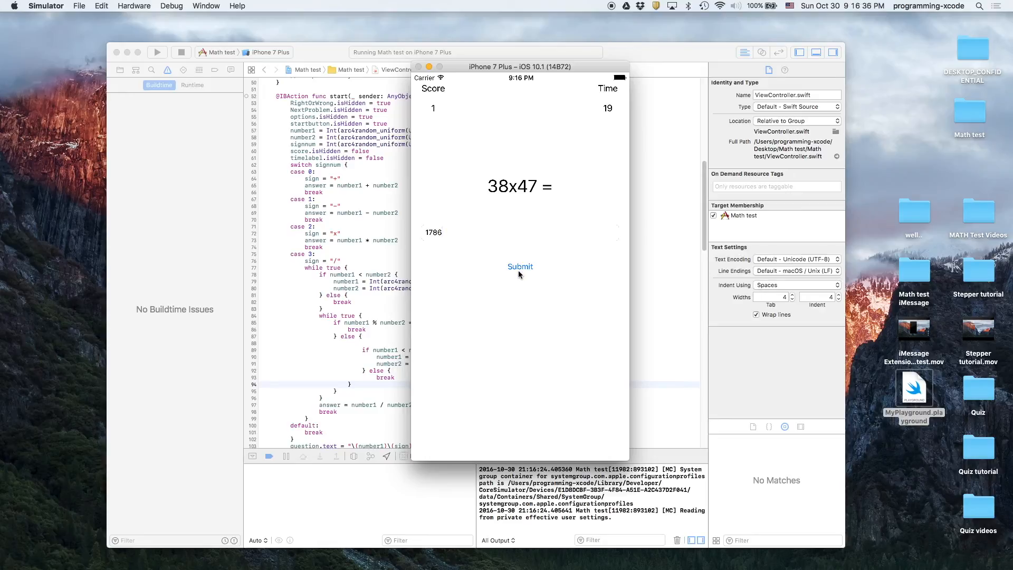
left_click(520, 266)
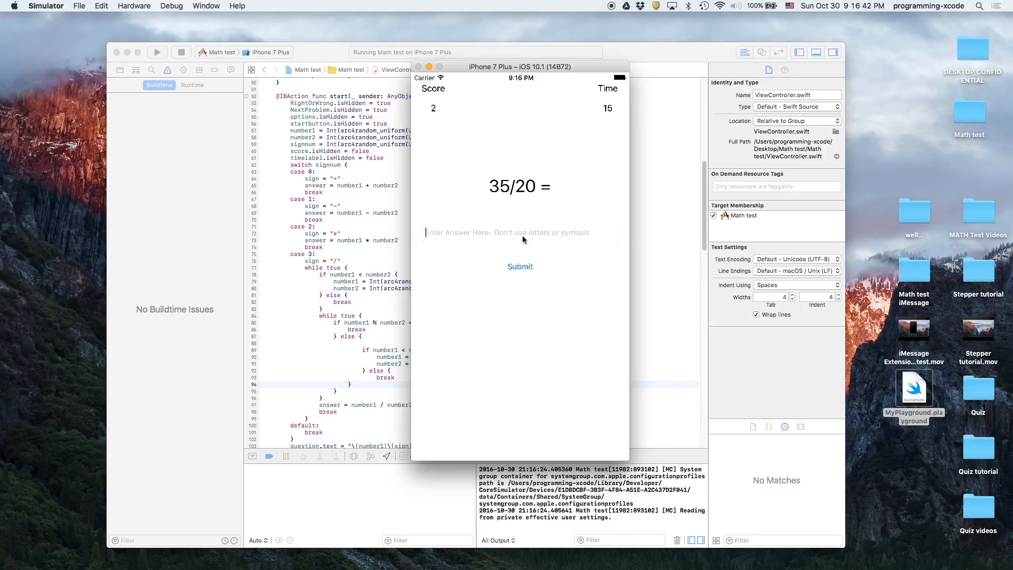
left_click(181, 53)
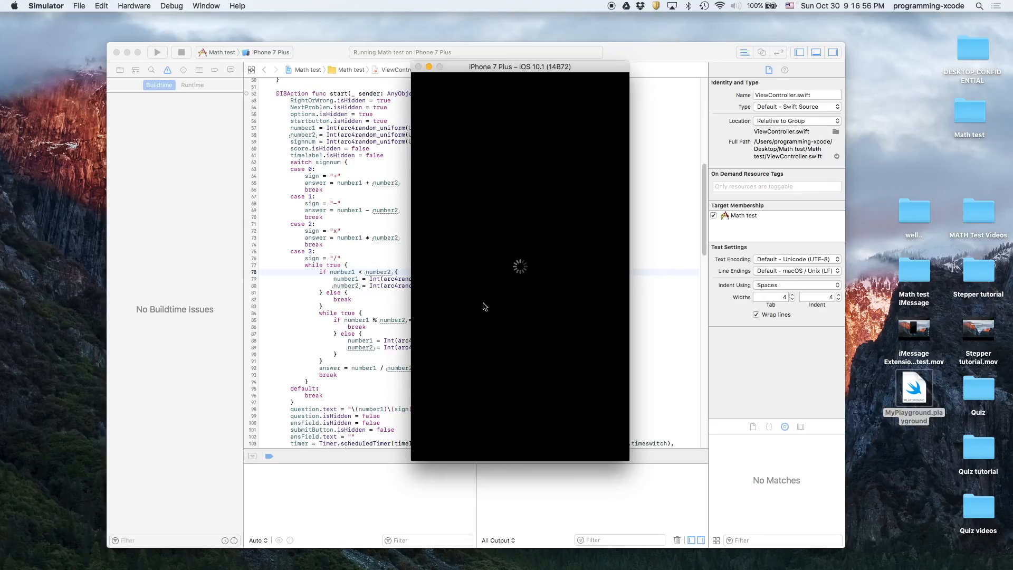
mouse_move(566, 253)
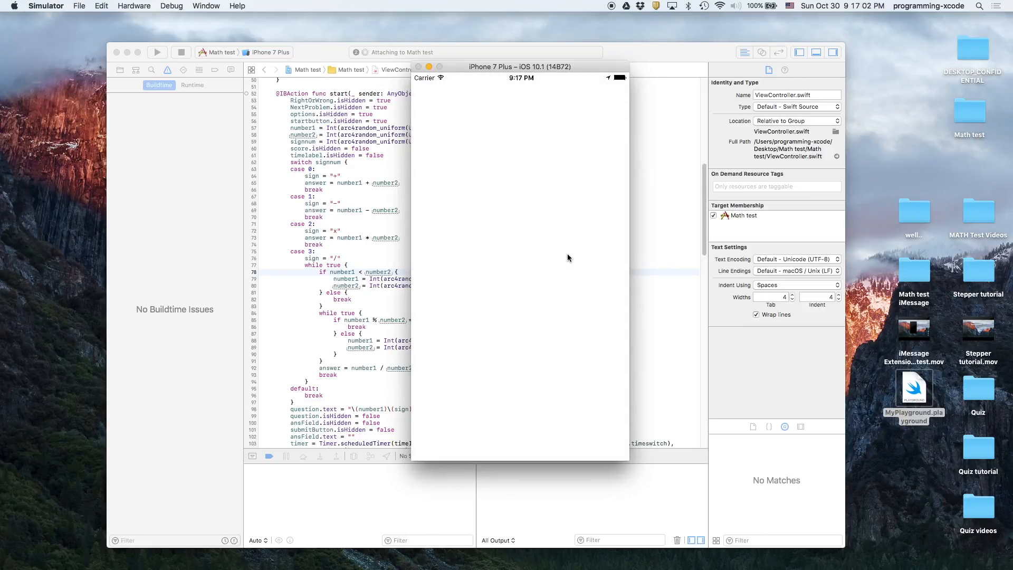
Relaunch the quiz, answer 36-23 correctly, then see 5 for 5/1 marked Incorrect.
left_click(157, 53)
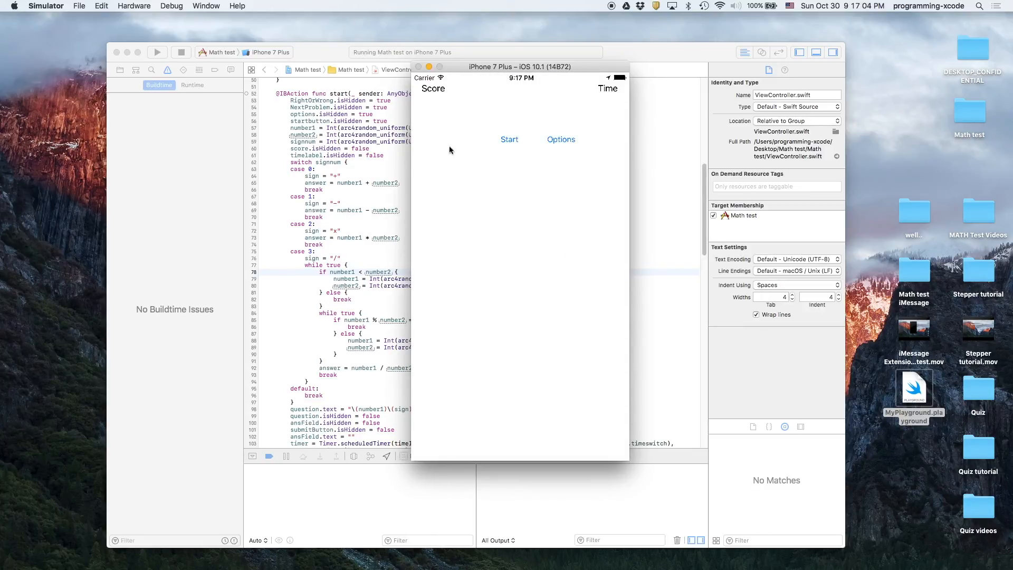
left_click(508, 140)
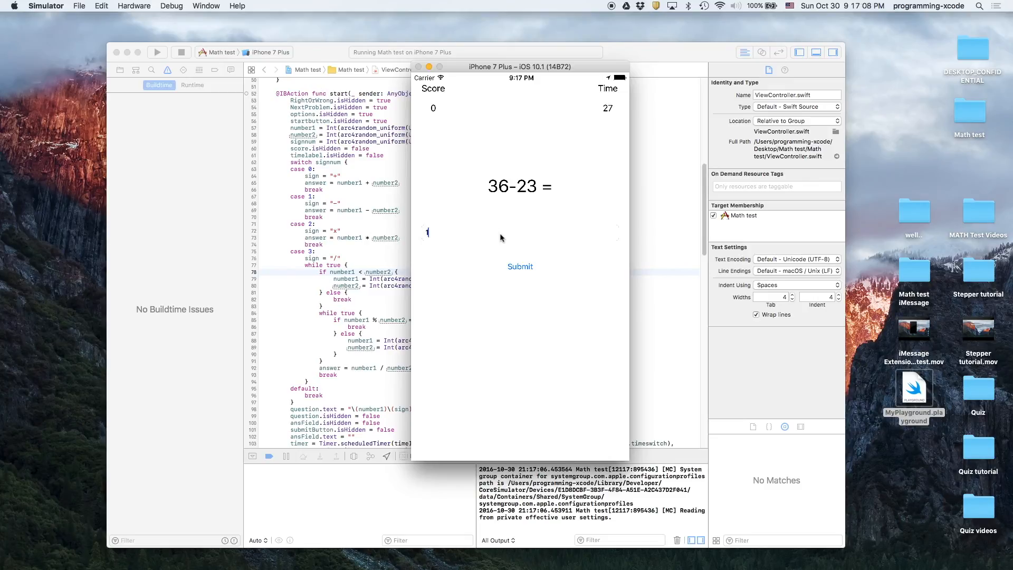
left_click(519, 266)
type("5")
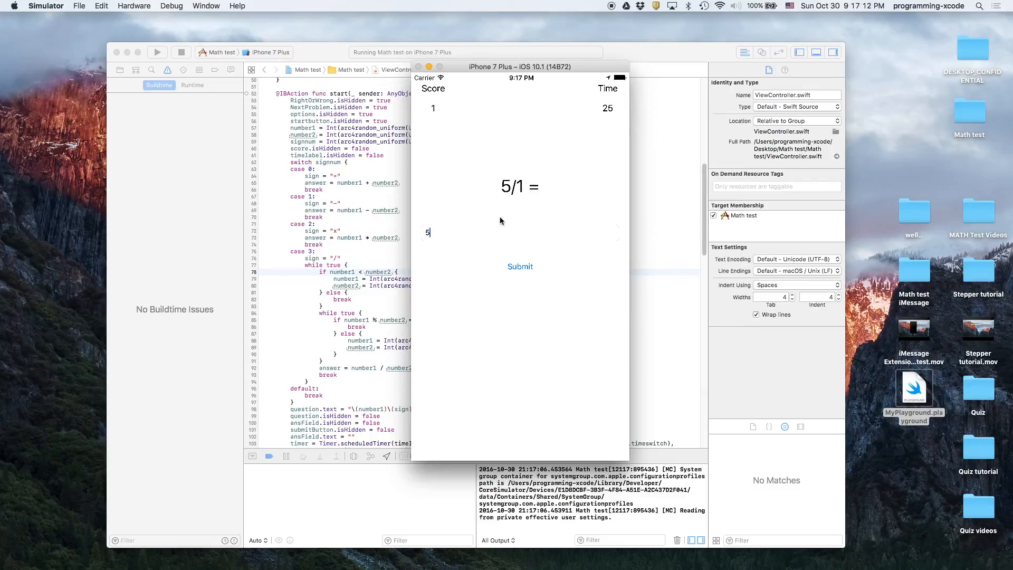
left_click(520, 266)
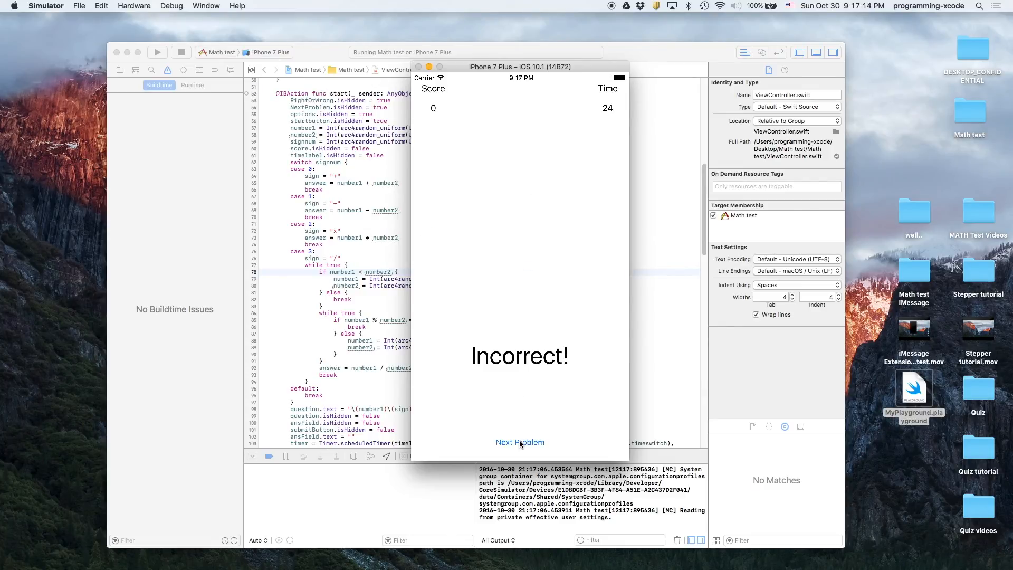
left_click(520, 442)
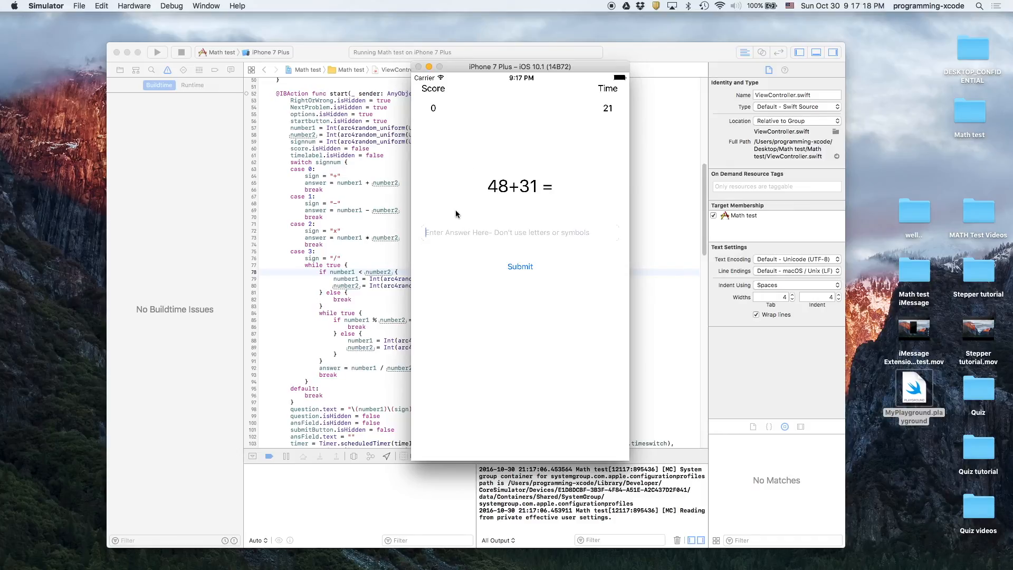
left_click(181, 53)
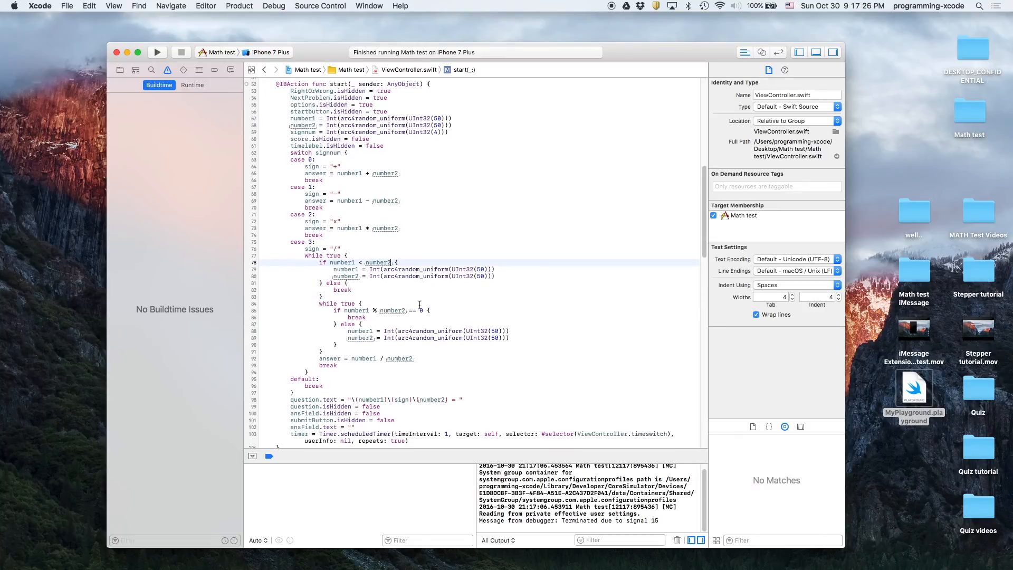
Add break on a new line after answer = number1 / number2 in nextProb's division case.
scroll("down", 3)
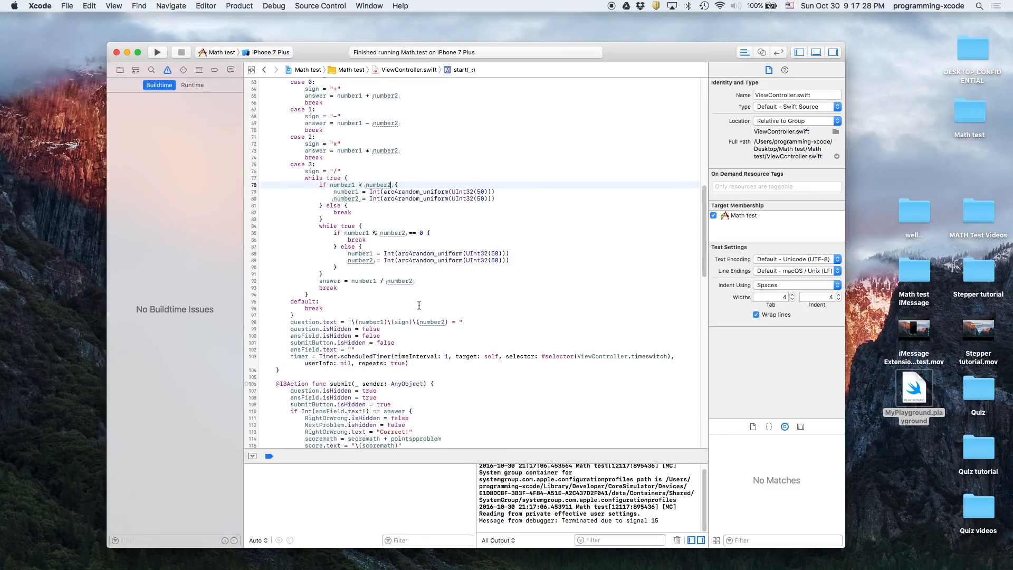
scroll("down", 3)
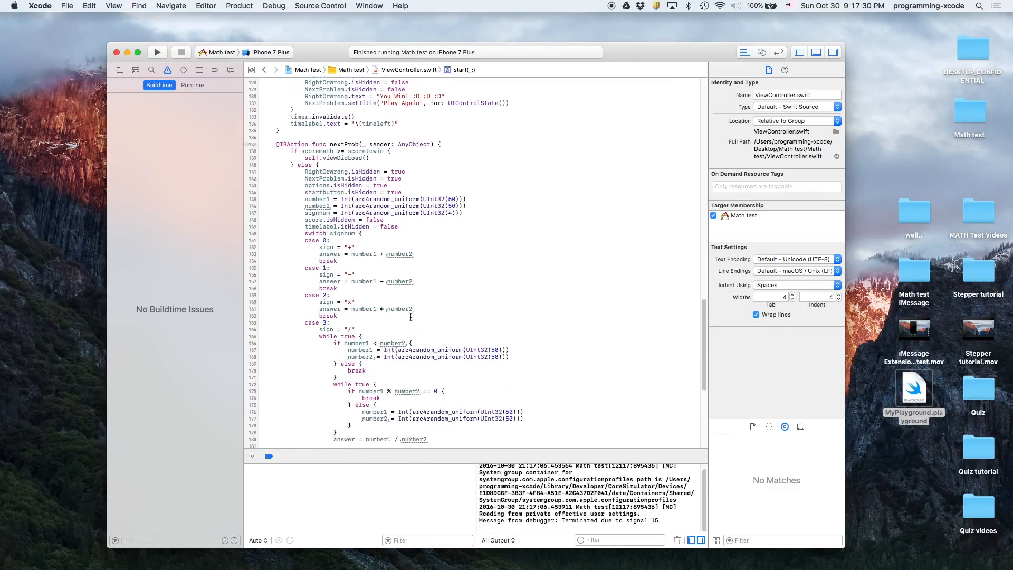
scroll("down", 3)
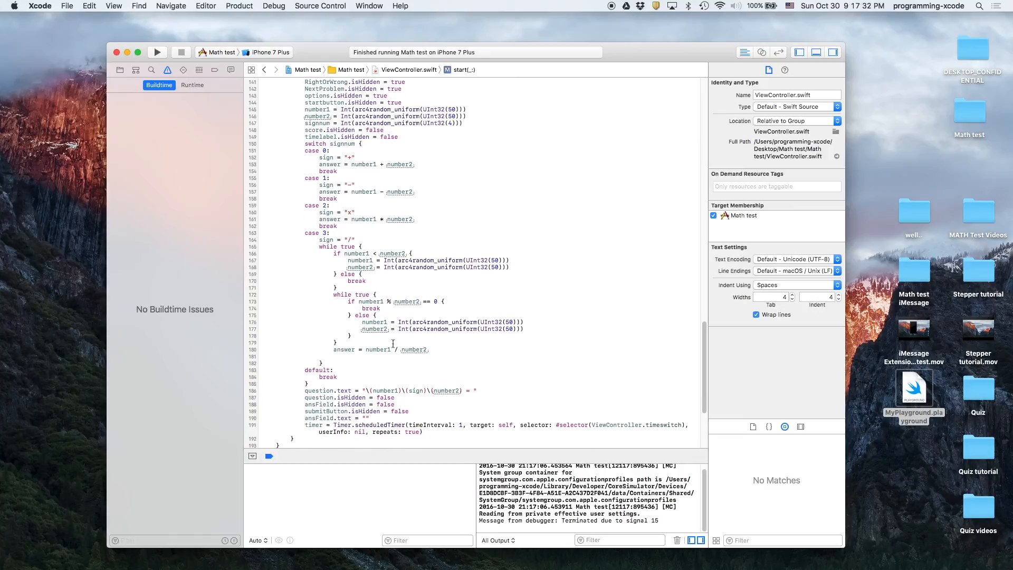
left_click(345, 349)
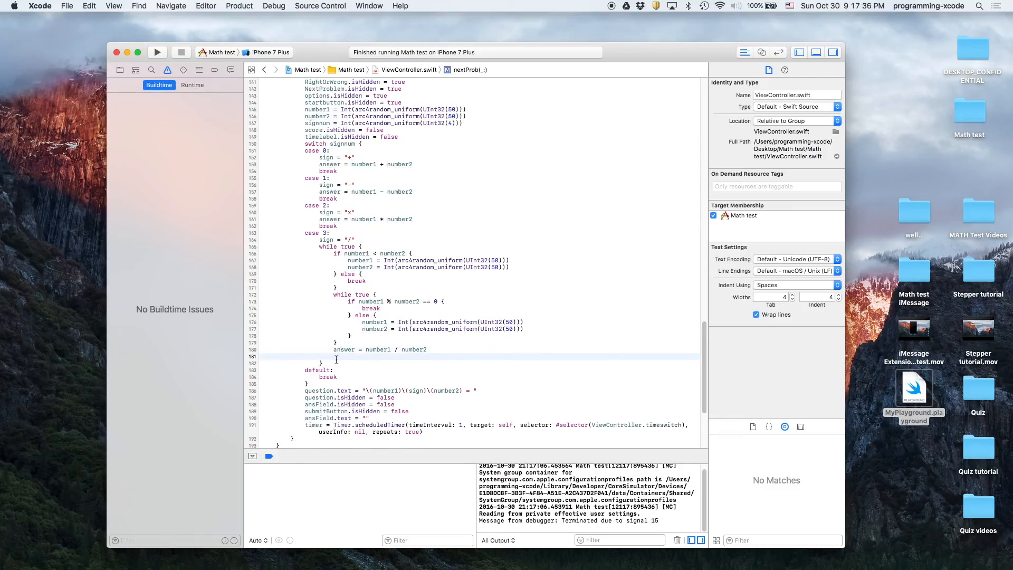
type("break")
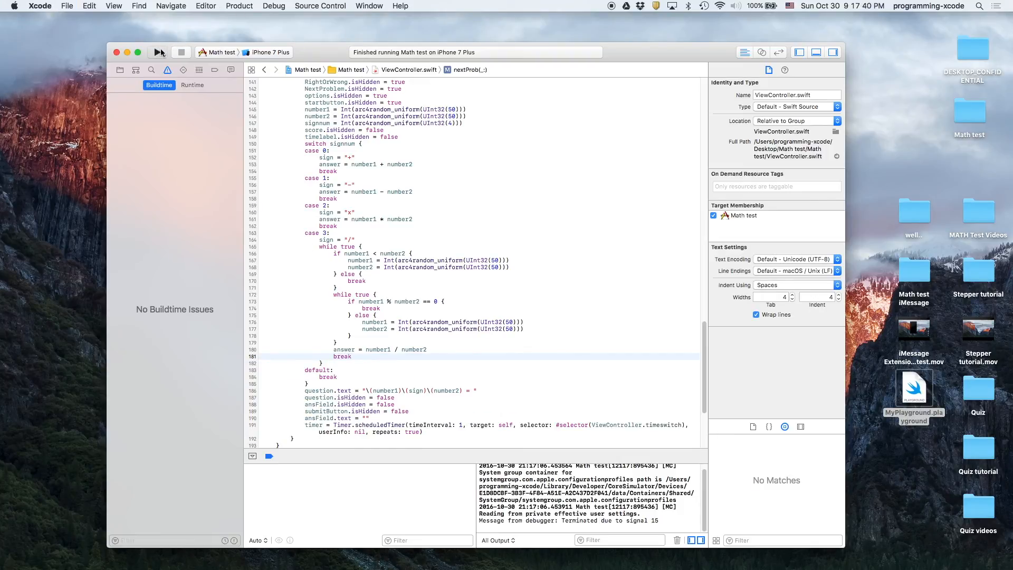
Rerun the app and answer 44+42 (86), 22-28 and 36+22 (58) in a new quiz.
left_click(157, 52)
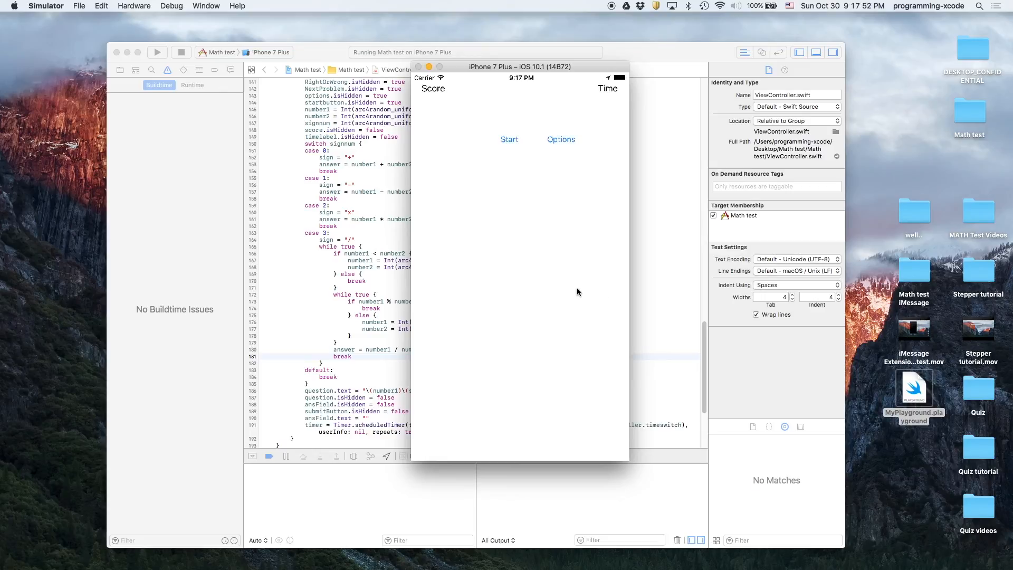
left_click(509, 139)
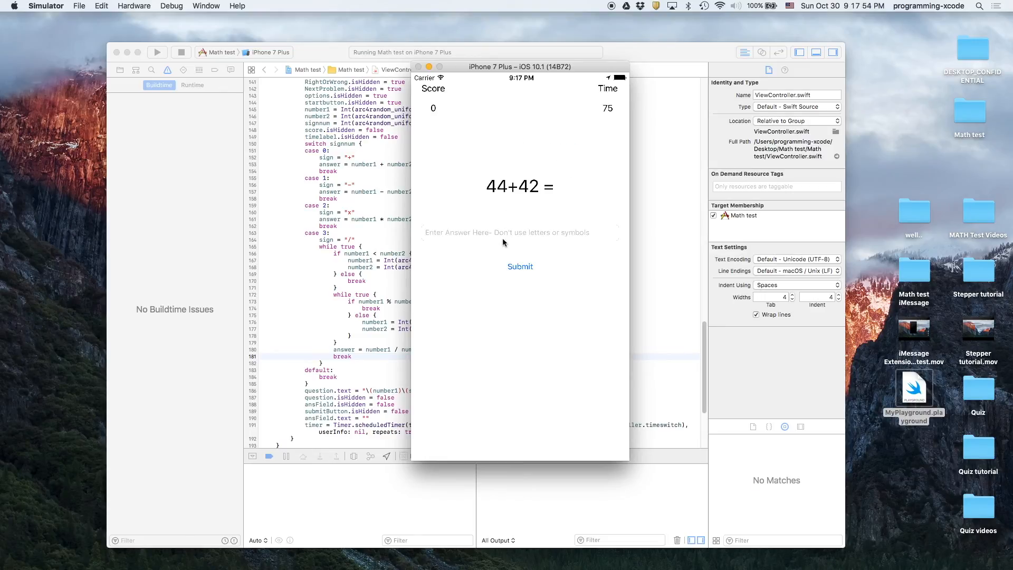
type("86")
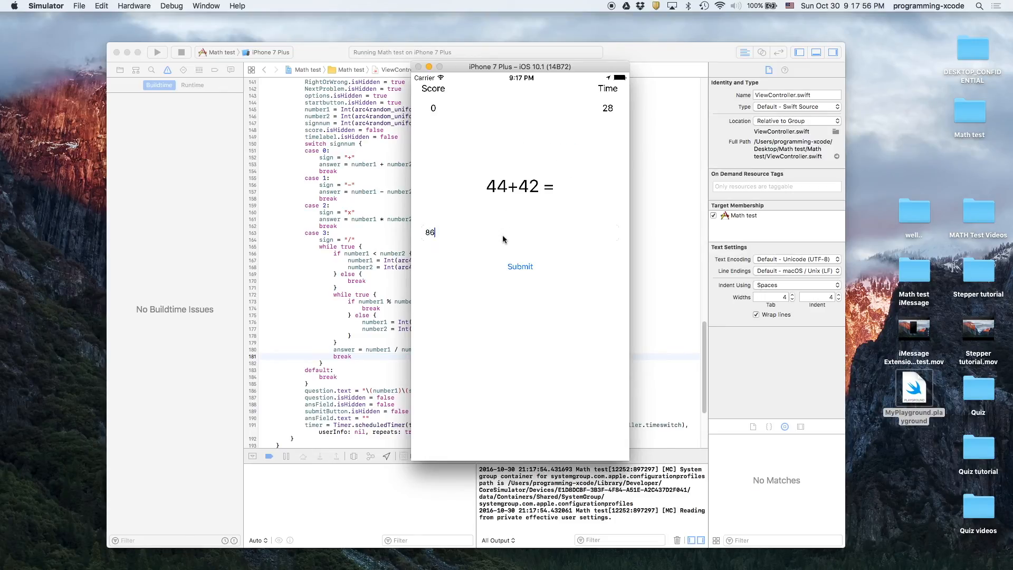
left_click(520, 266)
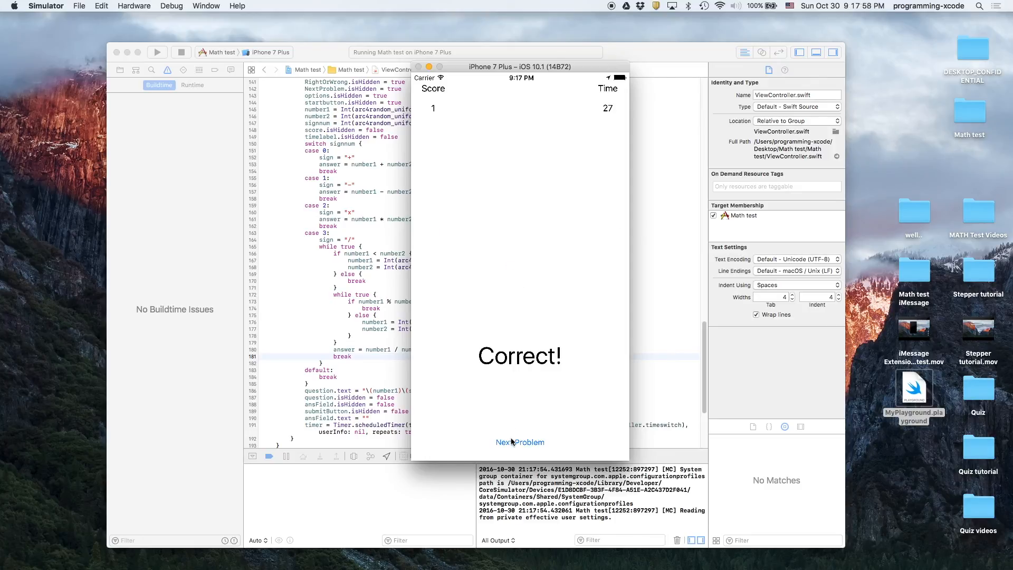
left_click(520, 442)
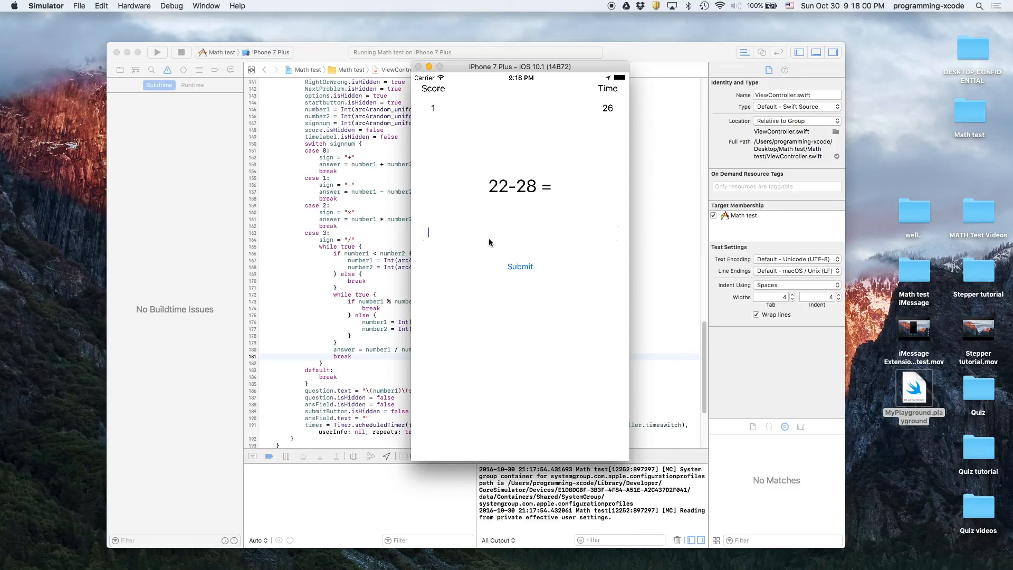
left_click(520, 266)
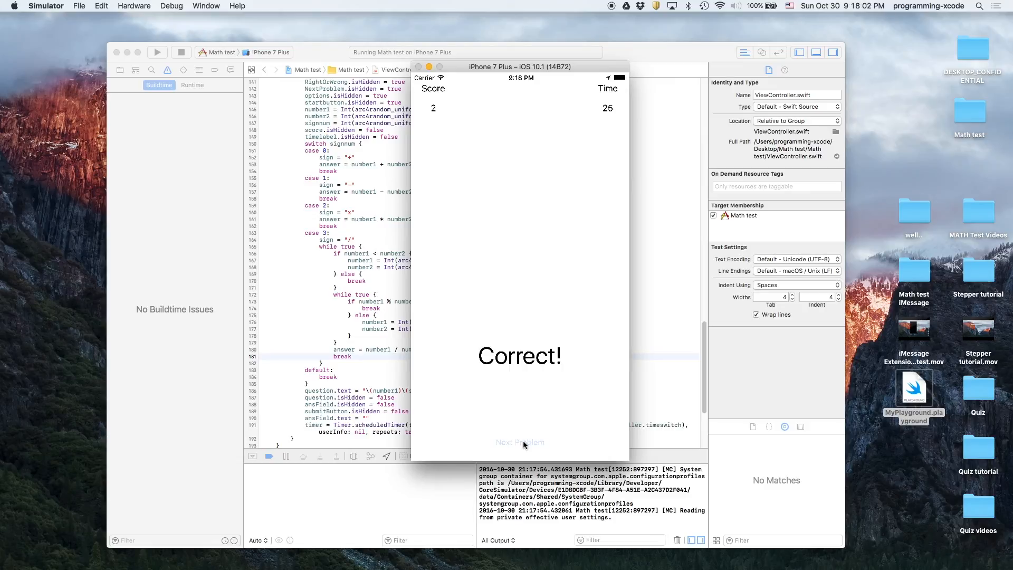
left_click(519, 442)
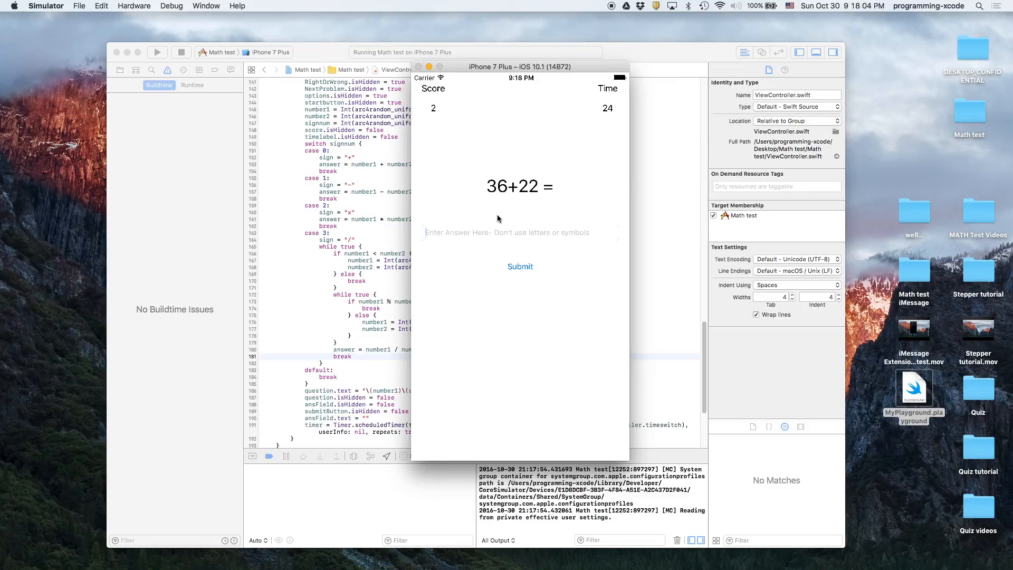
type("58")
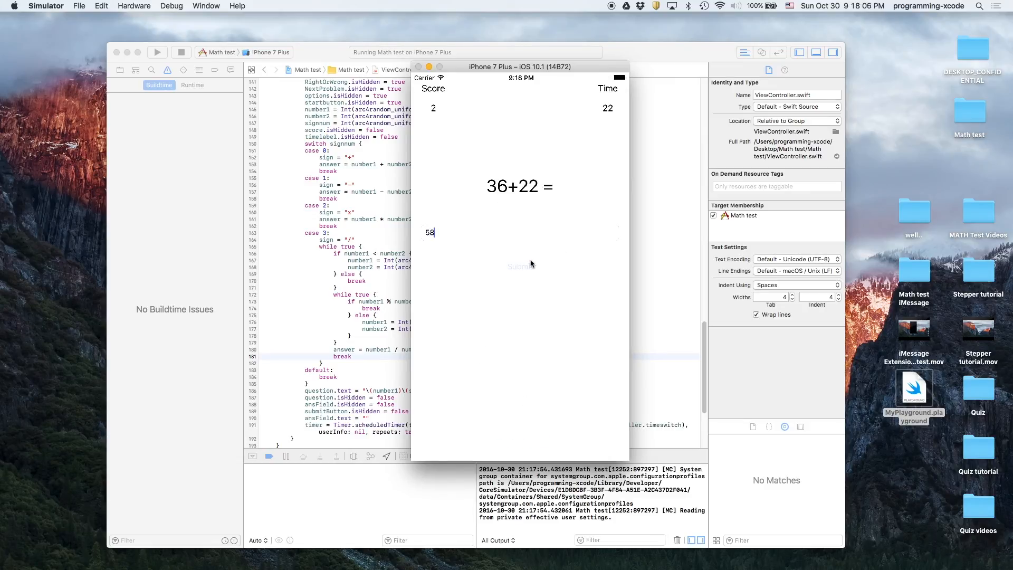
left_click(520, 266)
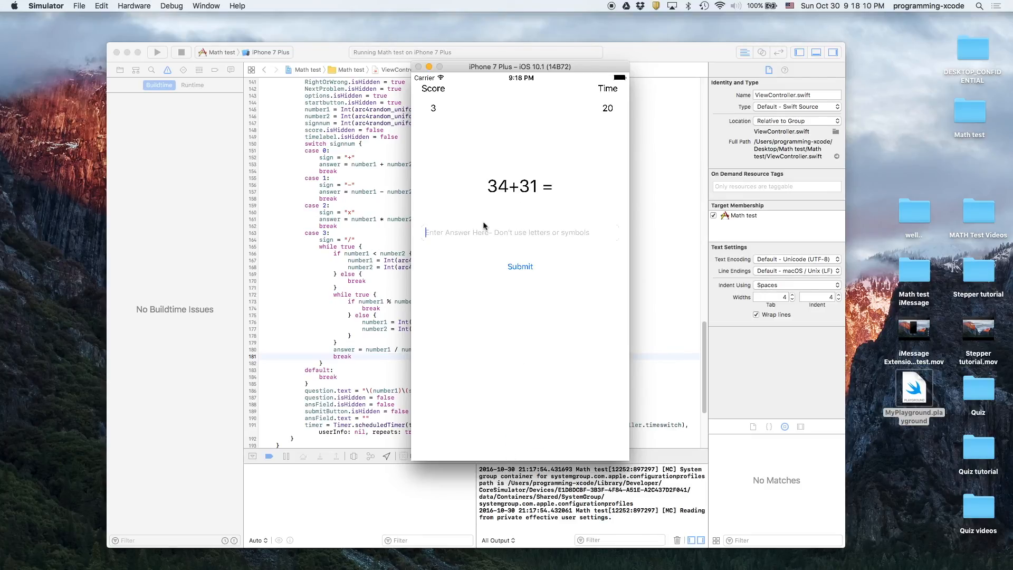
Answer 34+31 (65), 38x5 (190) and the division 3/2 with 1.5.
type("65")
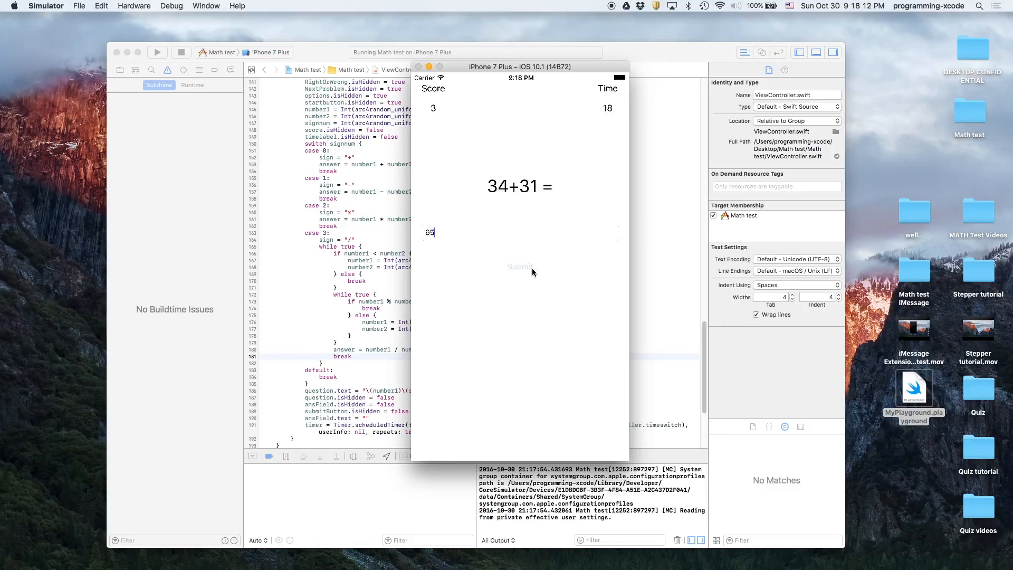
left_click(519, 265)
type("1")
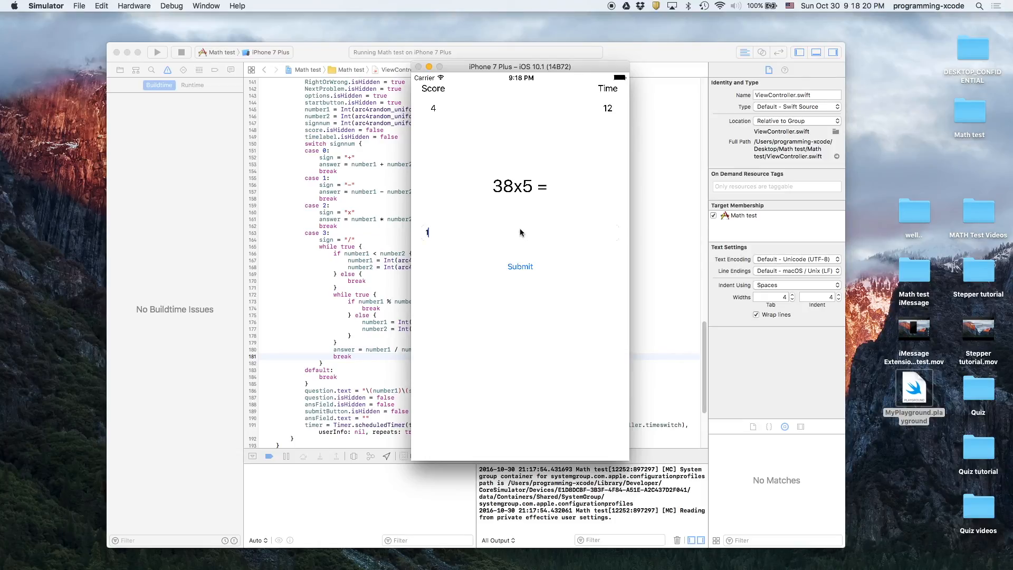
type("90")
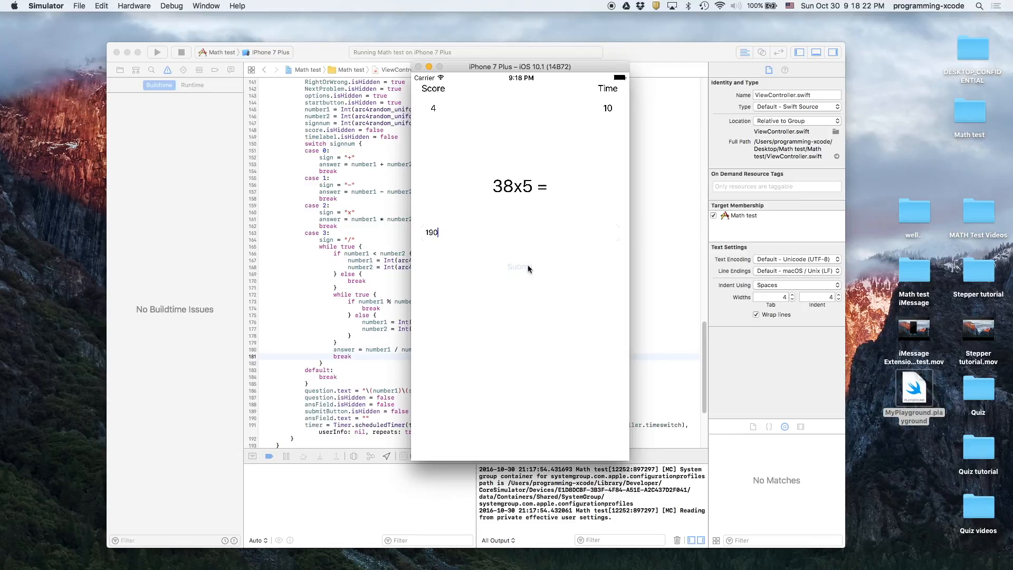
left_click(521, 266)
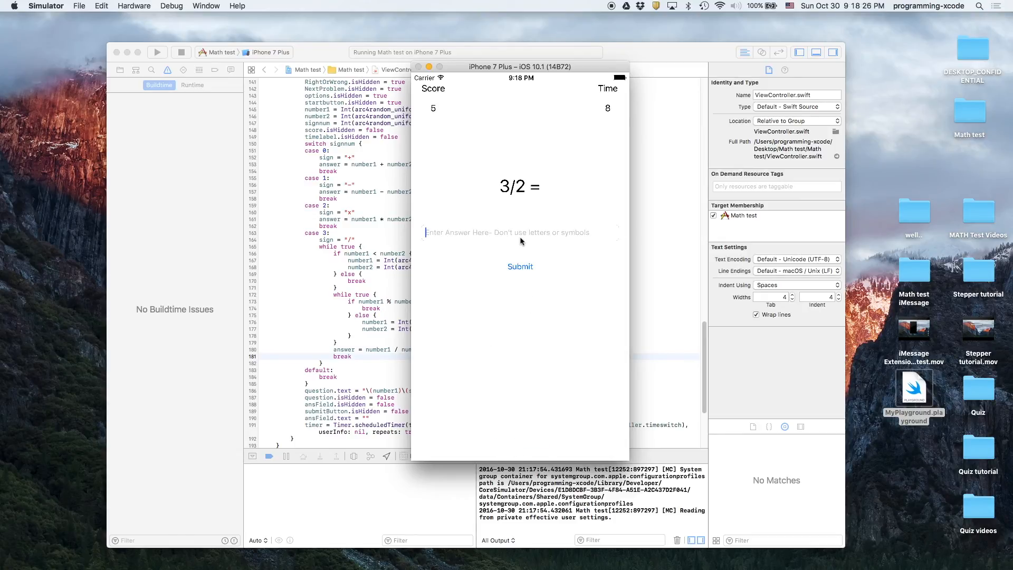
type("1/")
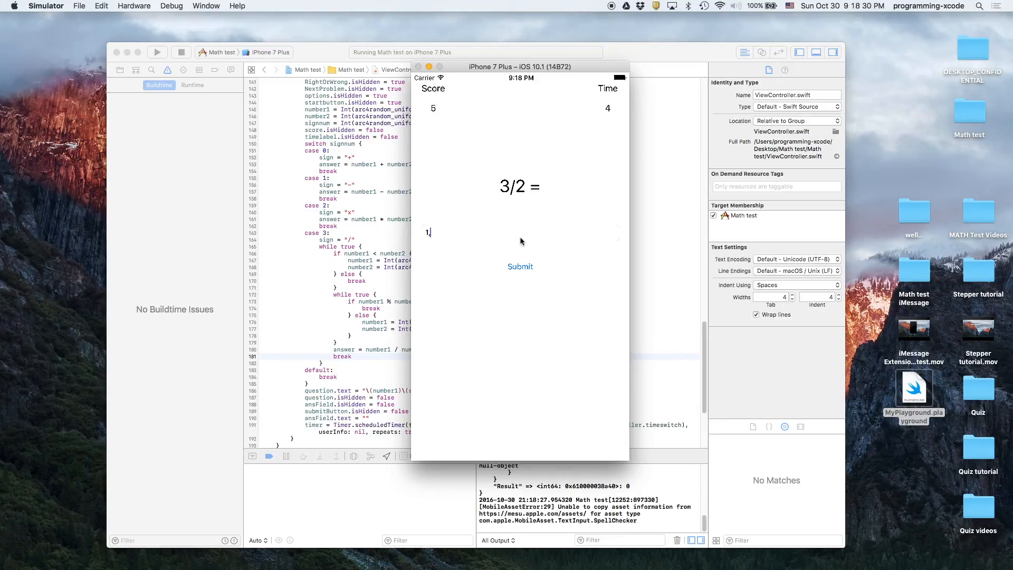
type(".5")
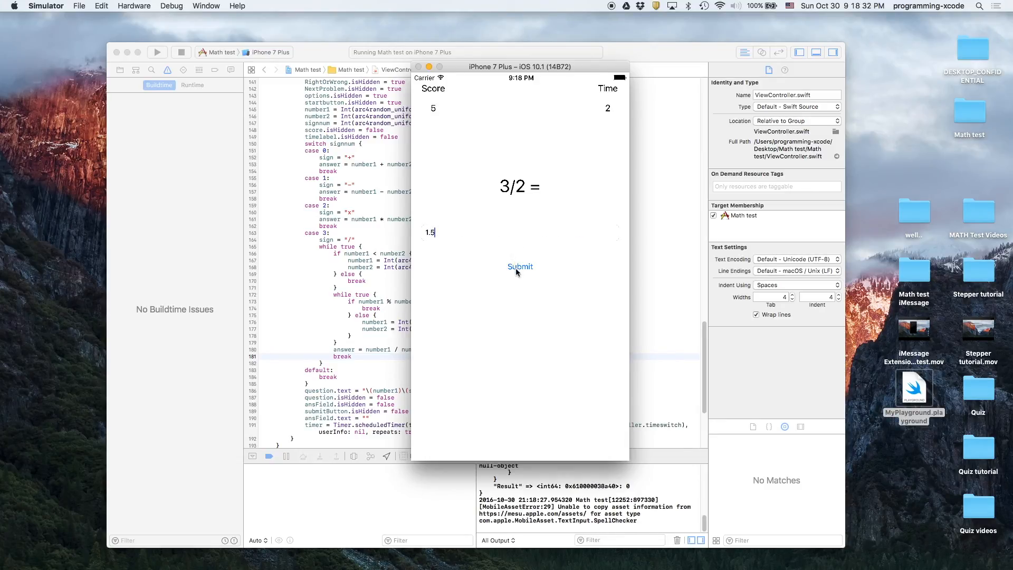
left_click(520, 266)
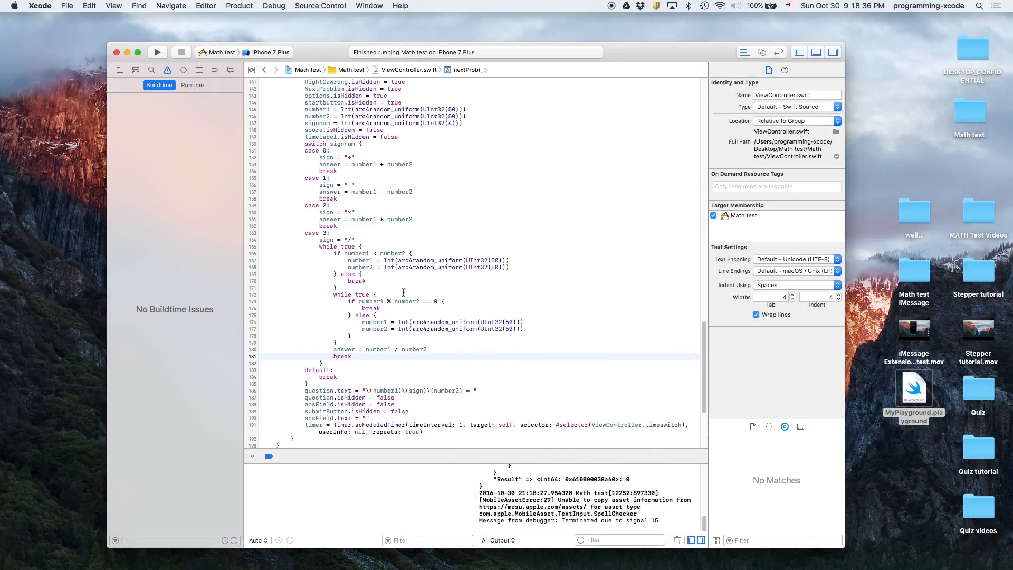
mouse_move(464, 318)
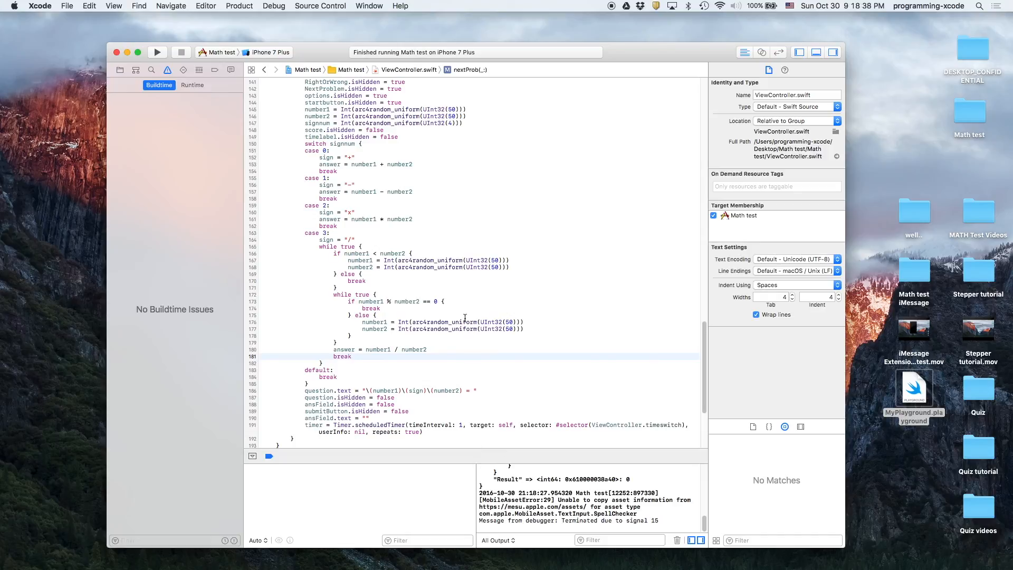
Review the division case in start and nextProb, dropping the break after answer = number1 / number2.
scroll("up", 3)
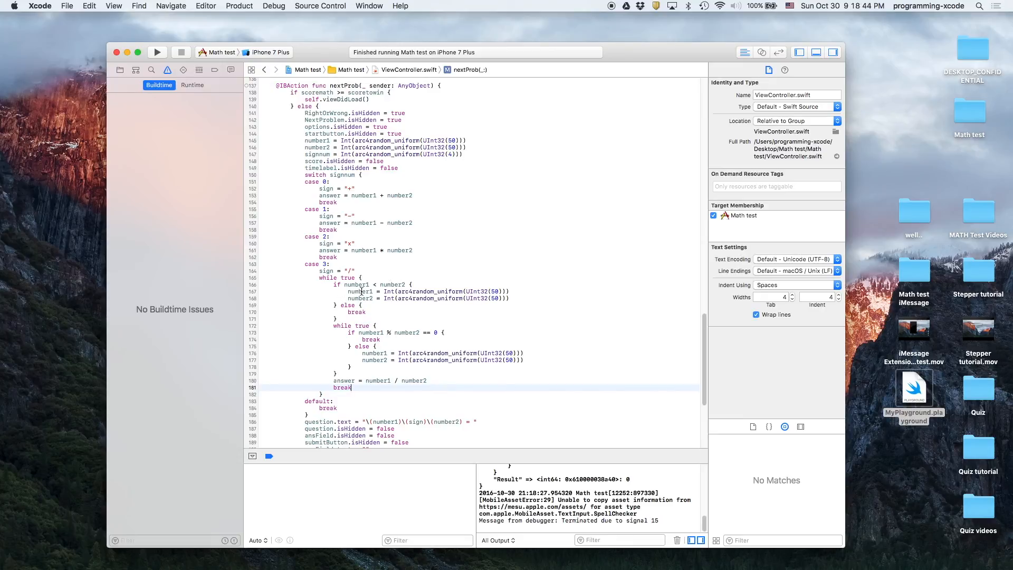
scroll("up", 3)
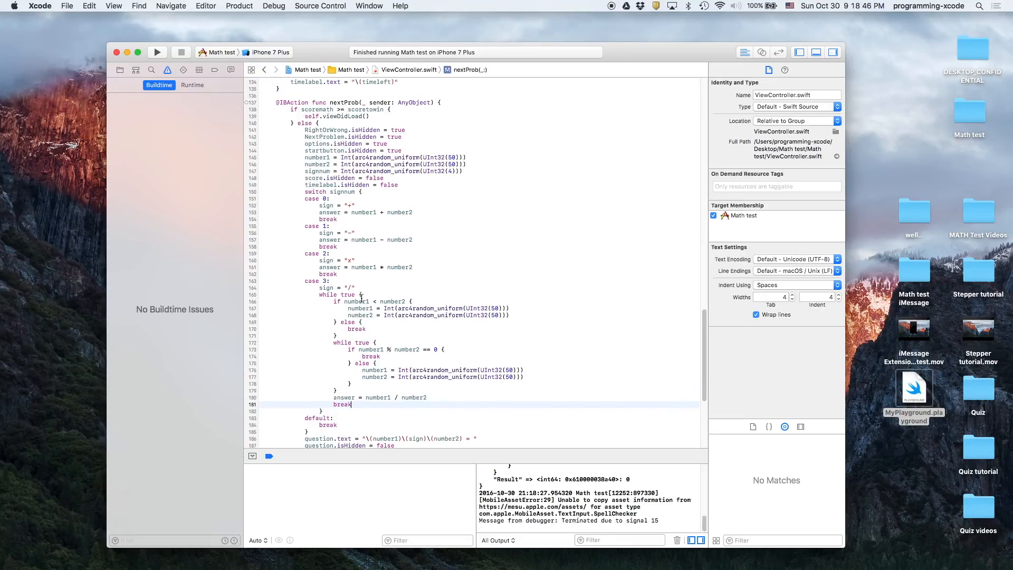
scroll("up", 3)
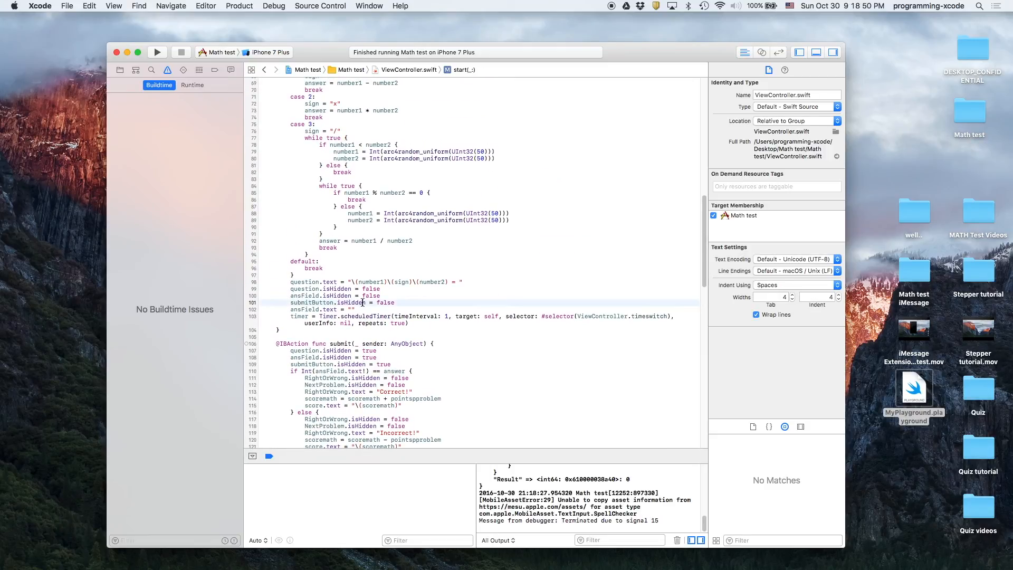
scroll("down", 3)
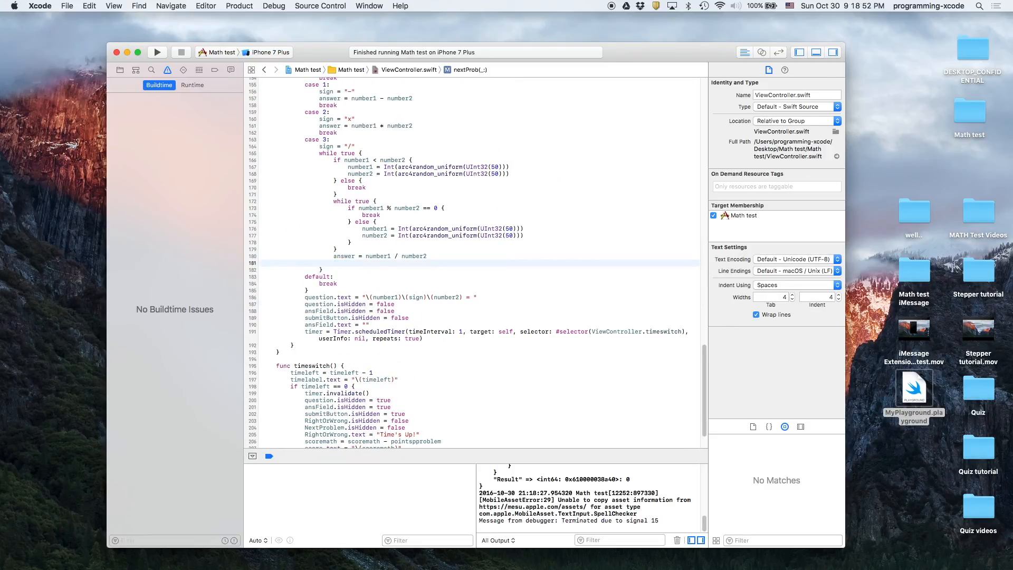
scroll("up", 3)
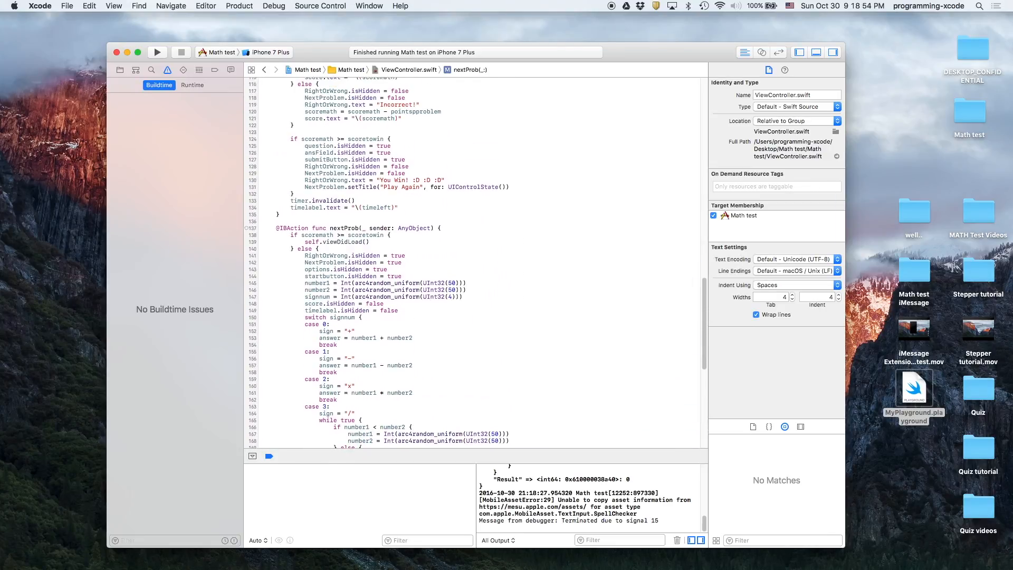
scroll("down", 3)
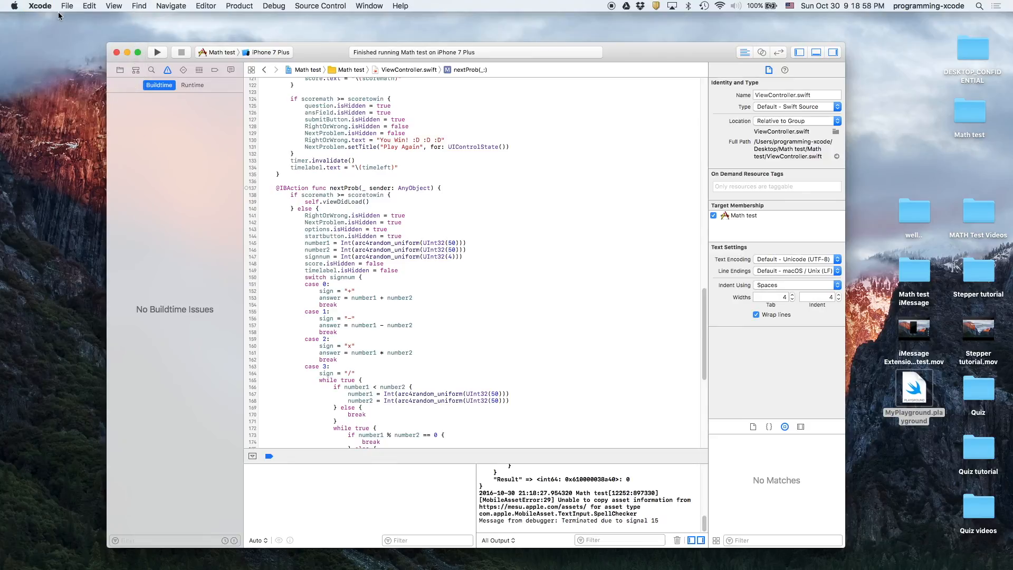
Relaunch the updated Math test in Simulator and start a new quiz game.
left_click(157, 53)
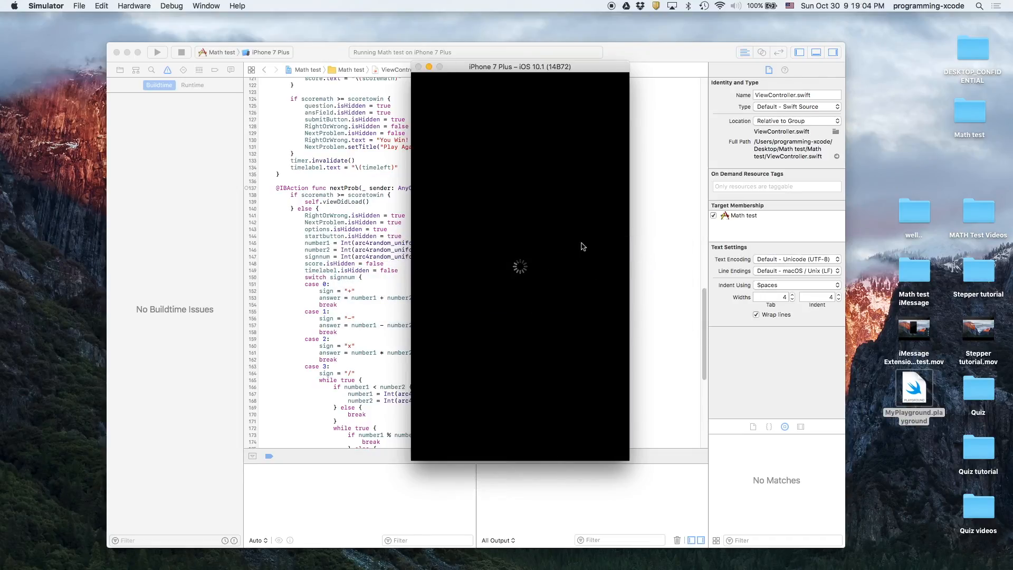
mouse_move(541, 235)
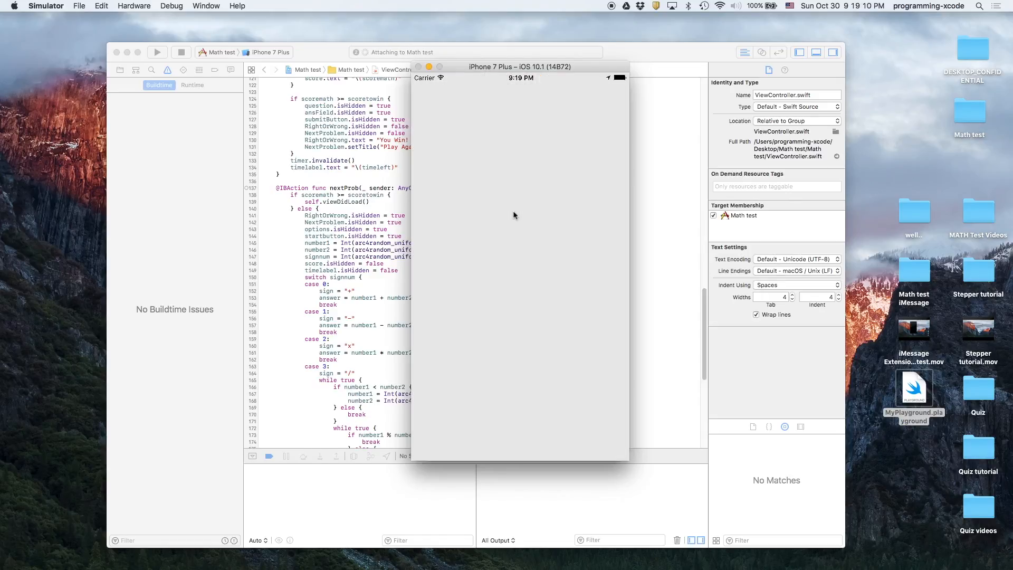
left_click(157, 52)
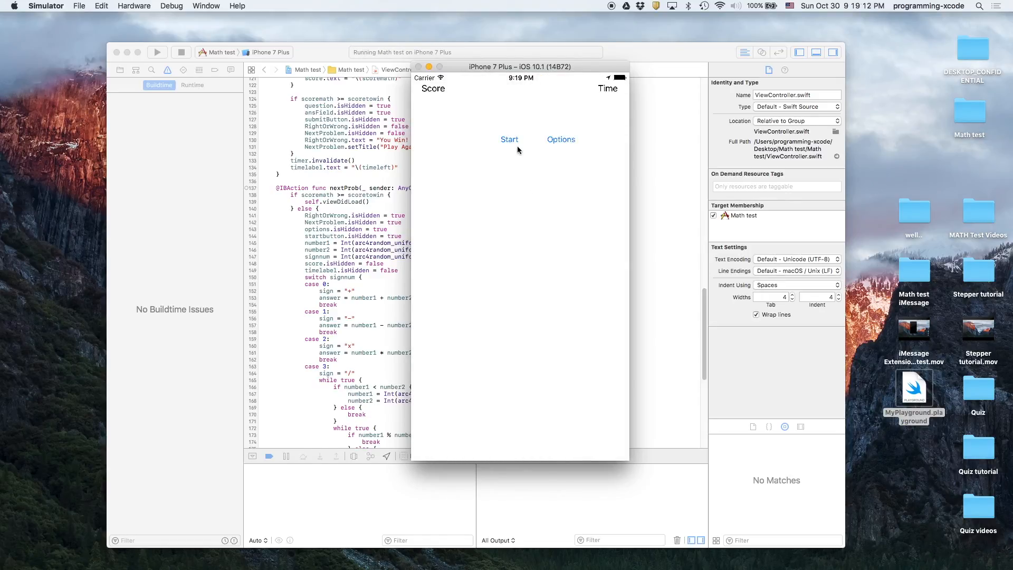
left_click(510, 139)
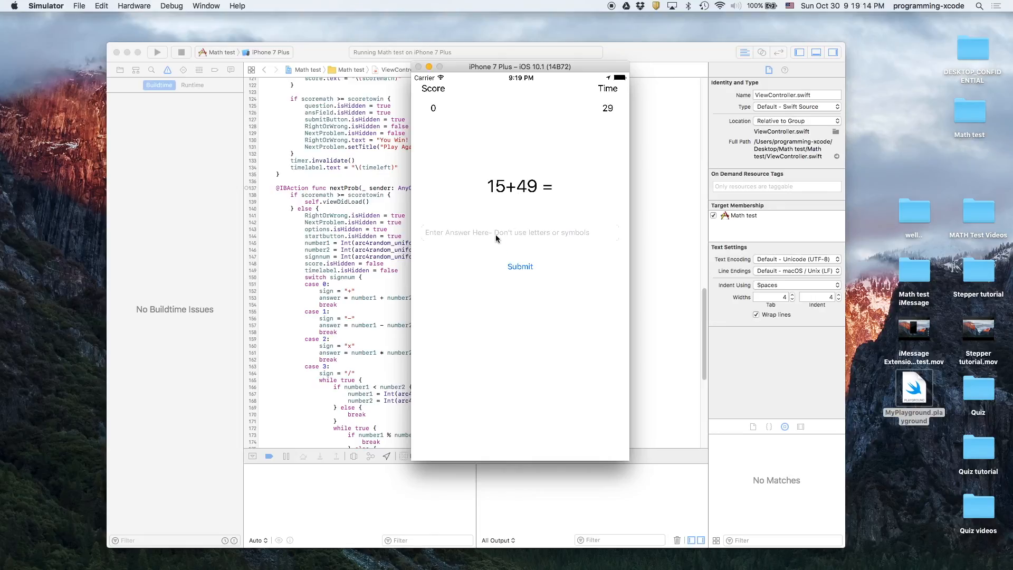
Answer 5 for 15+49 and 43 for 32-18 until 33/24 appears, then stop the app.
type("5")
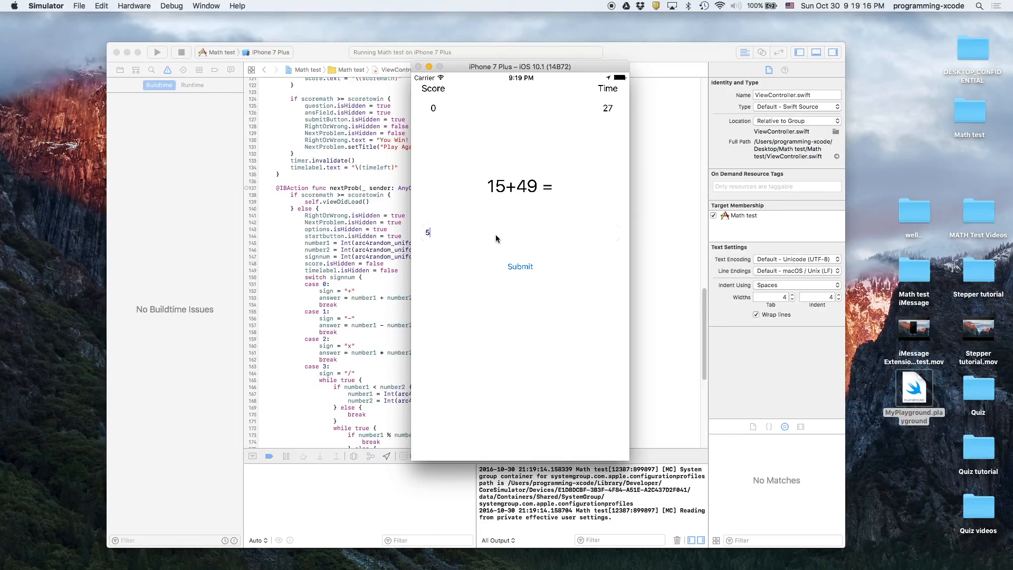
left_click(520, 265)
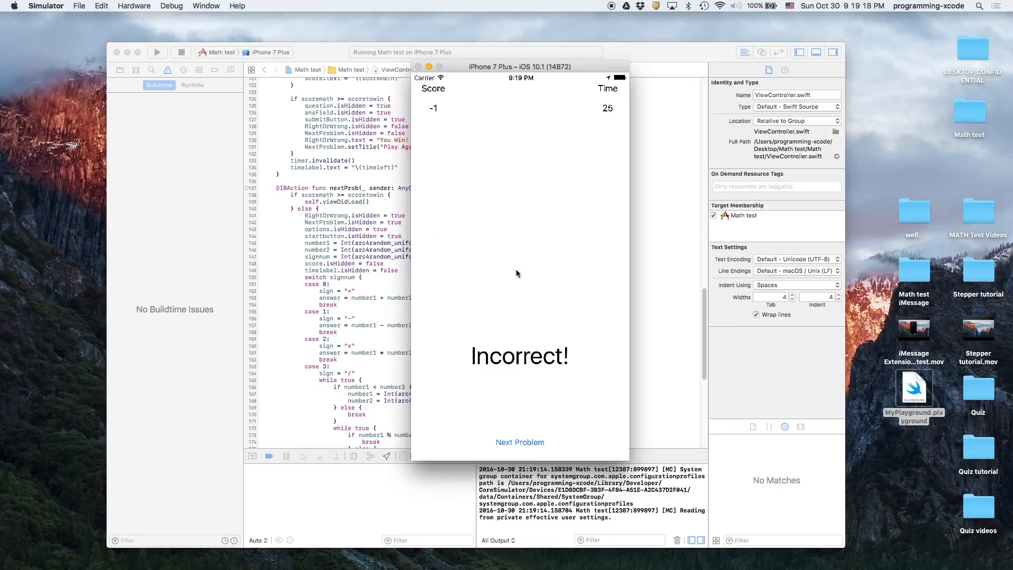
left_click(520, 442)
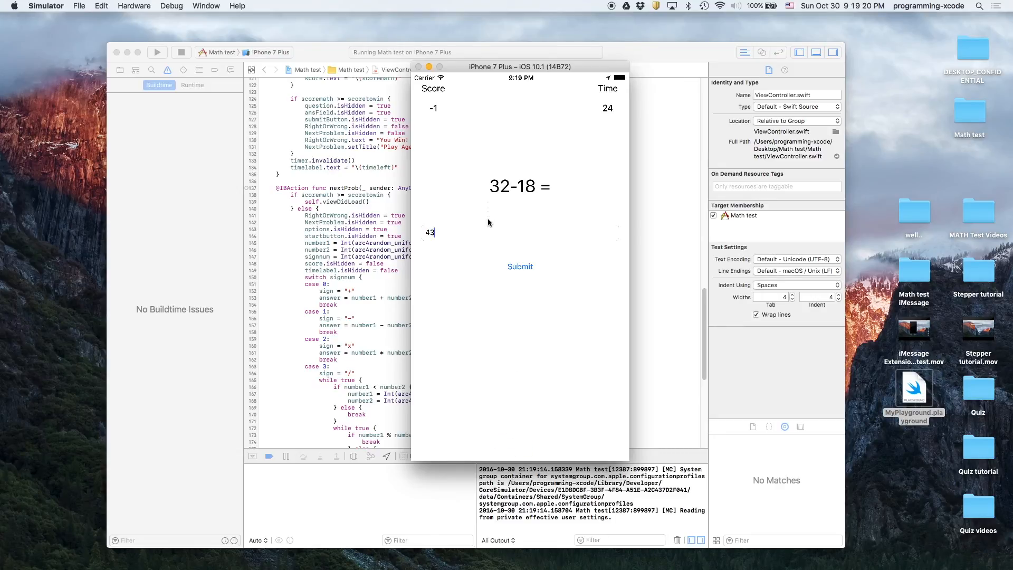
left_click(520, 266)
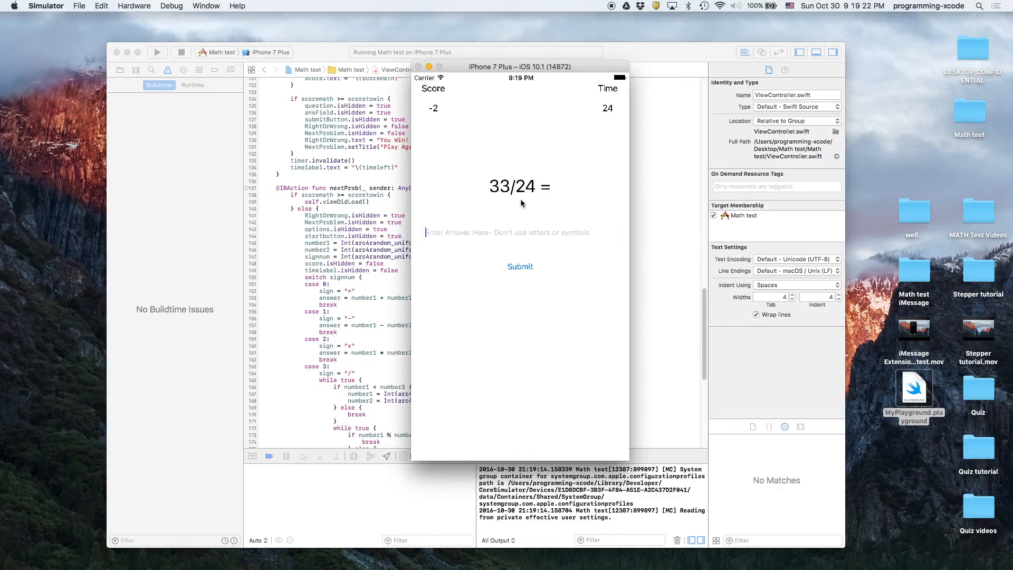
left_click(180, 53)
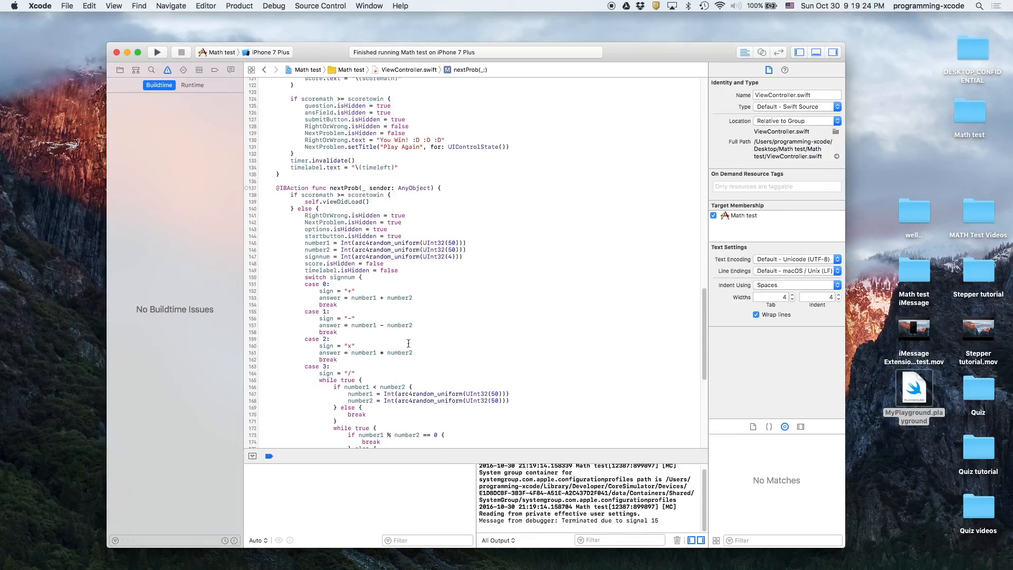
Rework nextProb's case 3 division lines and compare them with start's case 3.
scroll("down", 3)
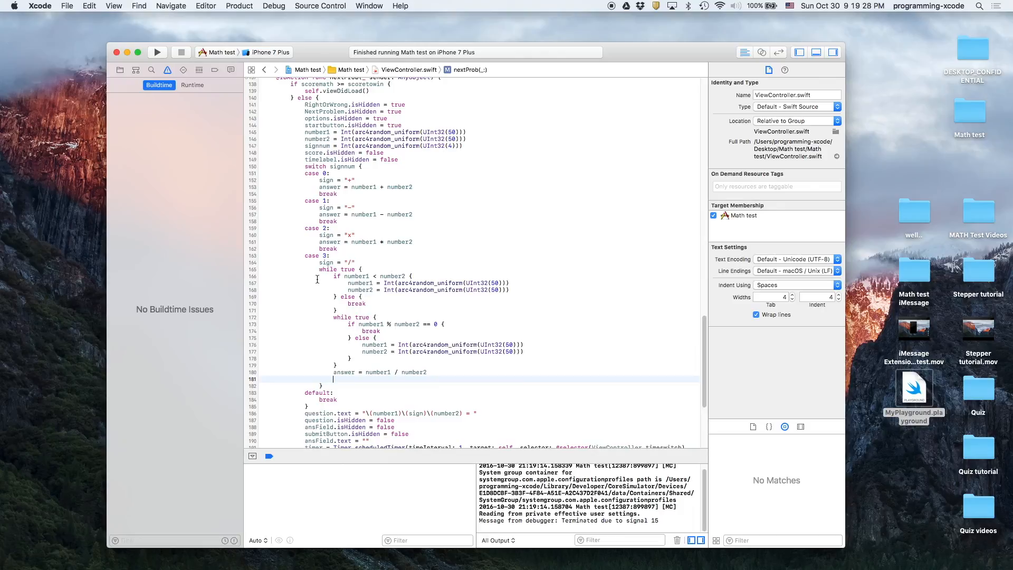
scroll("up", 3)
type("}")
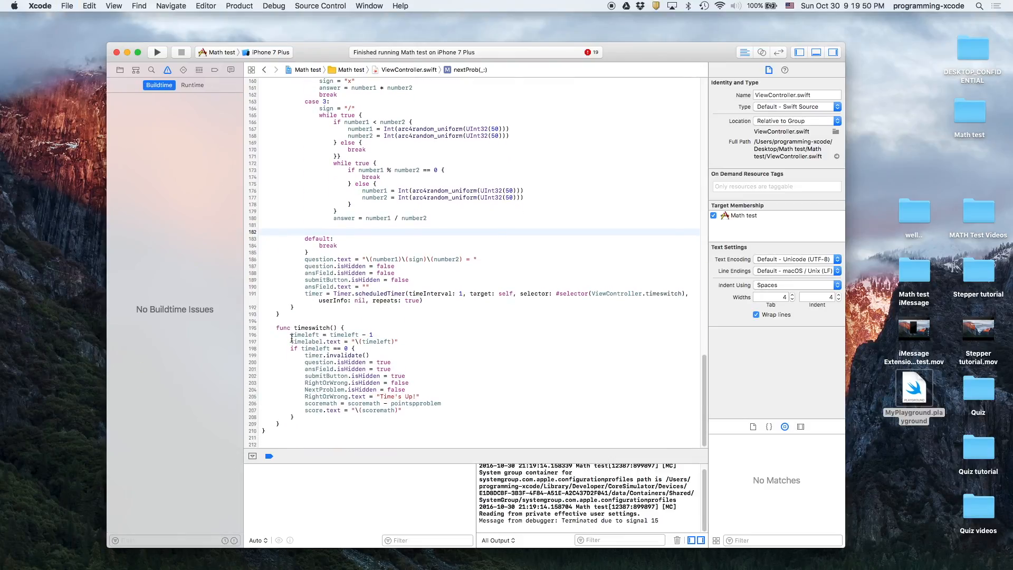
scroll("up", 3)
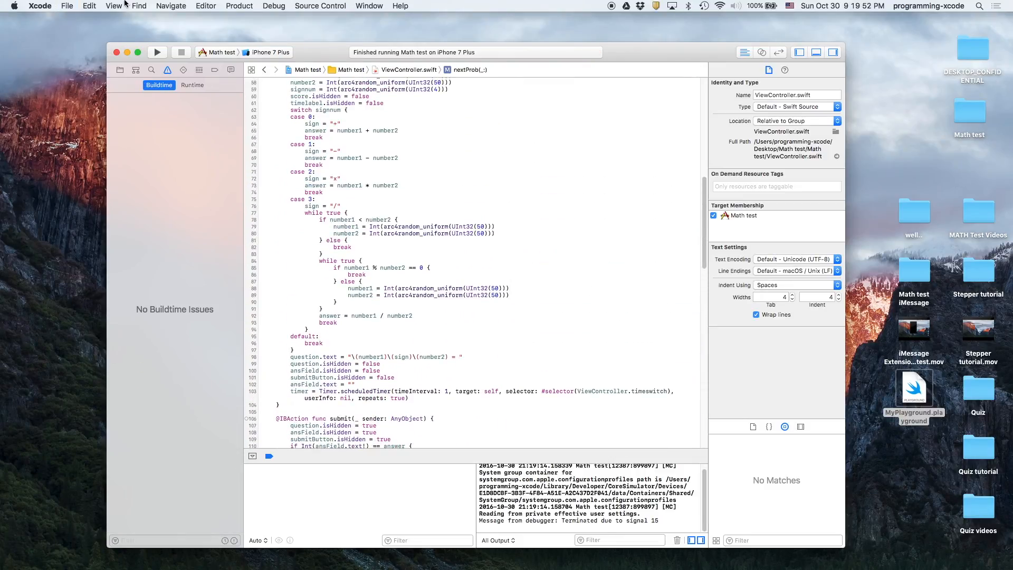
scroll("up", 3)
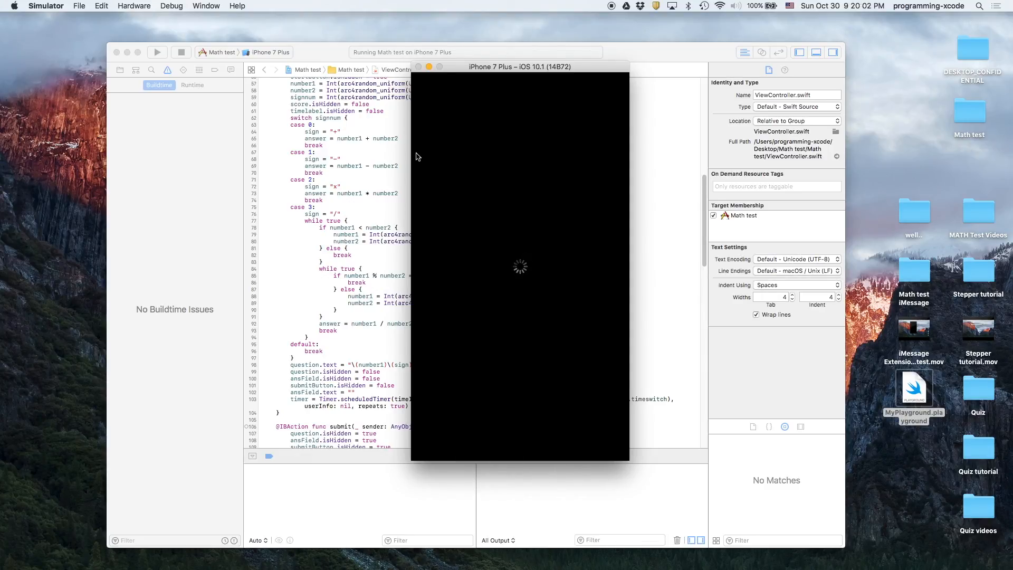
mouse_move(506, 301)
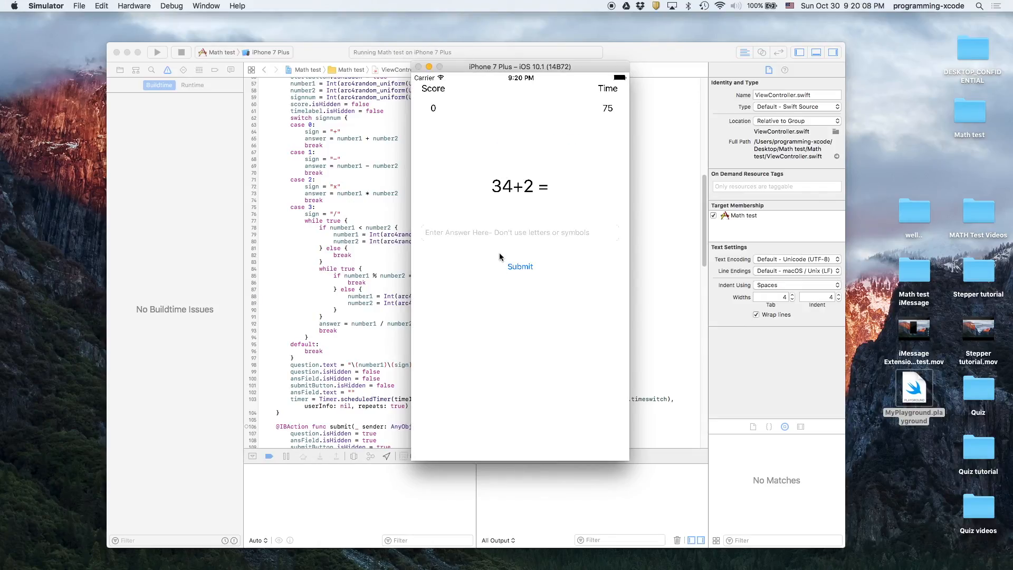
Answer the problems 34+2, 43+26, 14-39, 45x19 and 22x27 in the running quiz.
type("455")
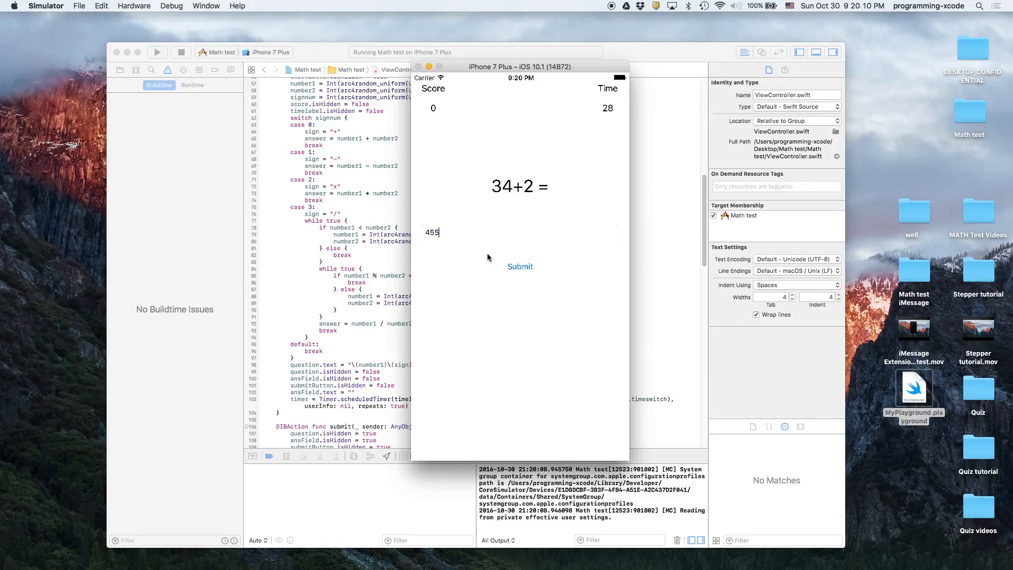
left_click(519, 266)
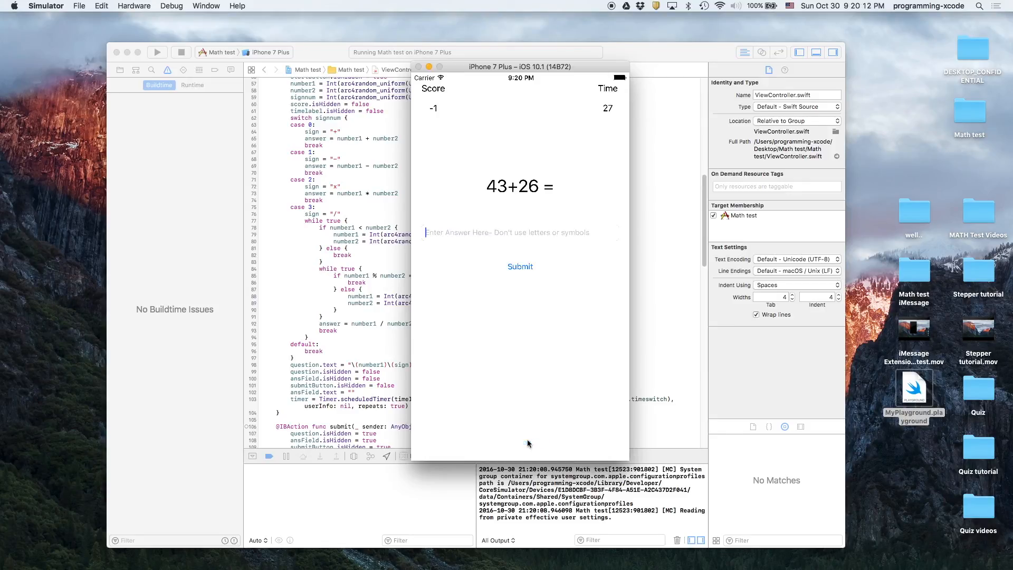
left_click(519, 266)
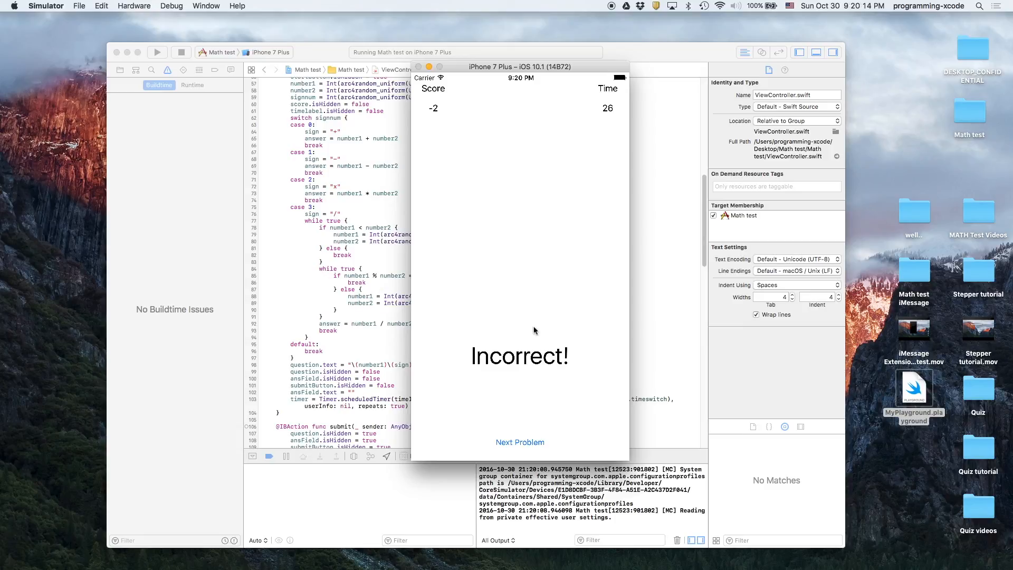
mouse_move(489, 461)
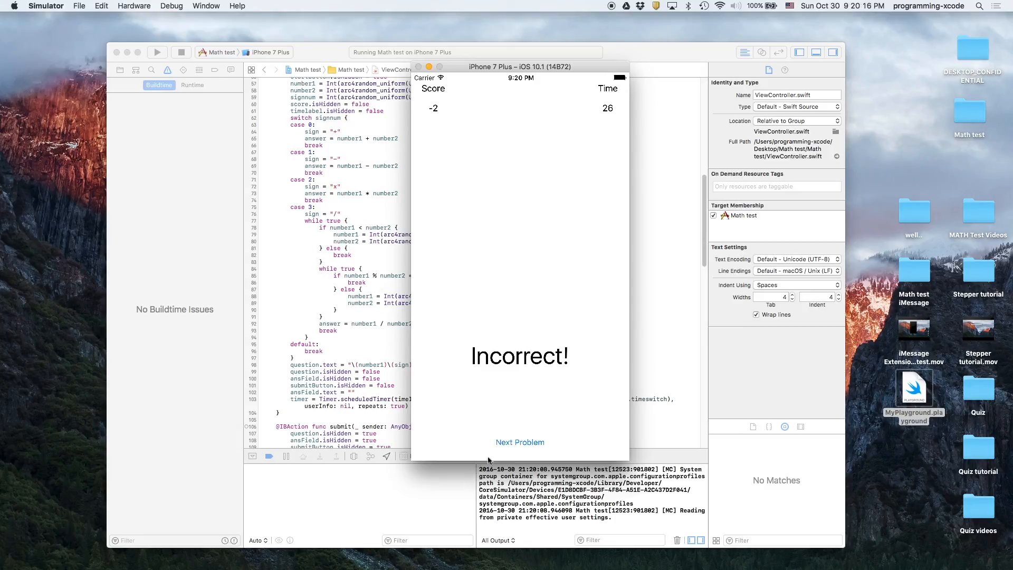
left_click(520, 442)
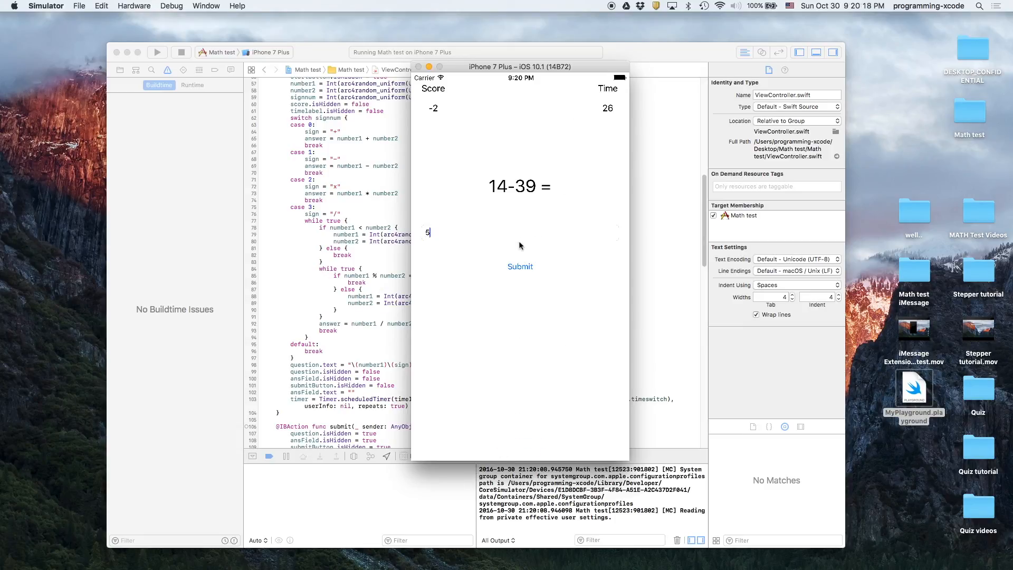
left_click(520, 265)
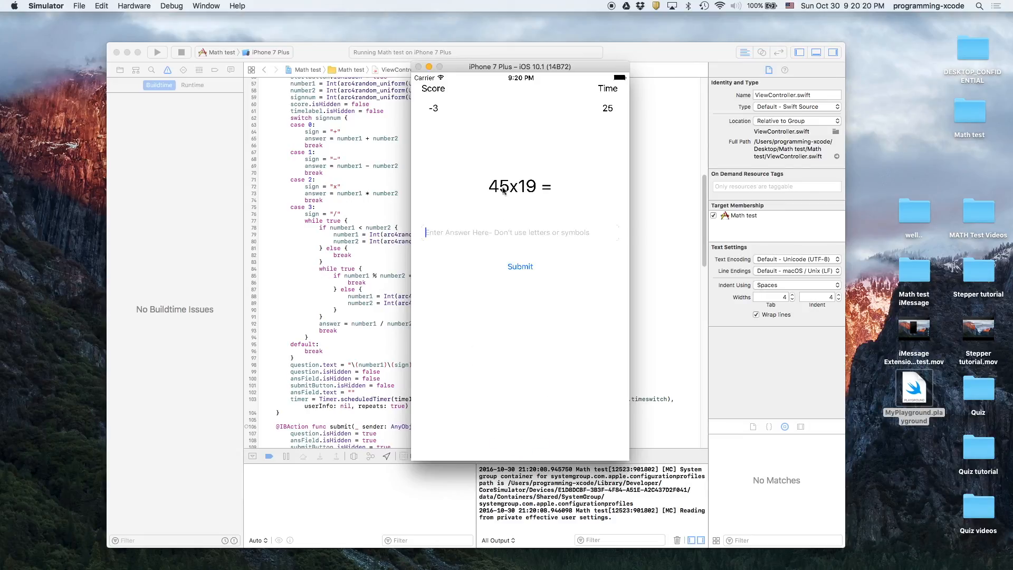
left_click(520, 266)
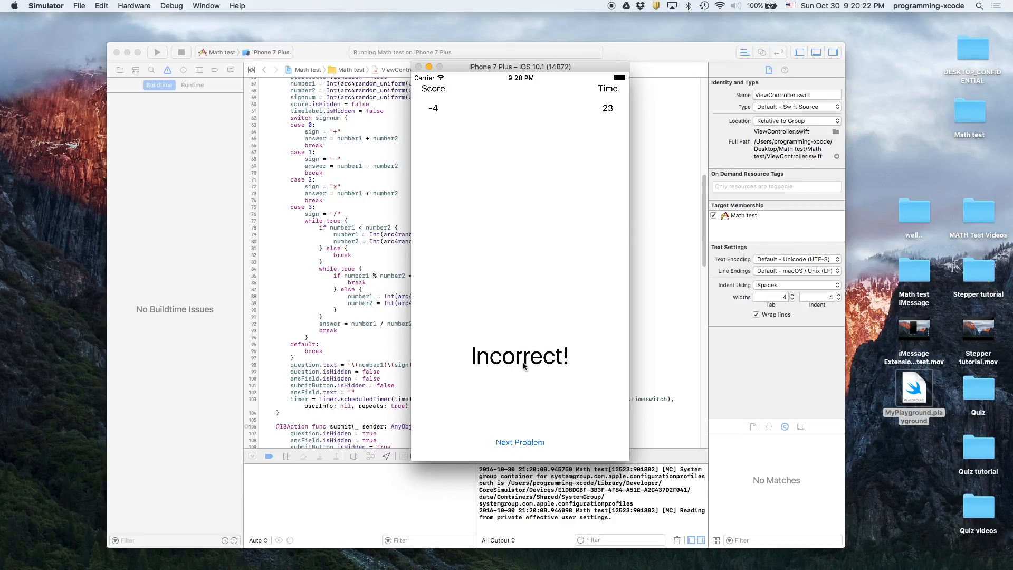
left_click(520, 442)
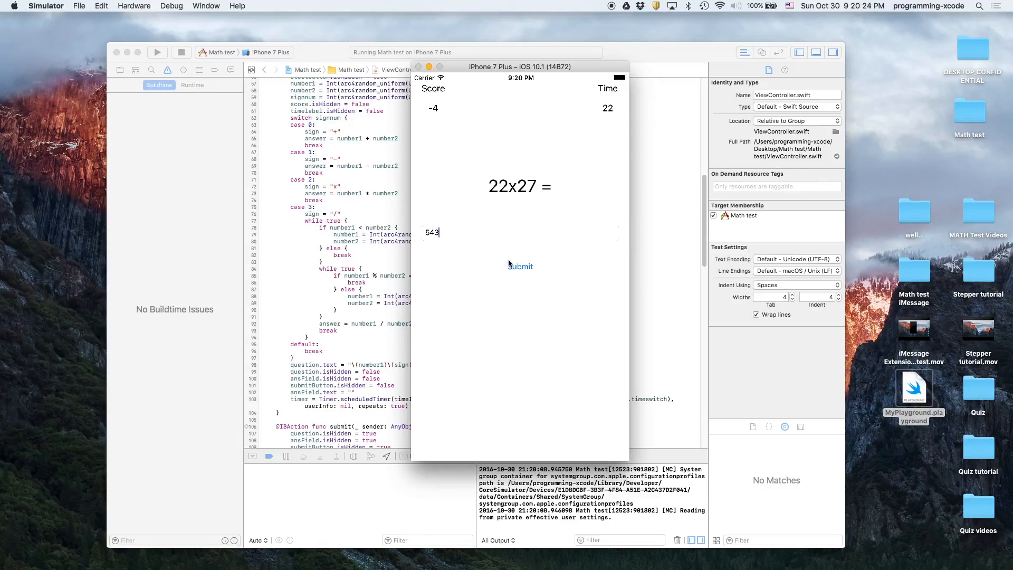
left_click(520, 265)
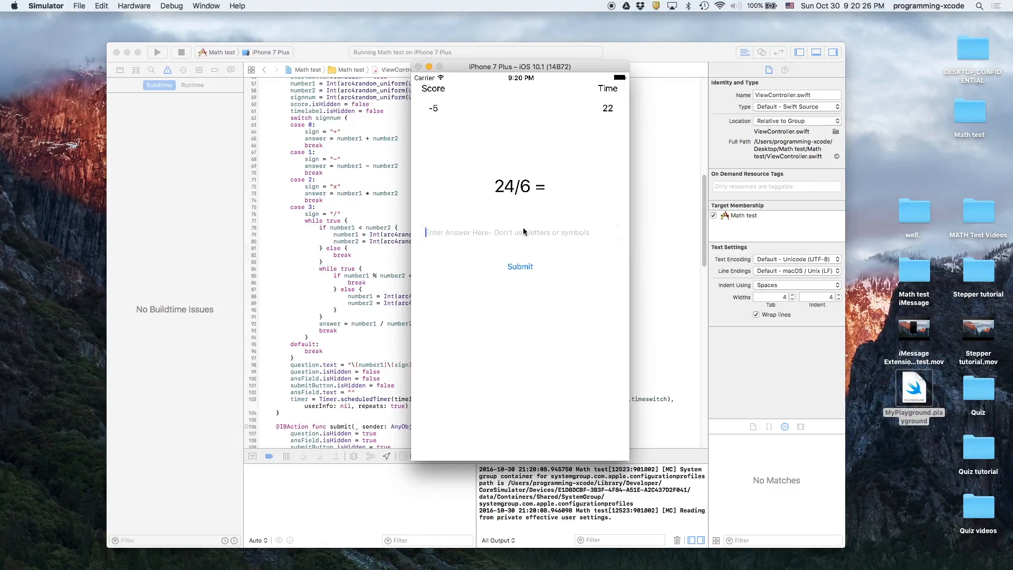
Answer 4 for 24/6, 36x26, 0 for 0/39 and 18 for 21-3.
type("4")
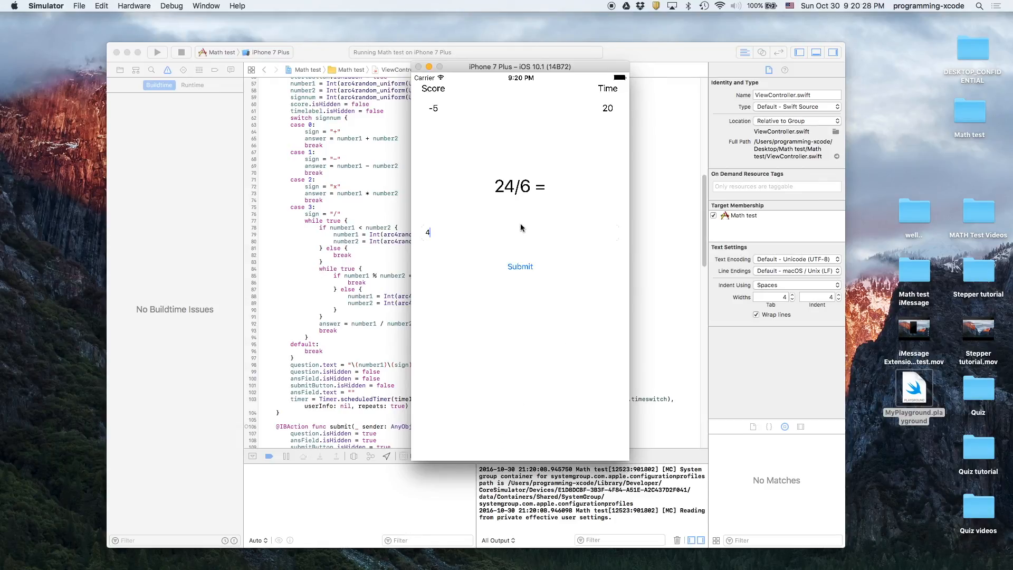
left_click(520, 266)
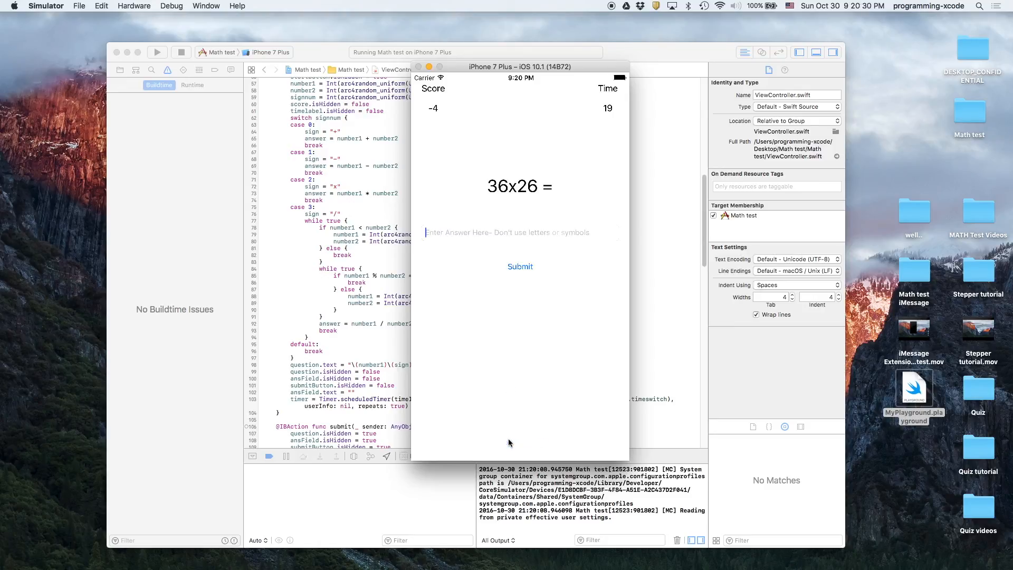
type("4325")
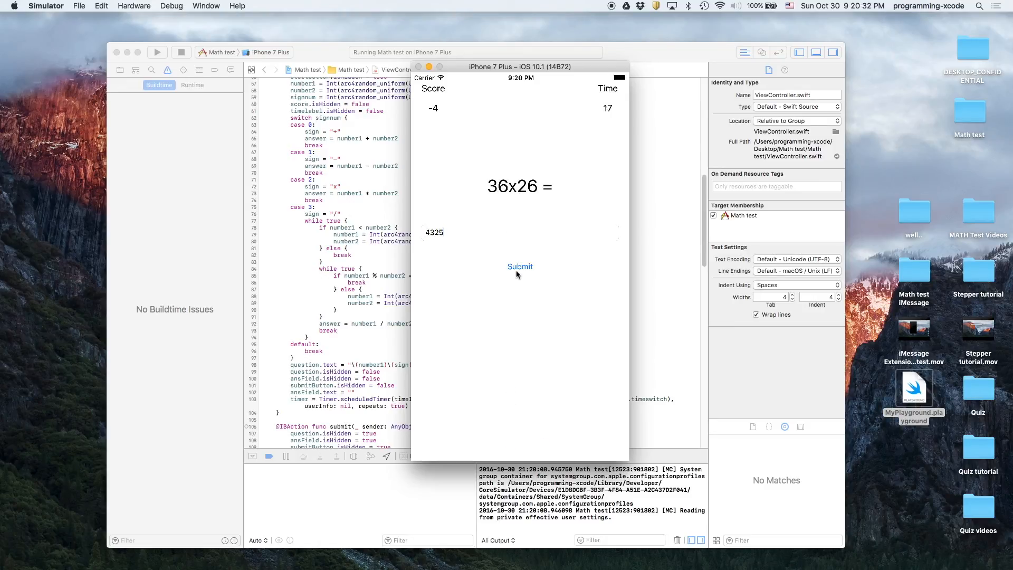
left_click(520, 266)
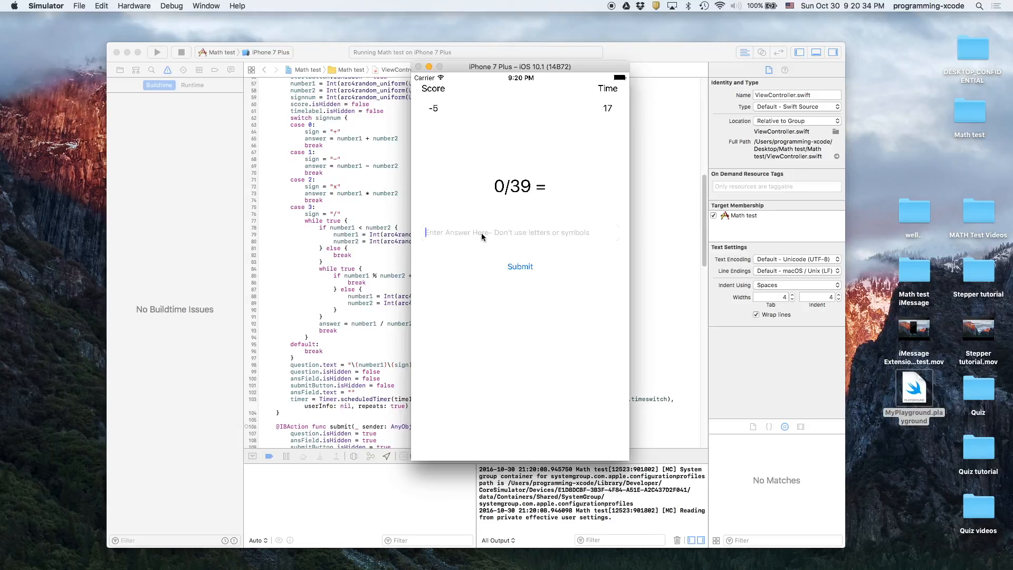
type("54324")
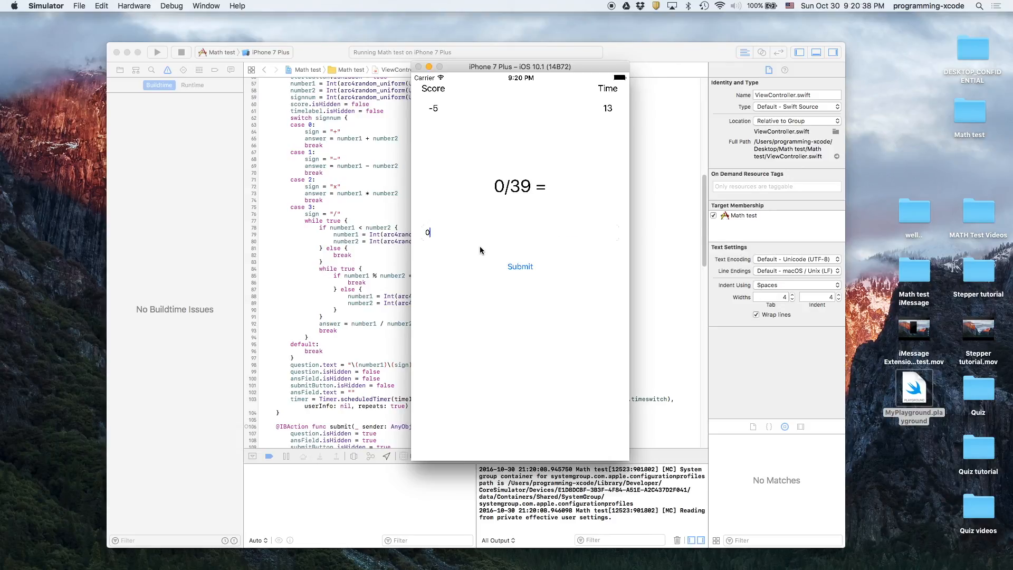
left_click(519, 266)
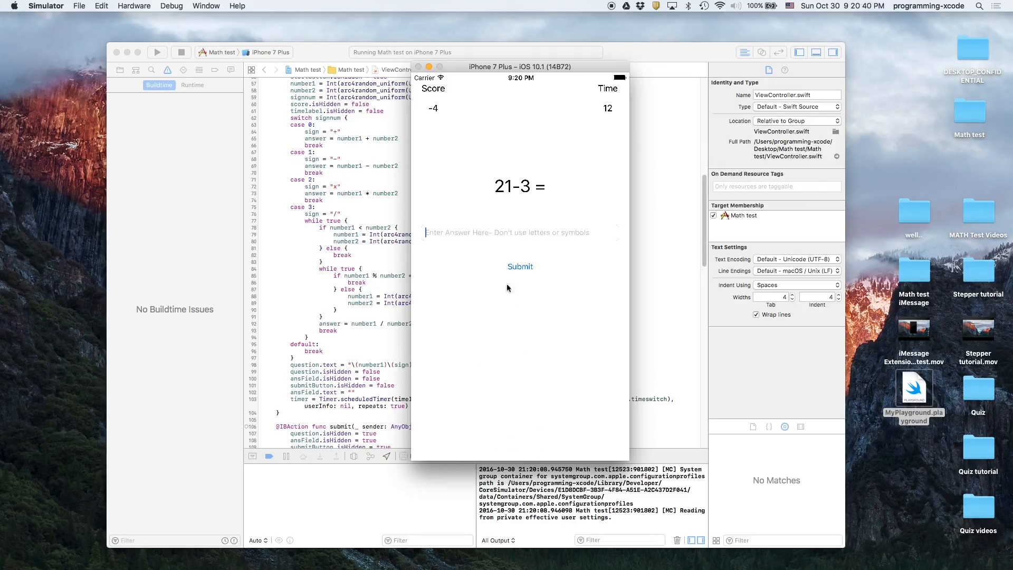
type("18")
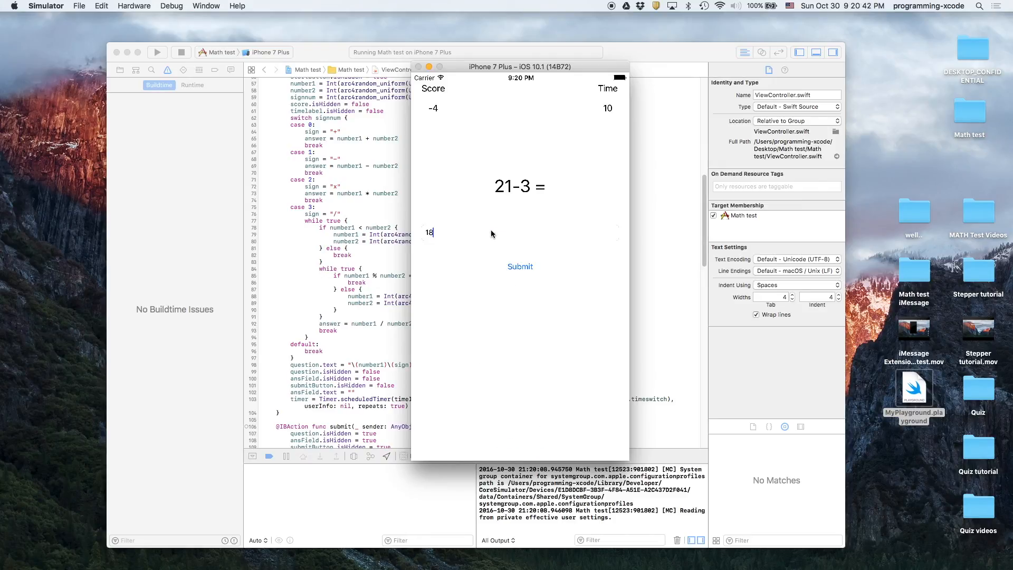
left_click(519, 266)
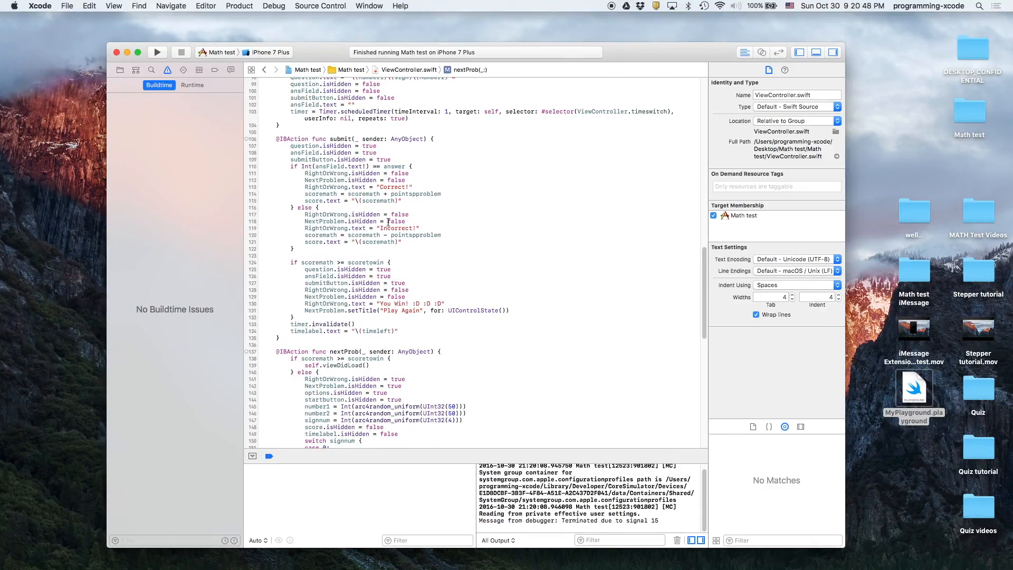
Begin a 'timeleft =' line at the end of nextProb above the Timer.scheduledTimer call.
scroll("down", 3)
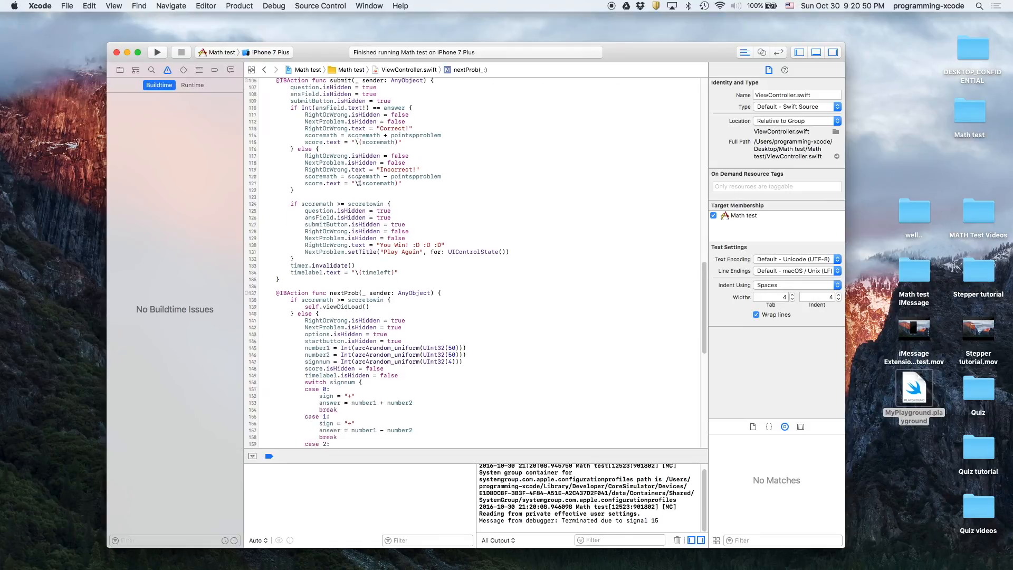
scroll("down", 3)
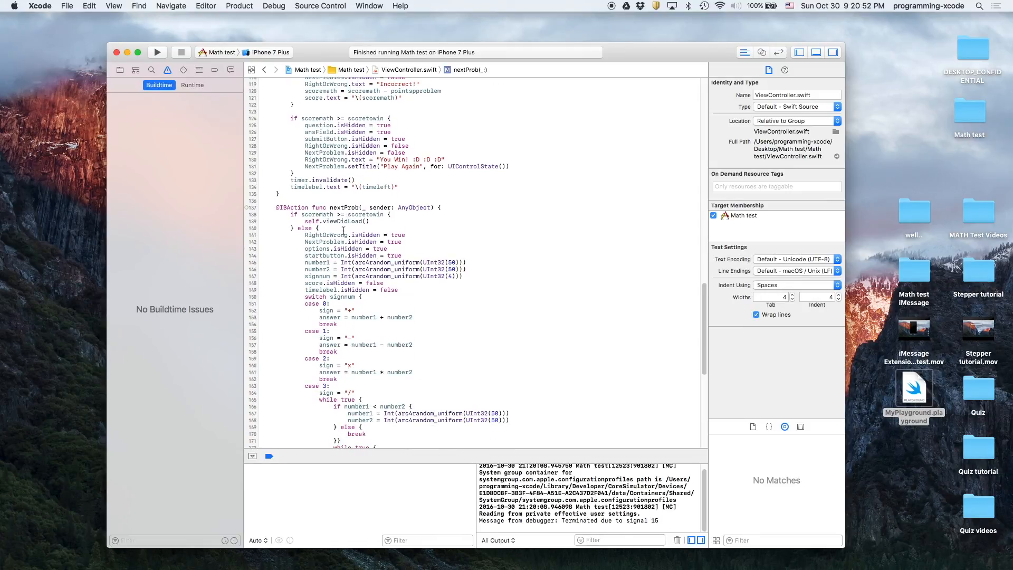
scroll("up", 3)
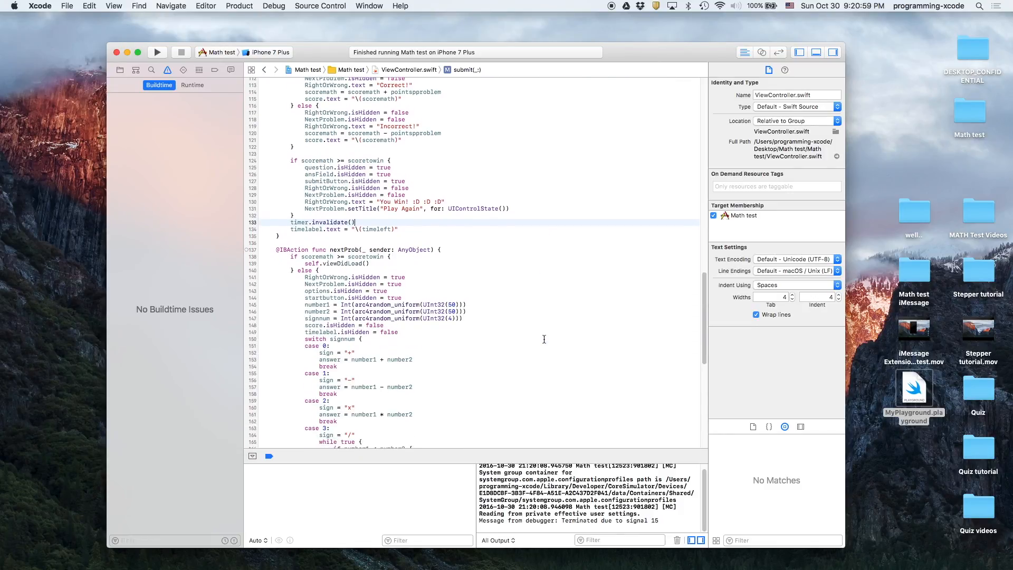
scroll("down", 3)
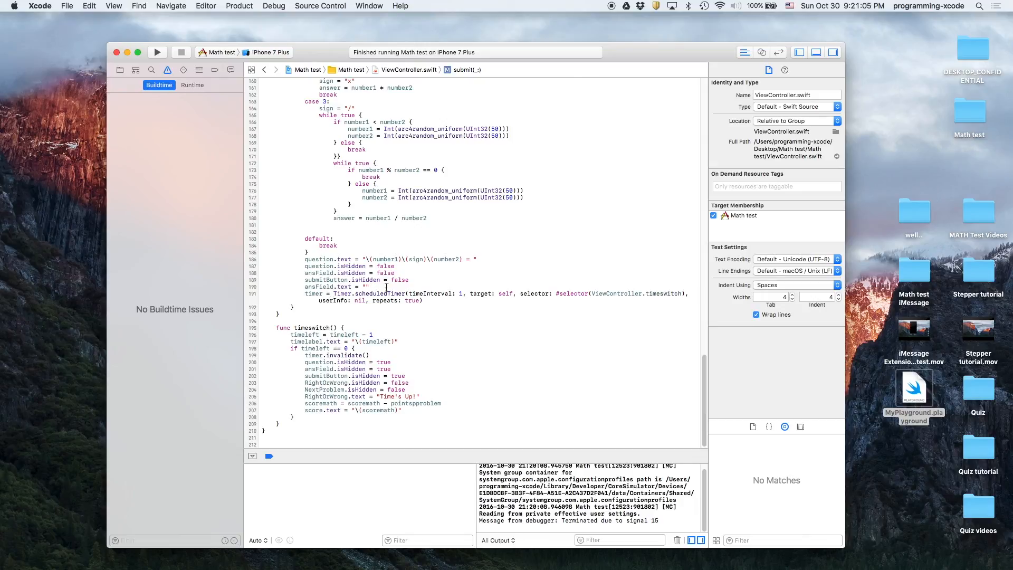
type("timeleft =")
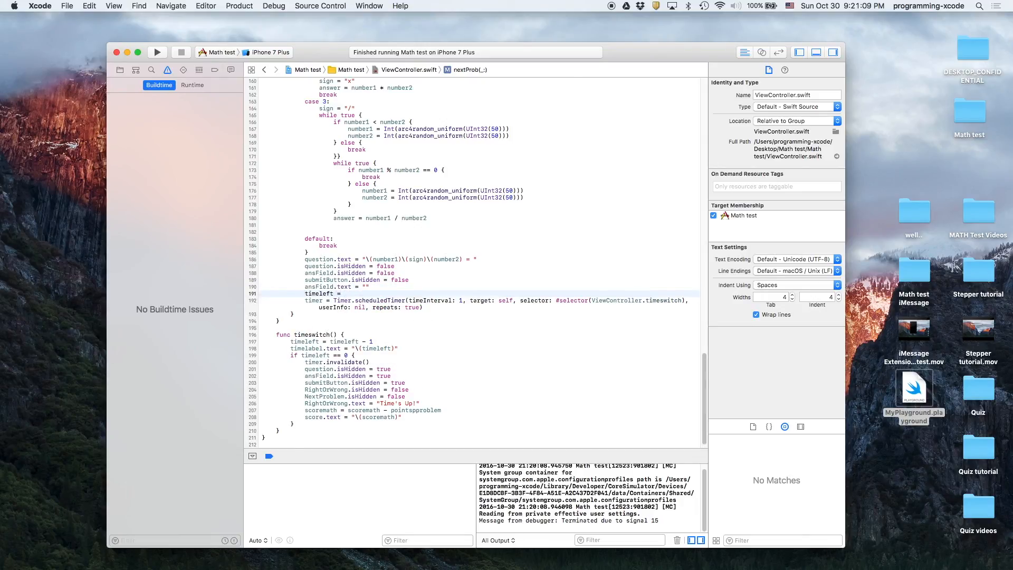
scroll("up", 3)
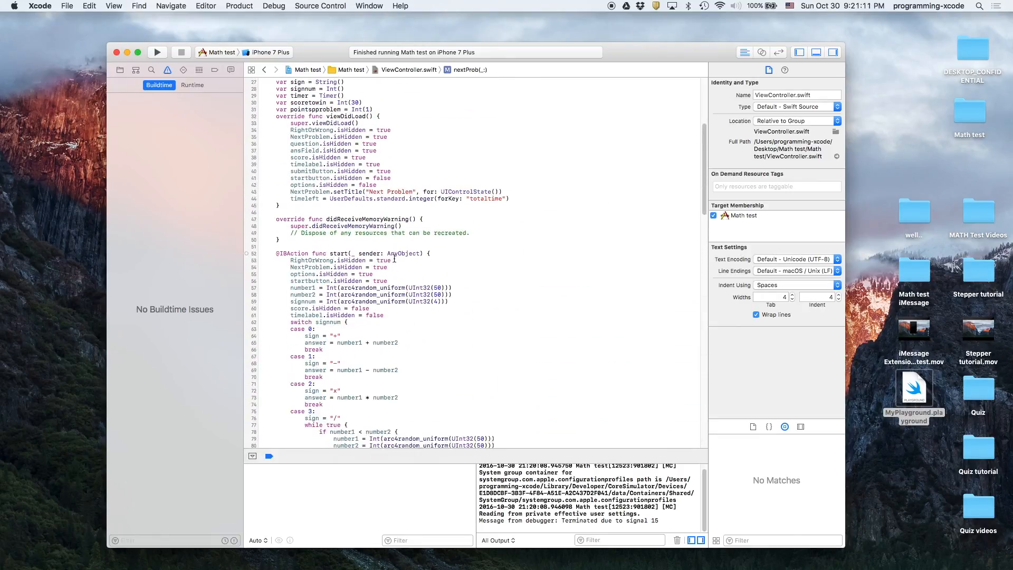
scroll("up", 3)
type("timeleft =")
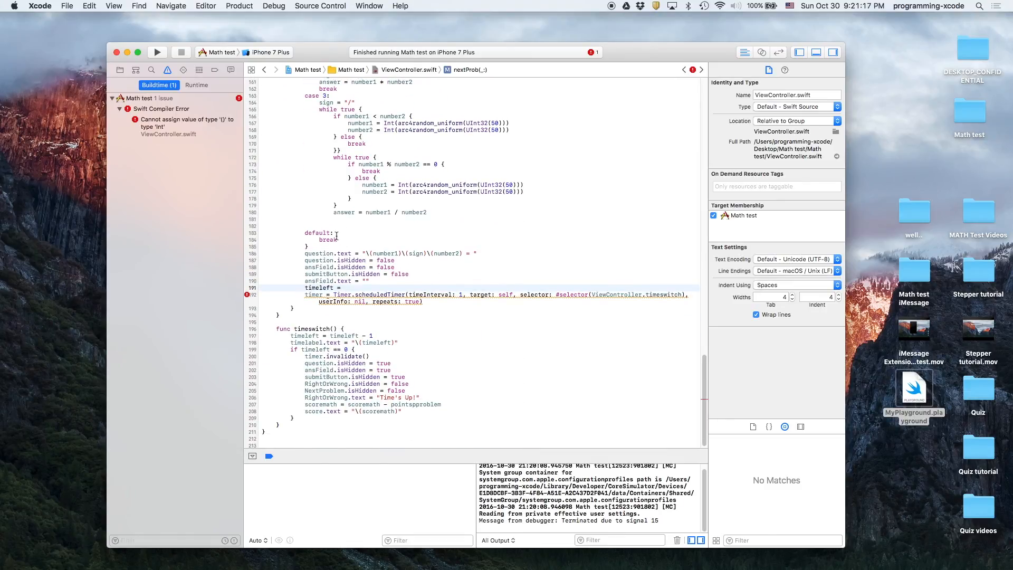
Check viewDidLoad's UserDefaults total-time line, then start 'UserDefaults' on the timeleft line.
scroll("up", 3)
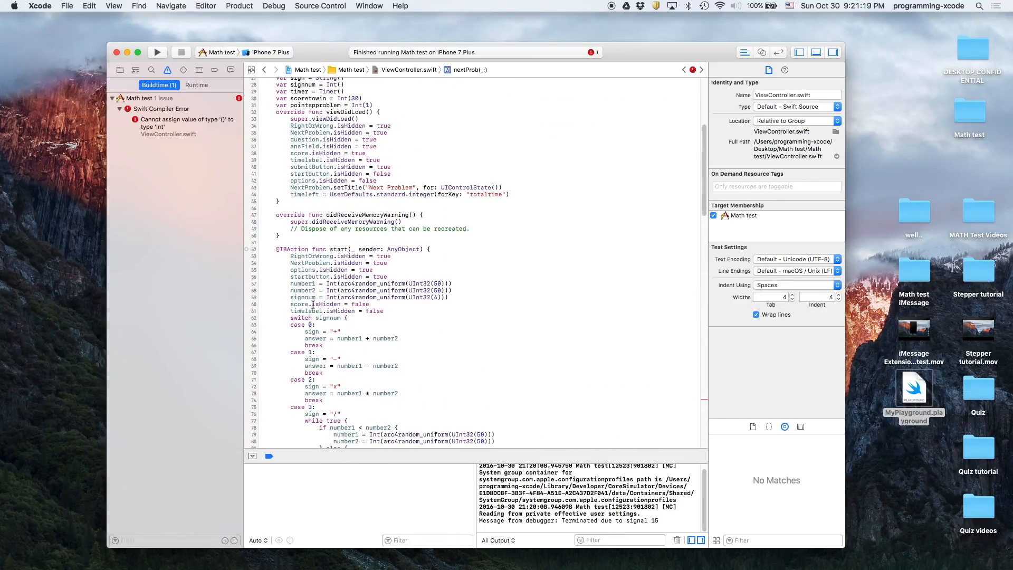
scroll("up", 3)
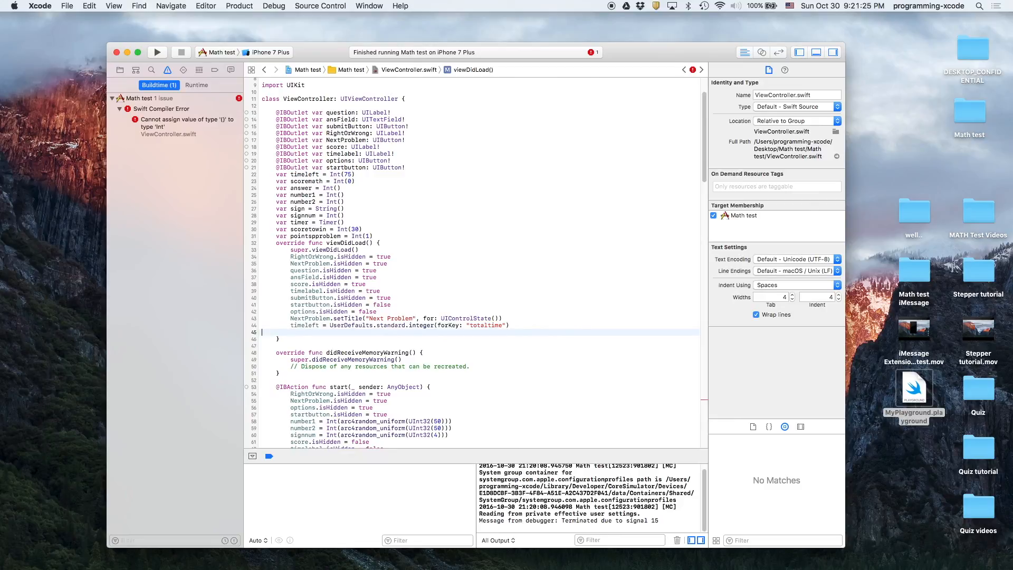
scroll("down", 3)
type("timeleft =")
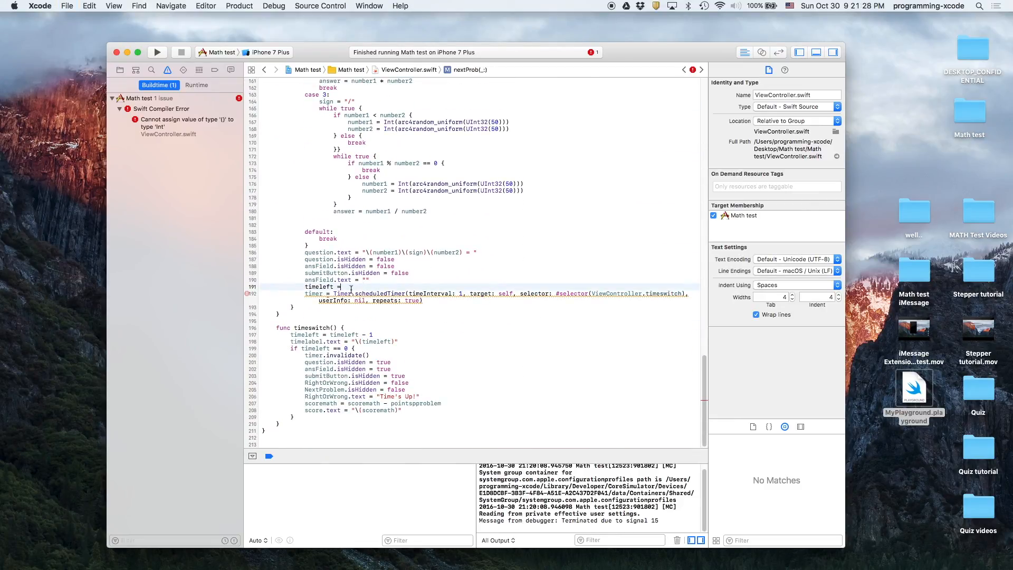
type("US")
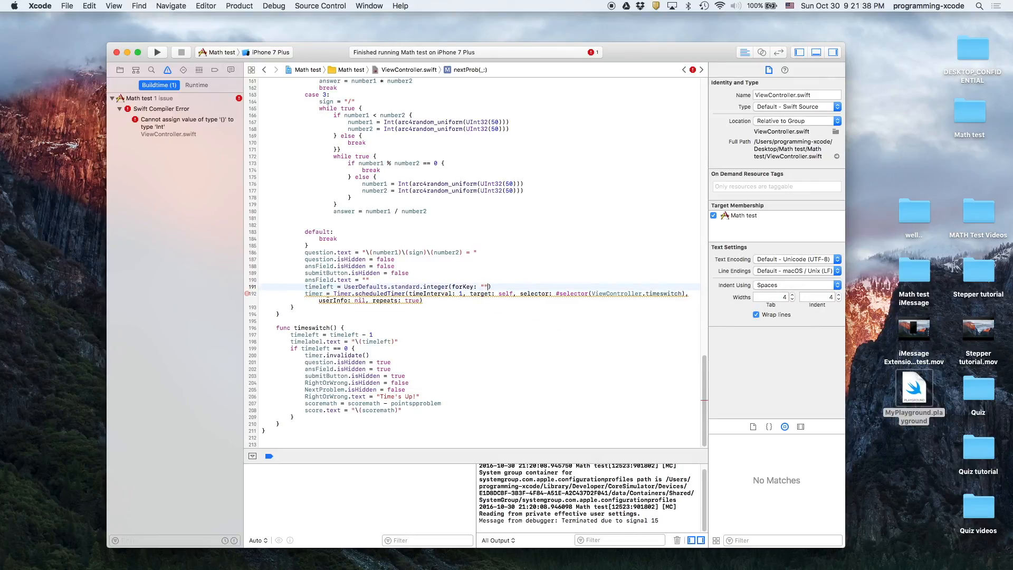
Finish timeleft = UserDefaults.standard.integer(forKey: "totaltime") and run the app again.
type("totaltime")
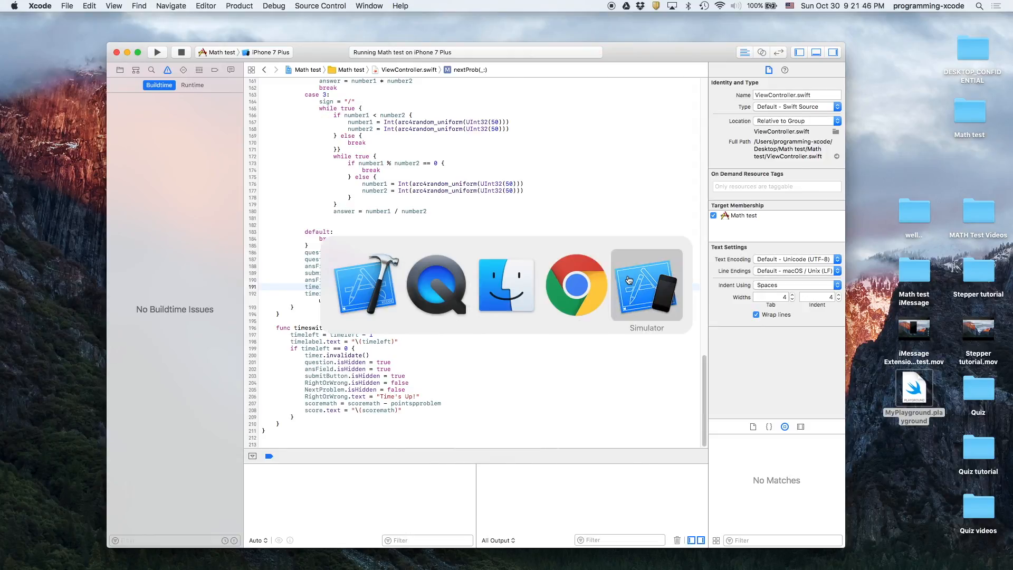
Bring Simulator forward, start the test and answer 3.125 for 25/8.
left_click(646, 284)
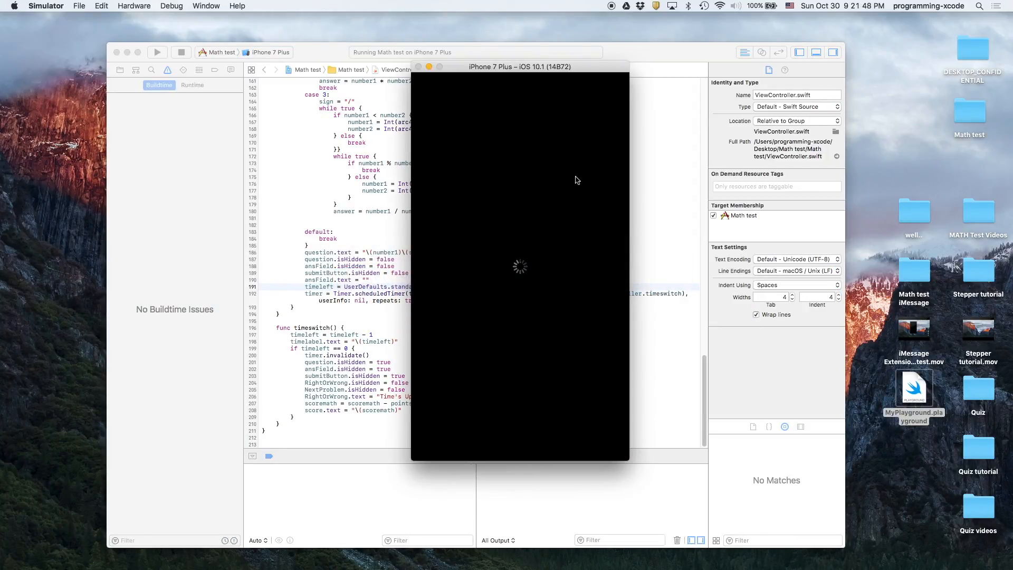
mouse_move(534, 275)
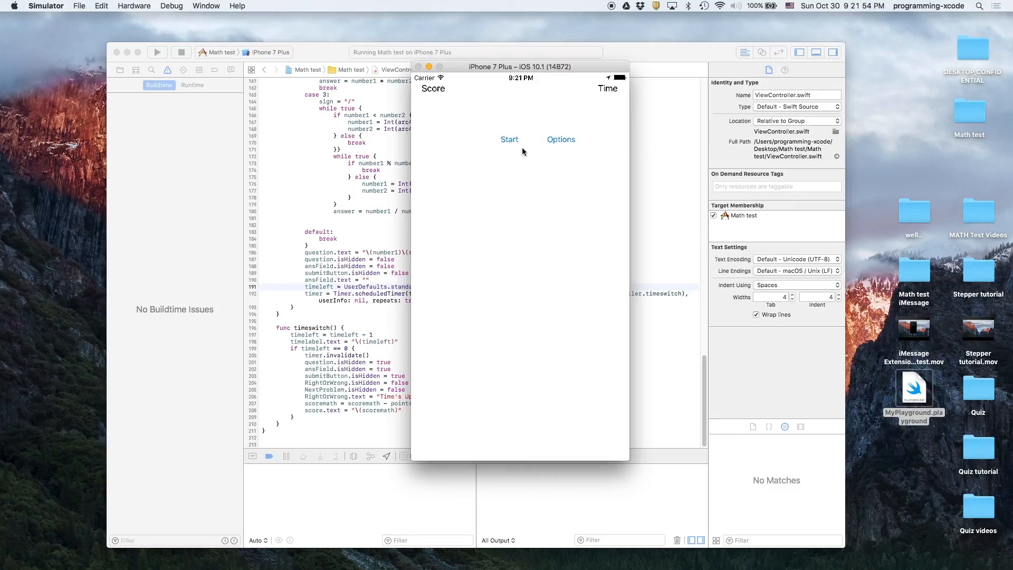
left_click(508, 139)
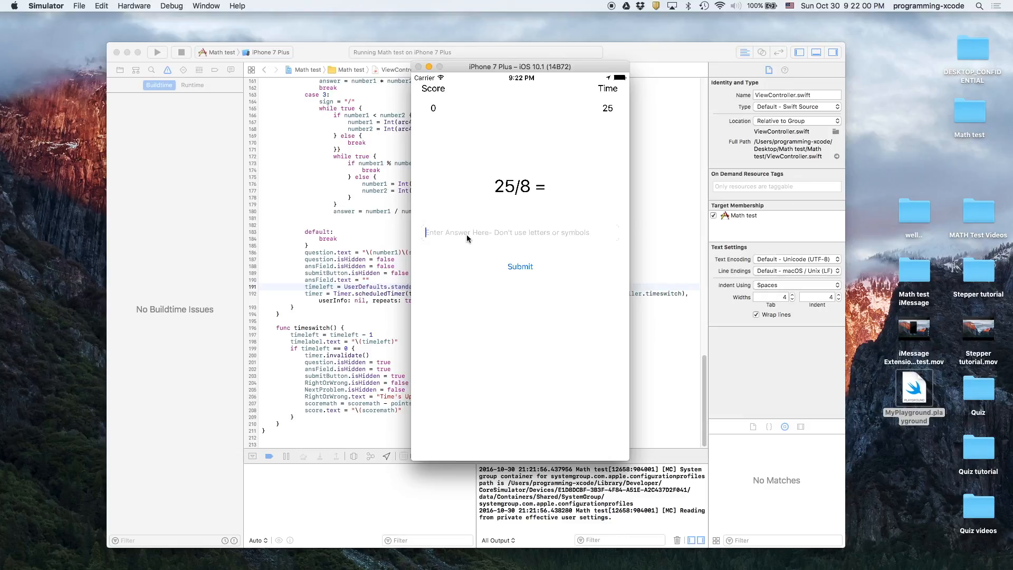
type("25")
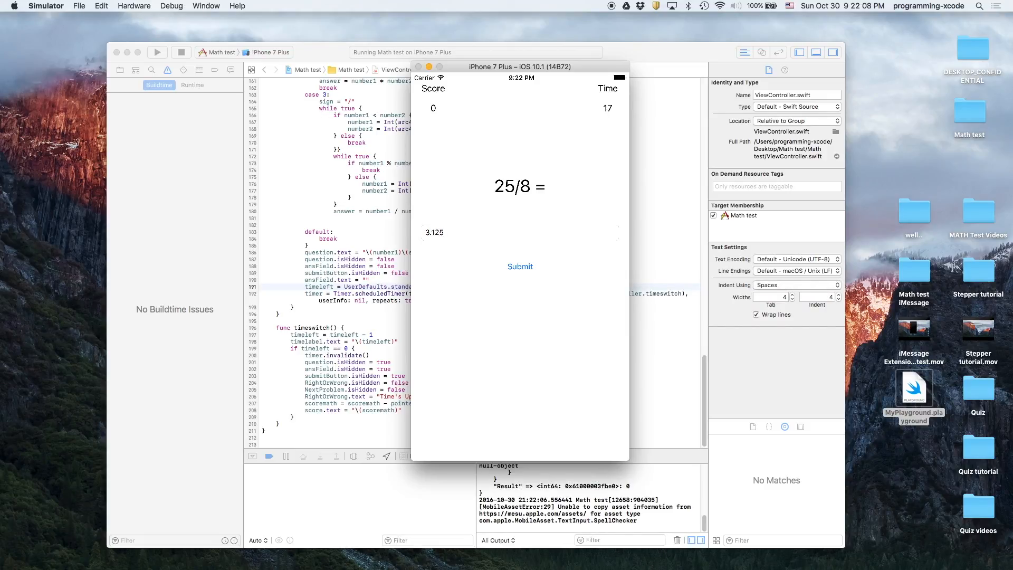
left_click(520, 266)
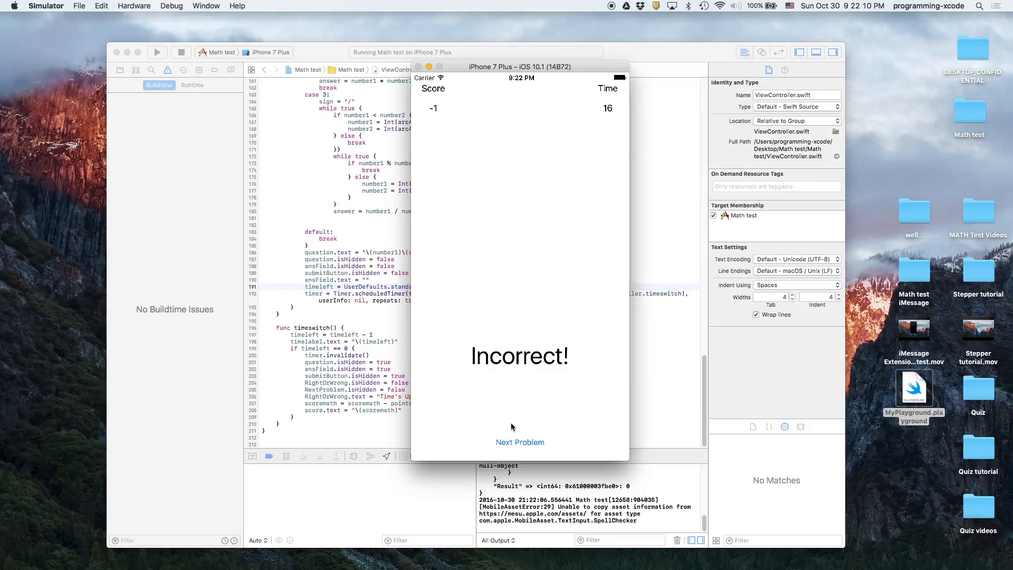
left_click(519, 442)
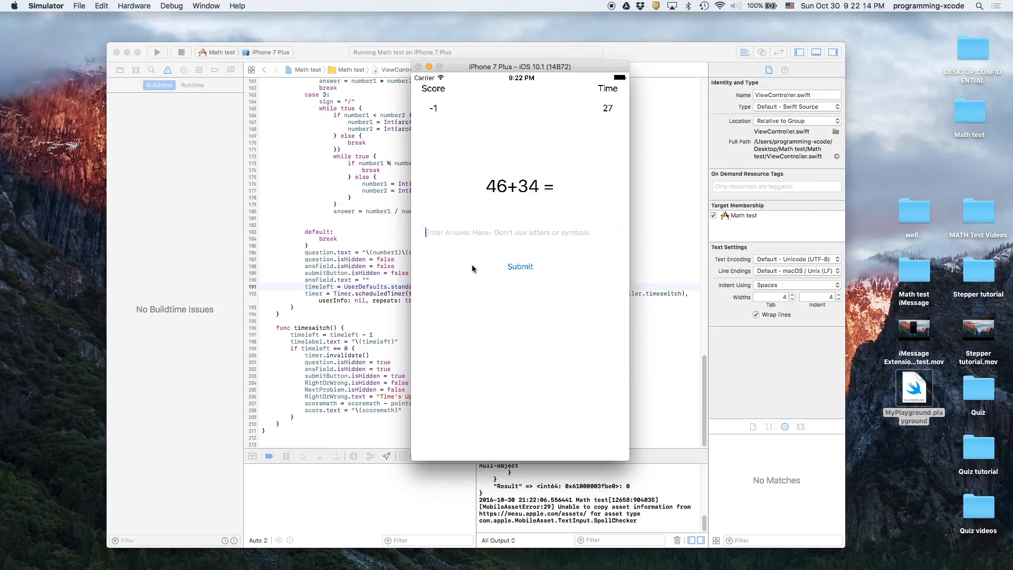
Answer 46+34, 2x19, 10 for 27-17, 44 for 15+29 and 35+23 until Next Problem crashes.
type("34536543")
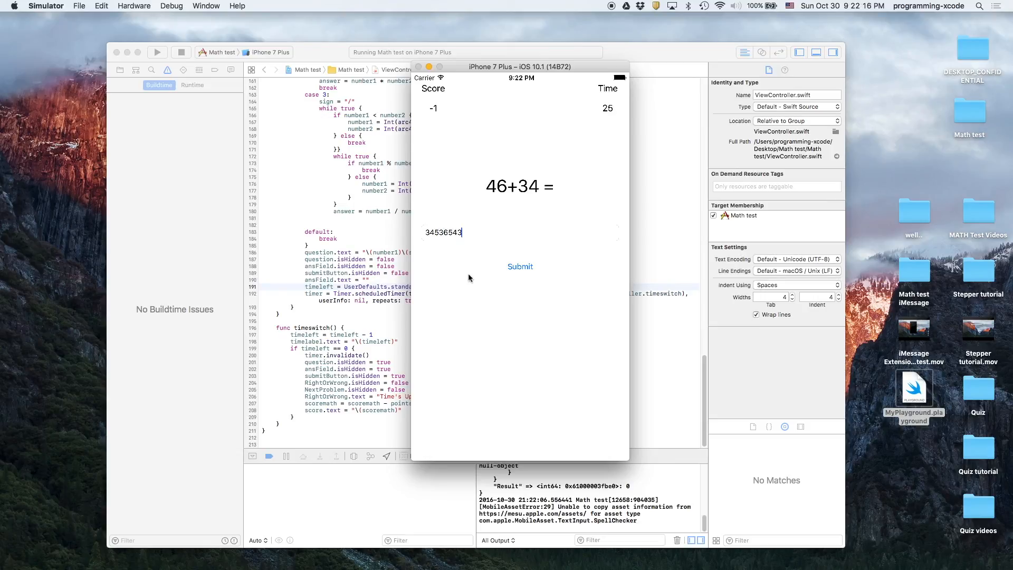
left_click(519, 266)
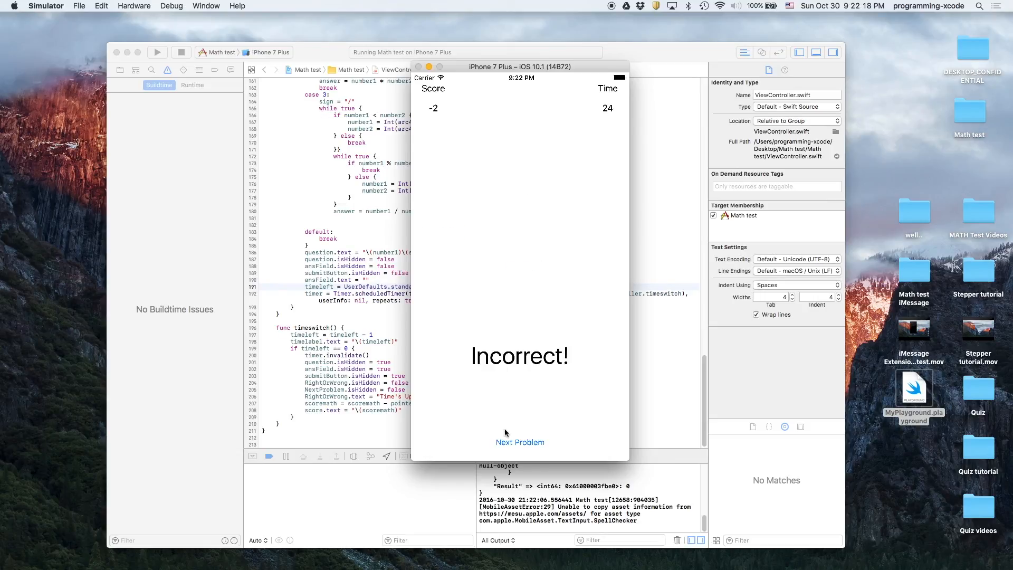
left_click(521, 442)
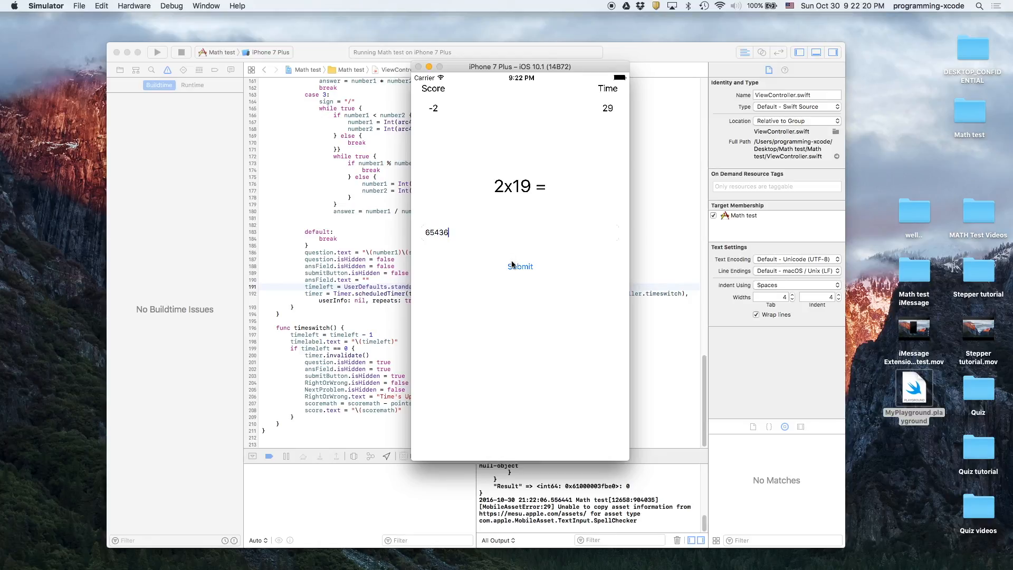
left_click(520, 266)
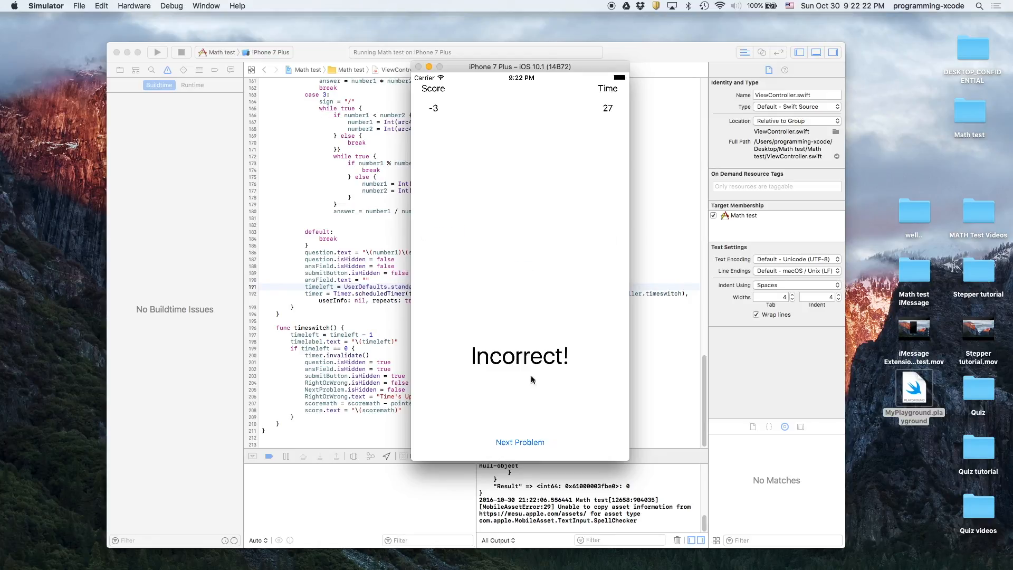
left_click(520, 442)
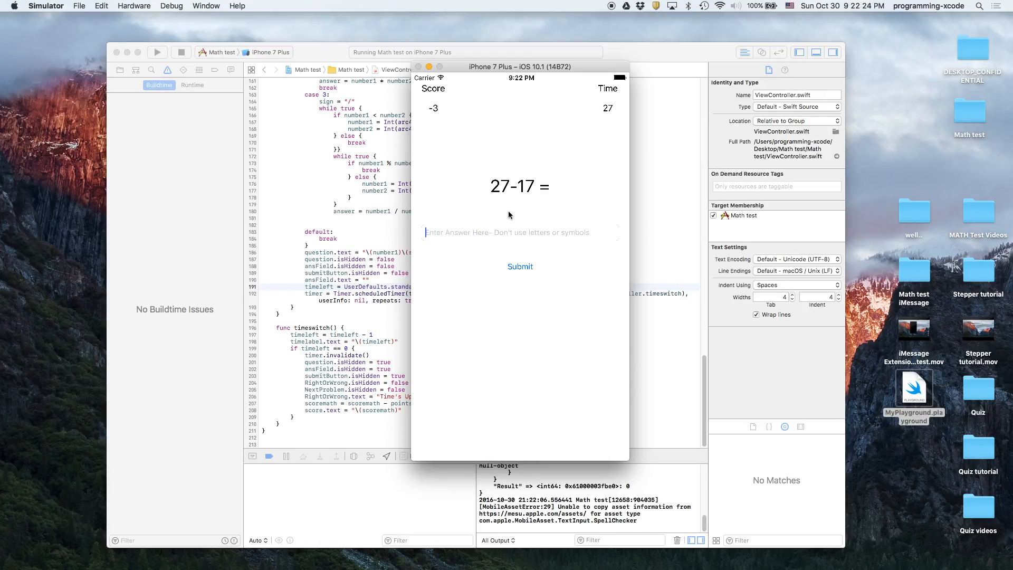
type("10")
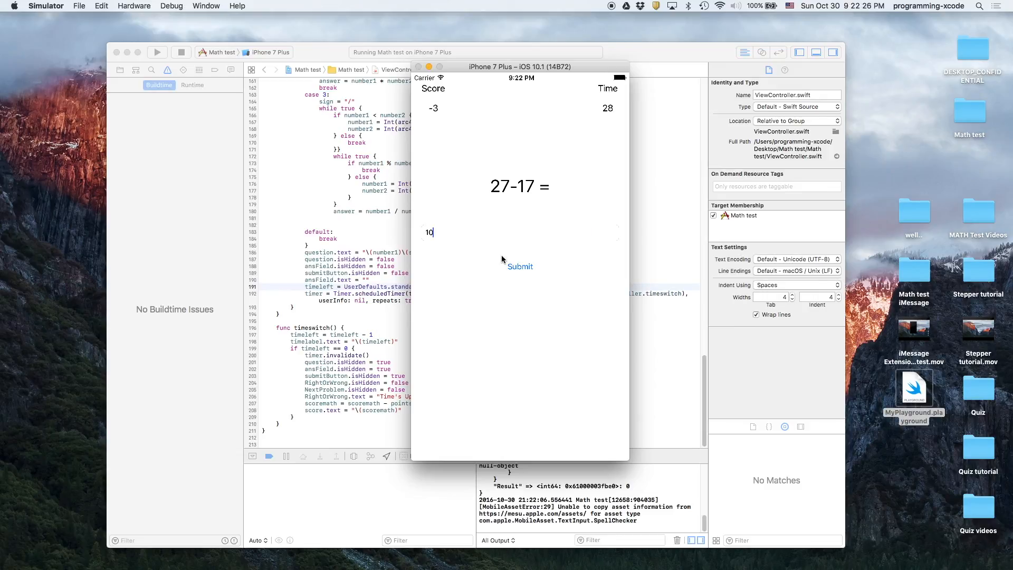
left_click(521, 266)
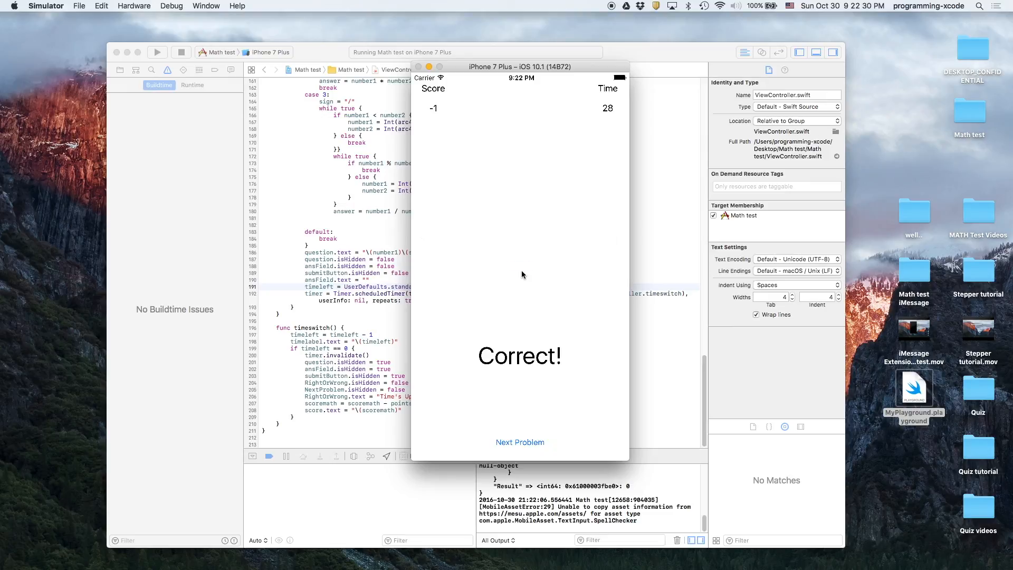
left_click(519, 442)
type("44")
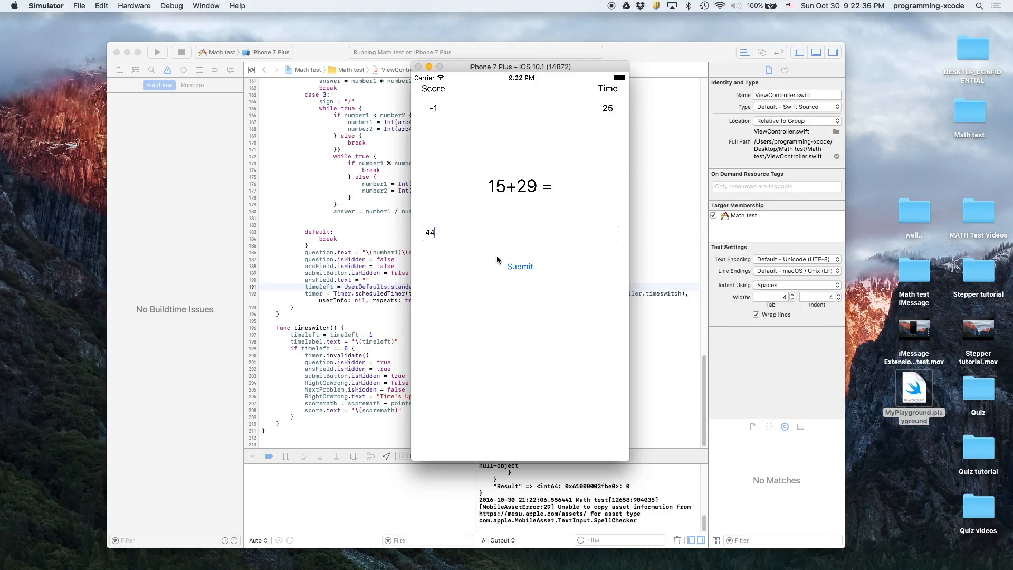
left_click(520, 266)
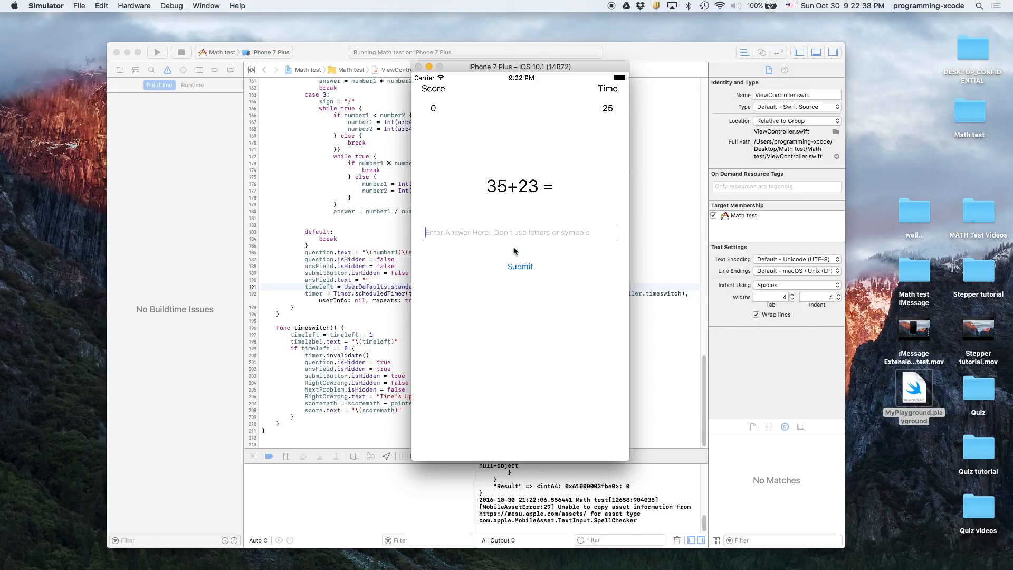
left_click(520, 265)
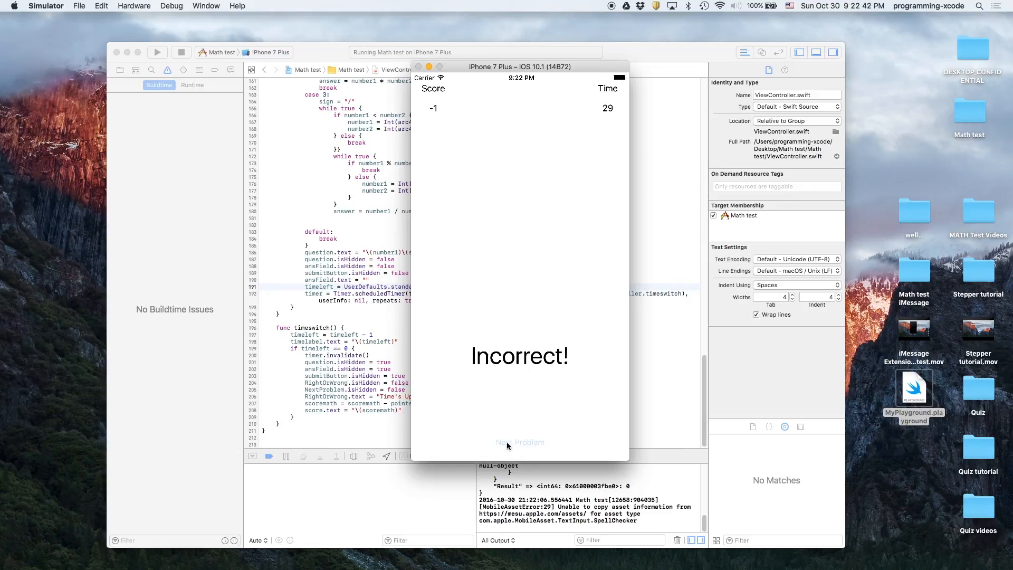
left_click(520, 442)
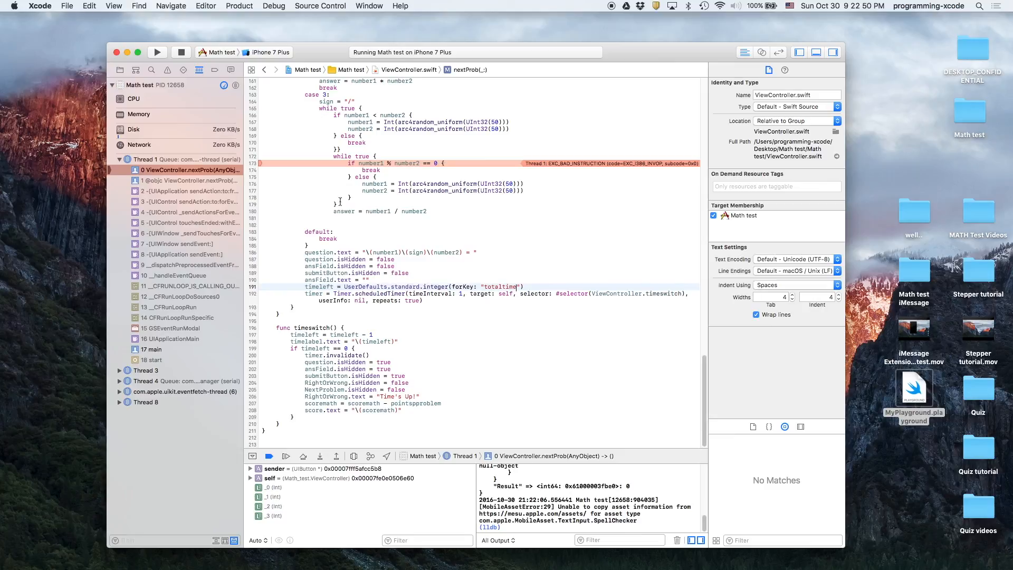
Add 'break' under nextProb's division answer line and relaunch the app.
type("break")
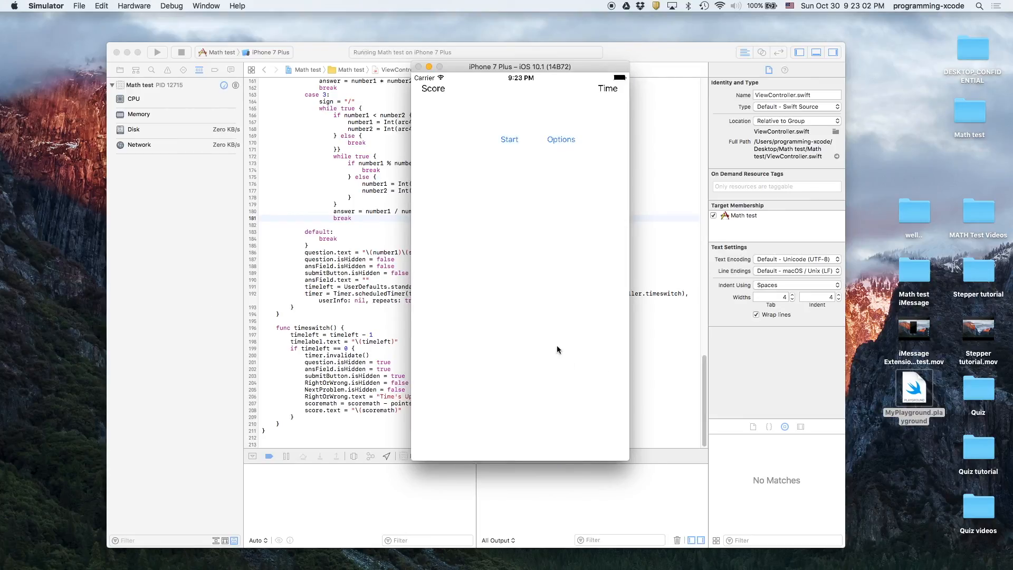
Start the test and answer 39x4, 20x41, 6x2, 38x20, 10x16 and 33-36.
left_click(509, 139)
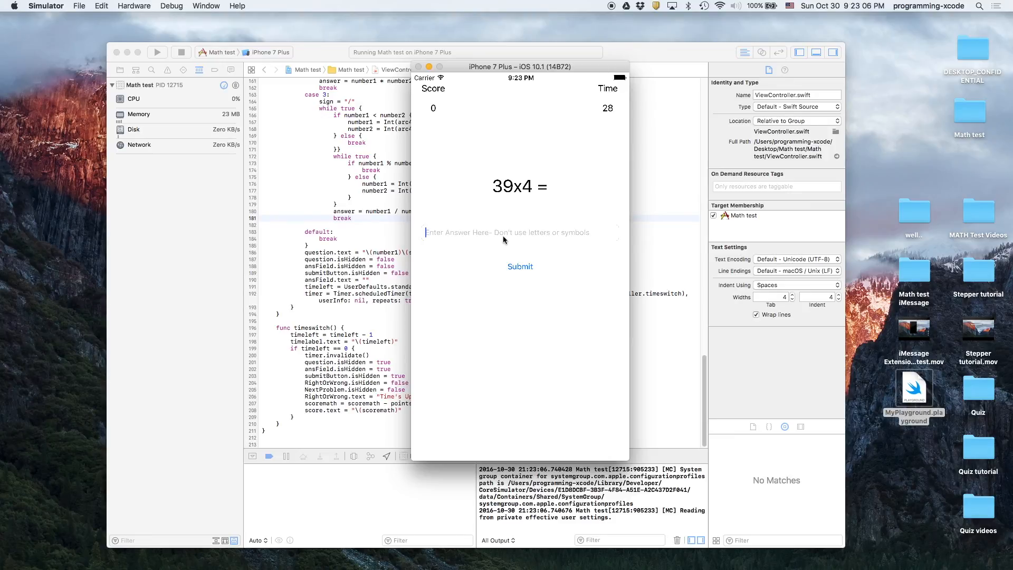
left_click(520, 266)
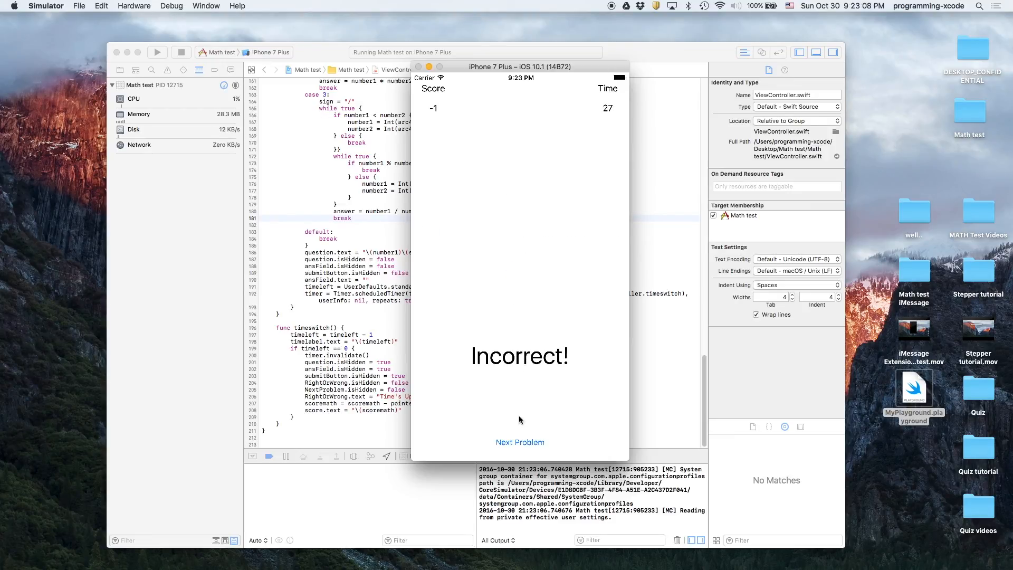
left_click(519, 442)
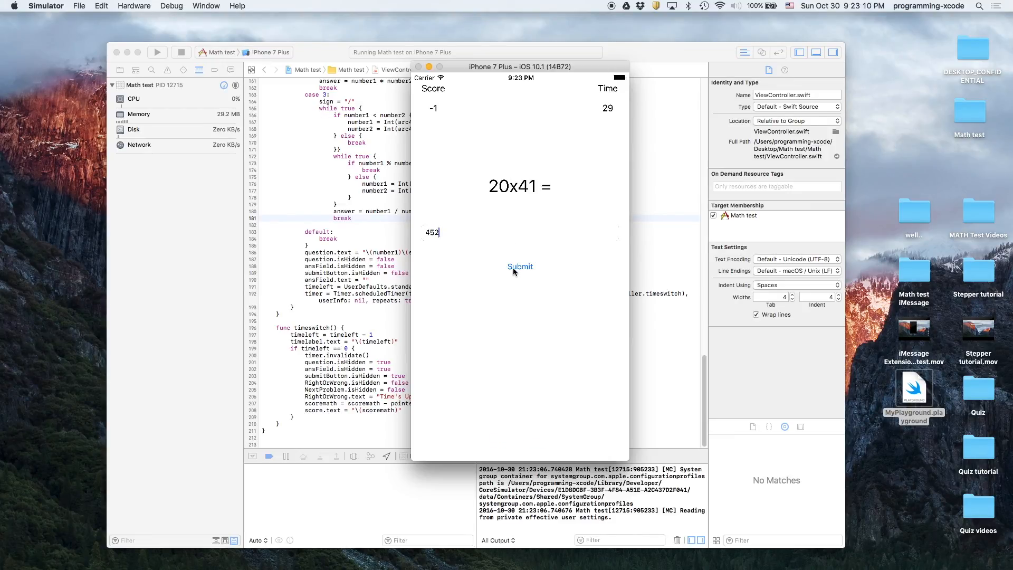
left_click(520, 266)
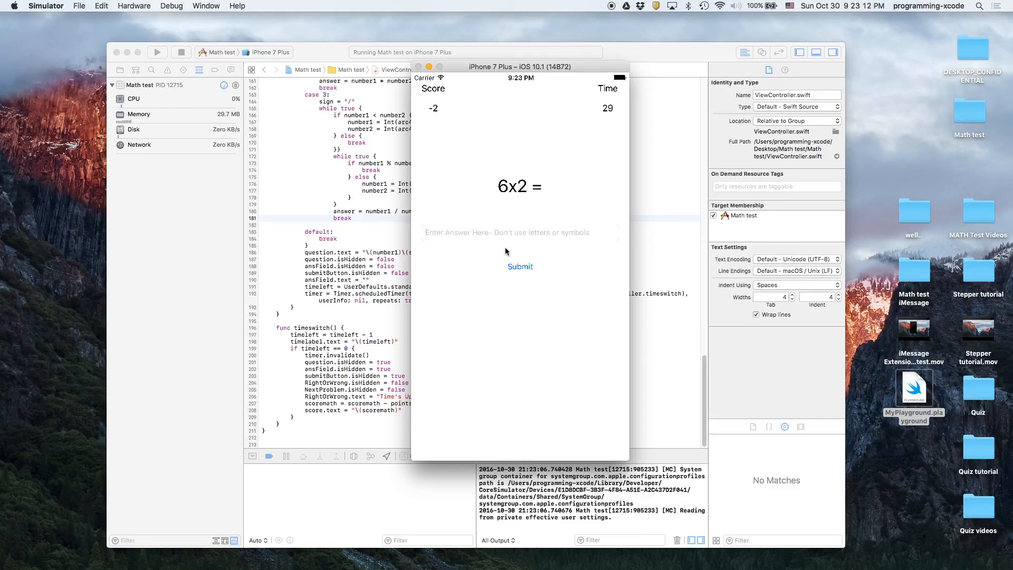
type("452")
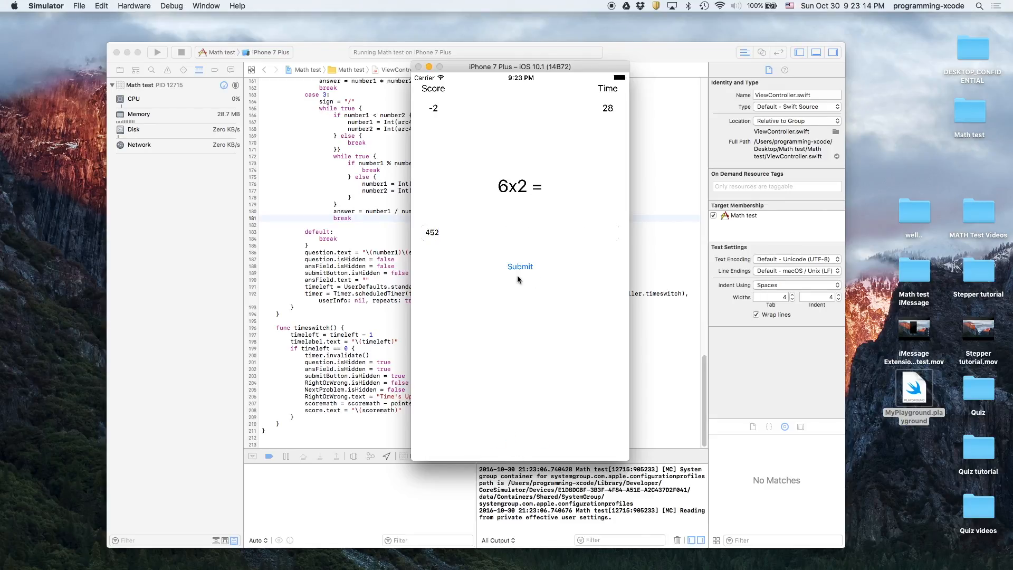
left_click(519, 266)
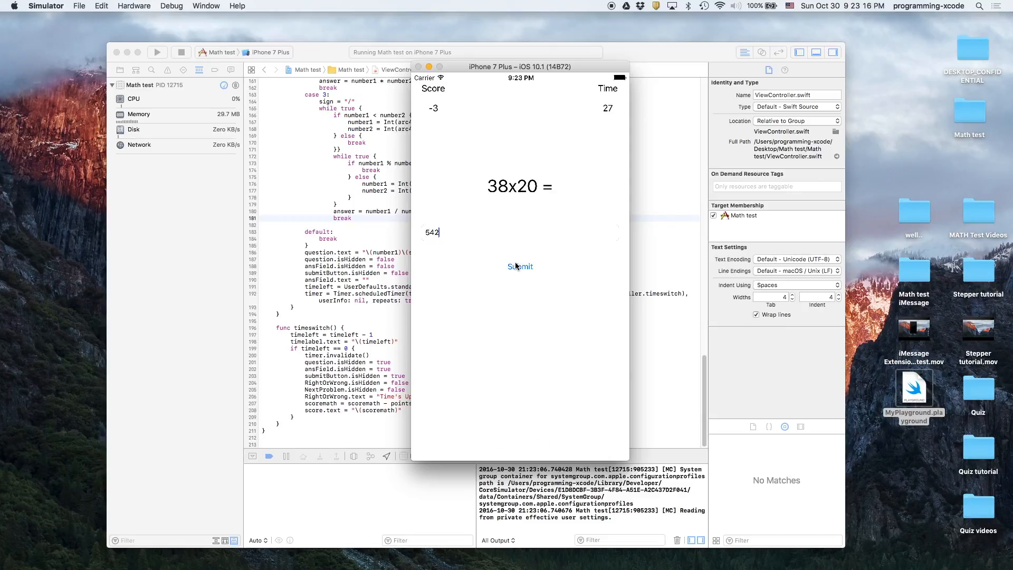
left_click(520, 266)
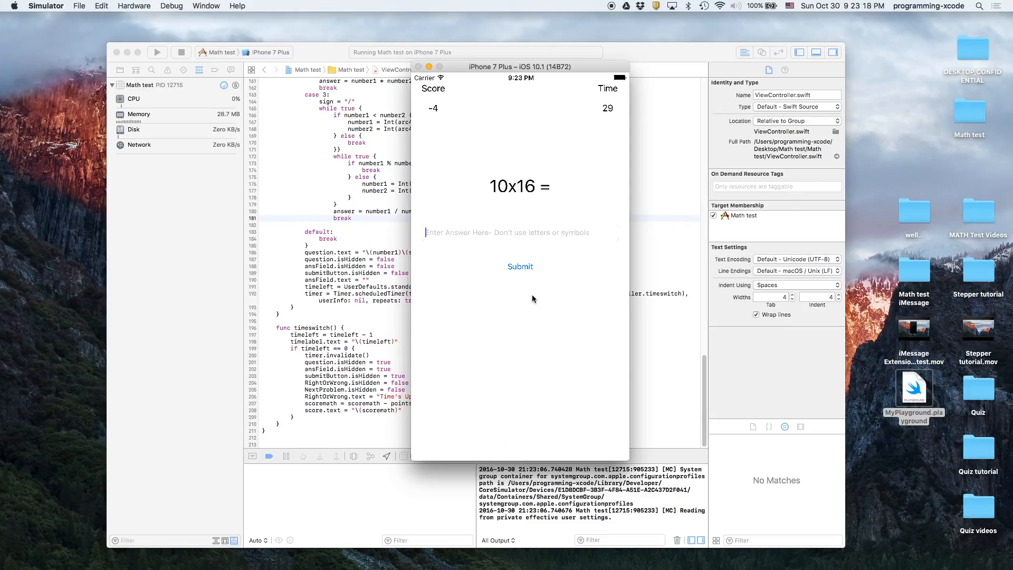
left_click(519, 266)
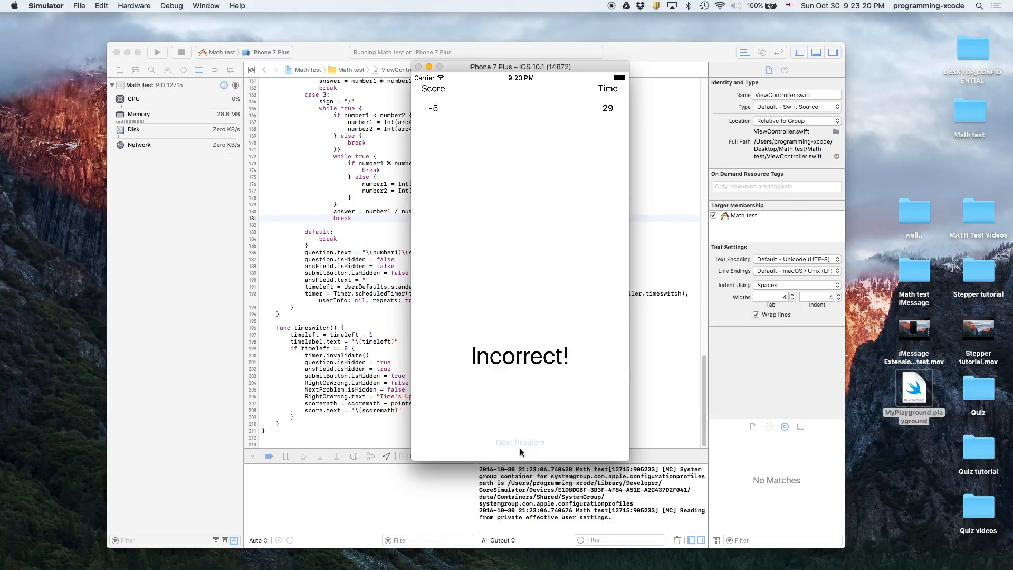
left_click(519, 442)
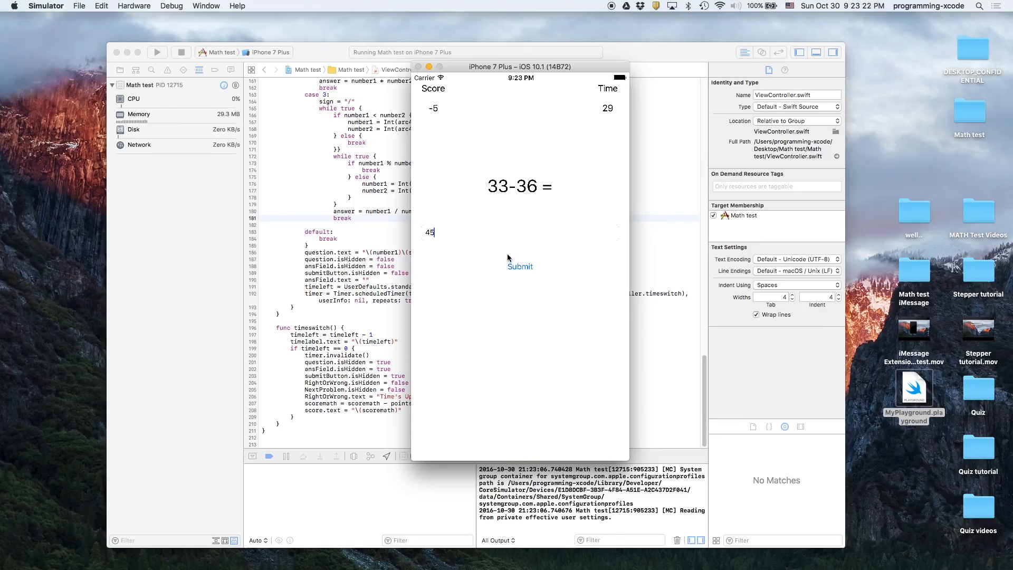
left_click(520, 265)
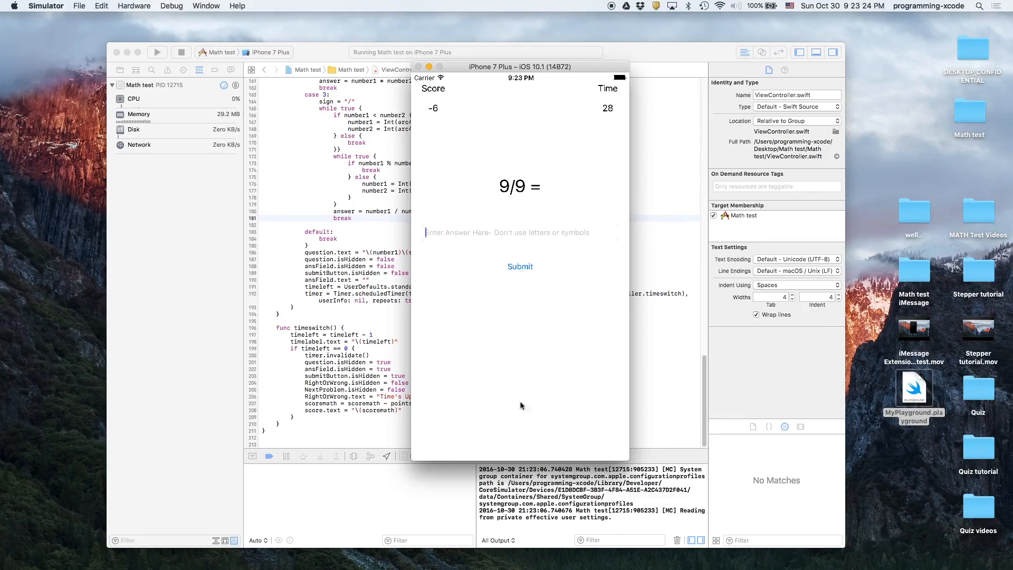
Answer 1 for 9/9, 30-4, 1 for 35/35, 17-13, 21+40 and 21-6.
type("1")
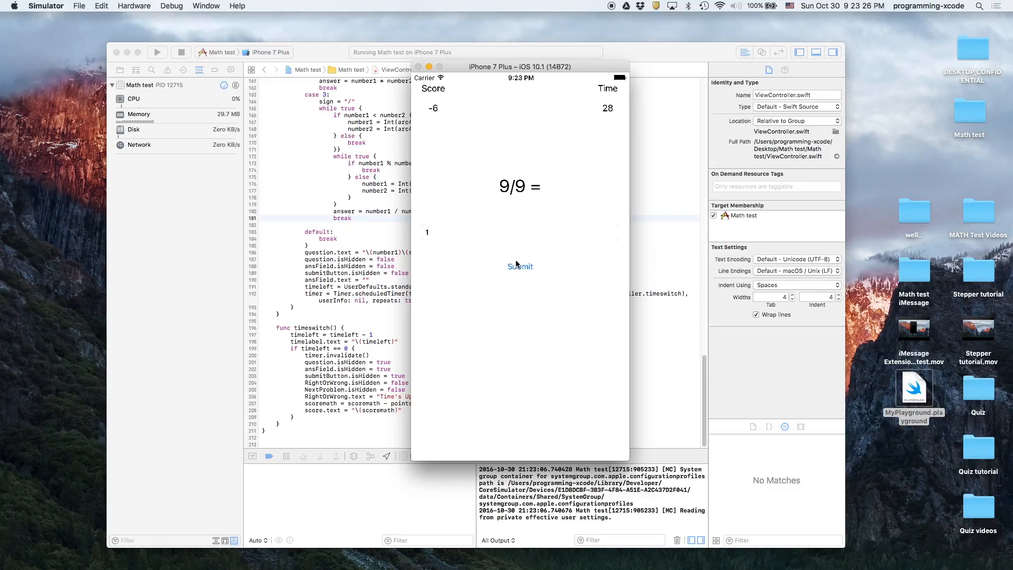
left_click(520, 266)
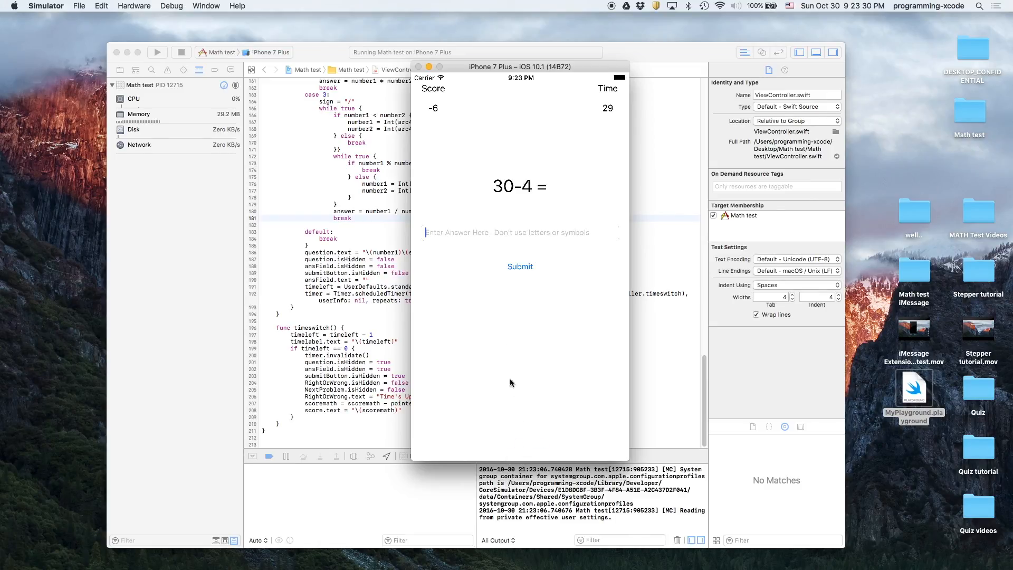
left_click(520, 266)
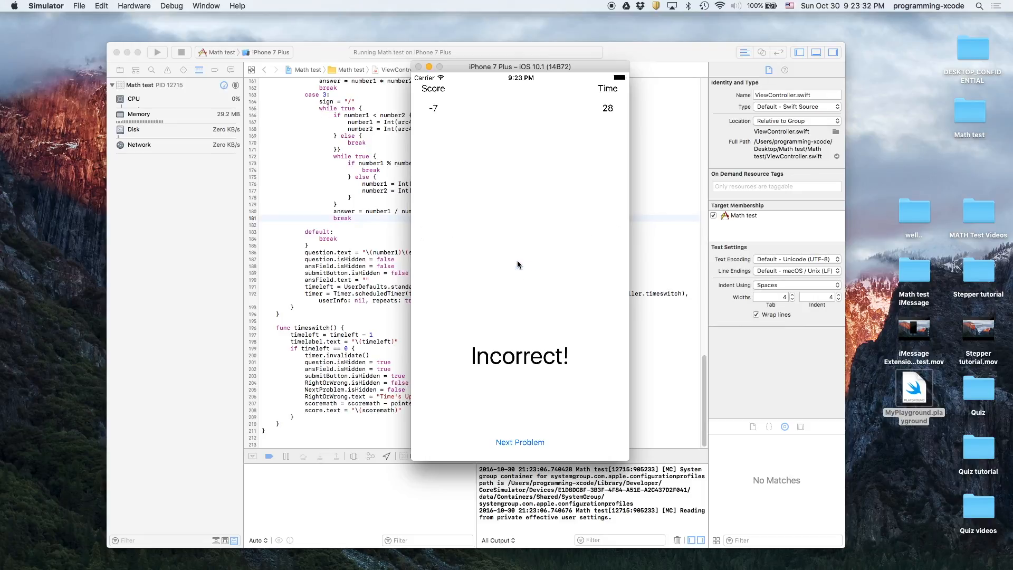
left_click(520, 442)
type("1")
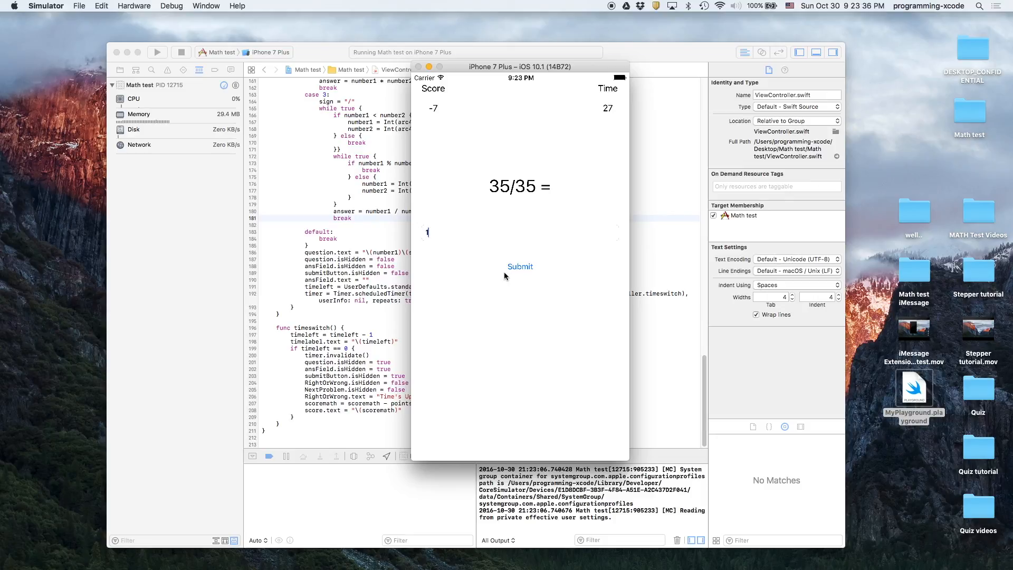
left_click(521, 266)
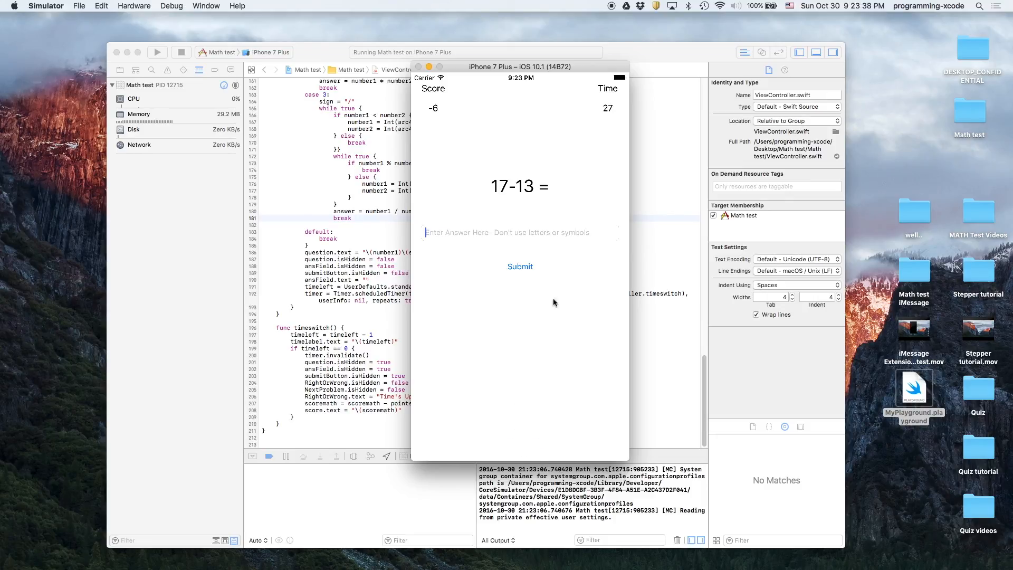
left_click(519, 266)
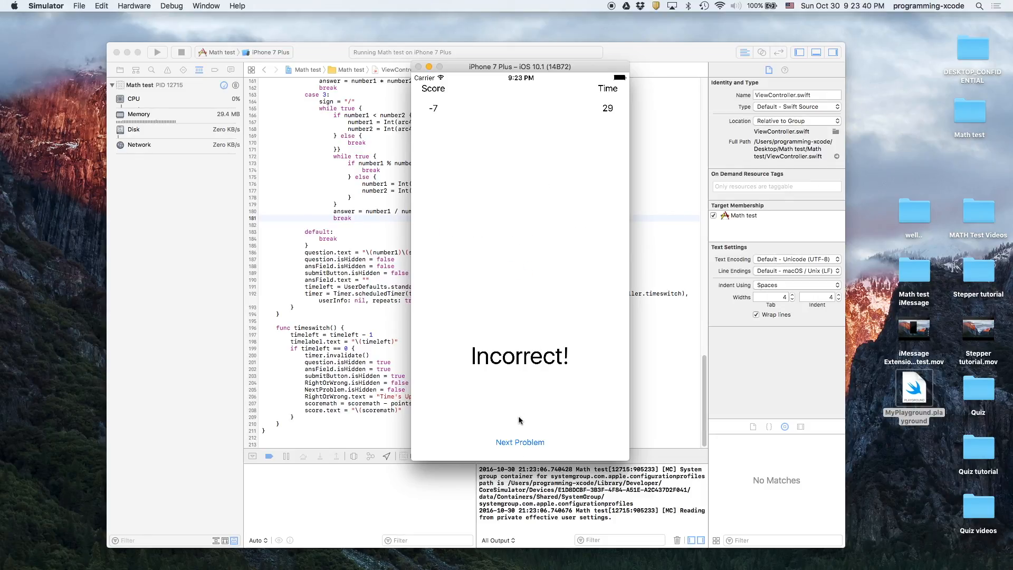
left_click(519, 442)
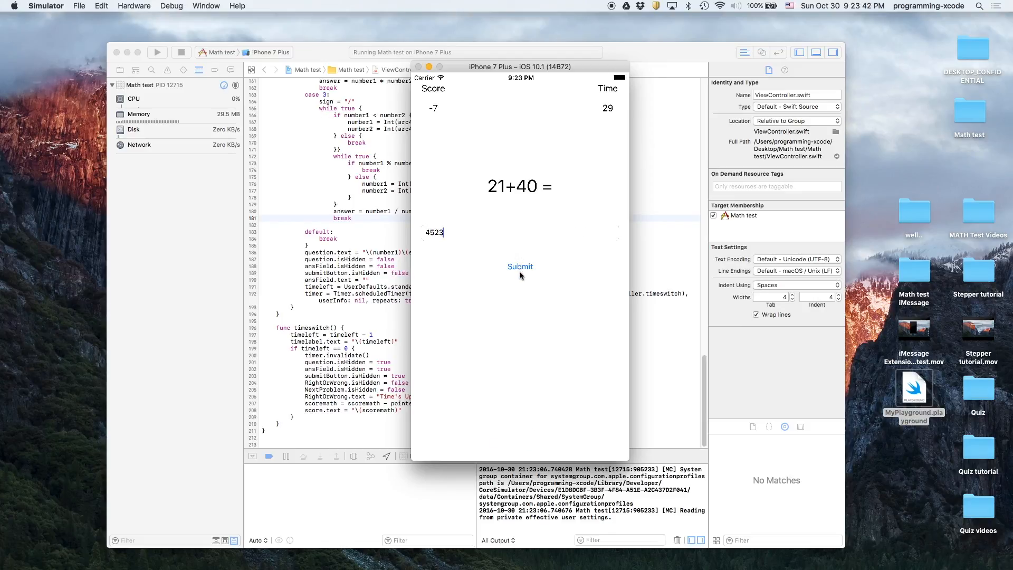
left_click(520, 266)
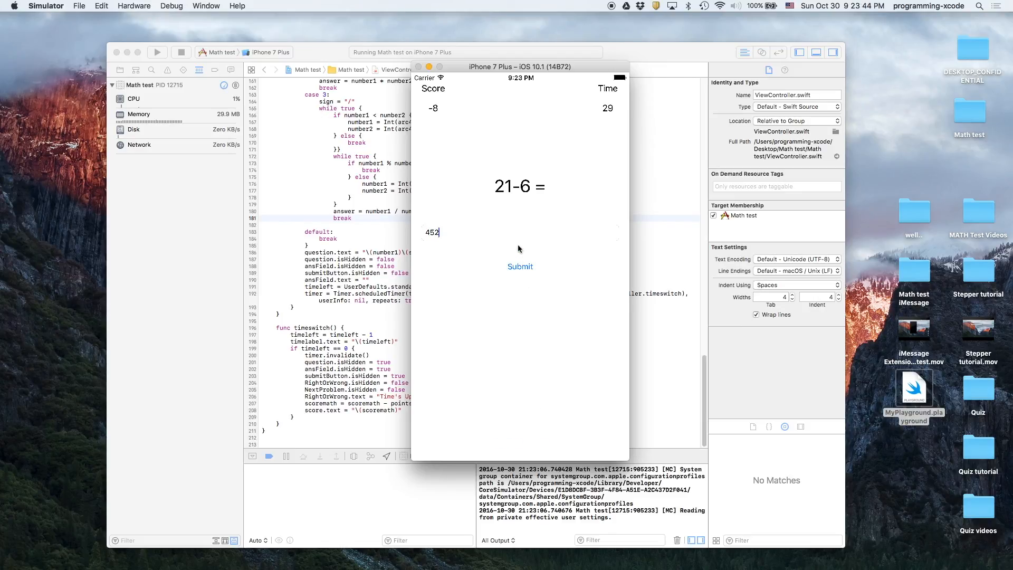
left_click(519, 266)
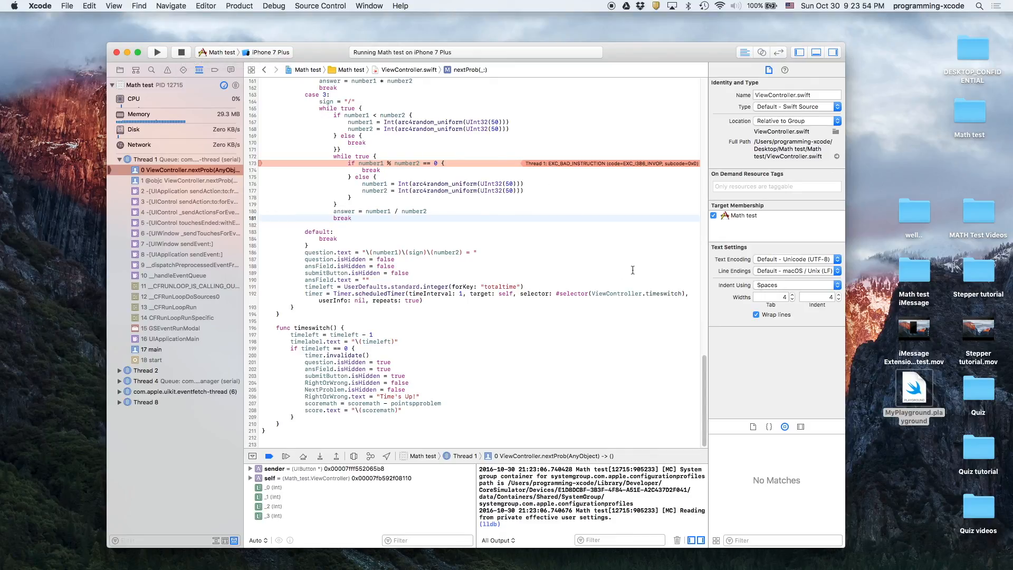
mouse_move(612, 234)
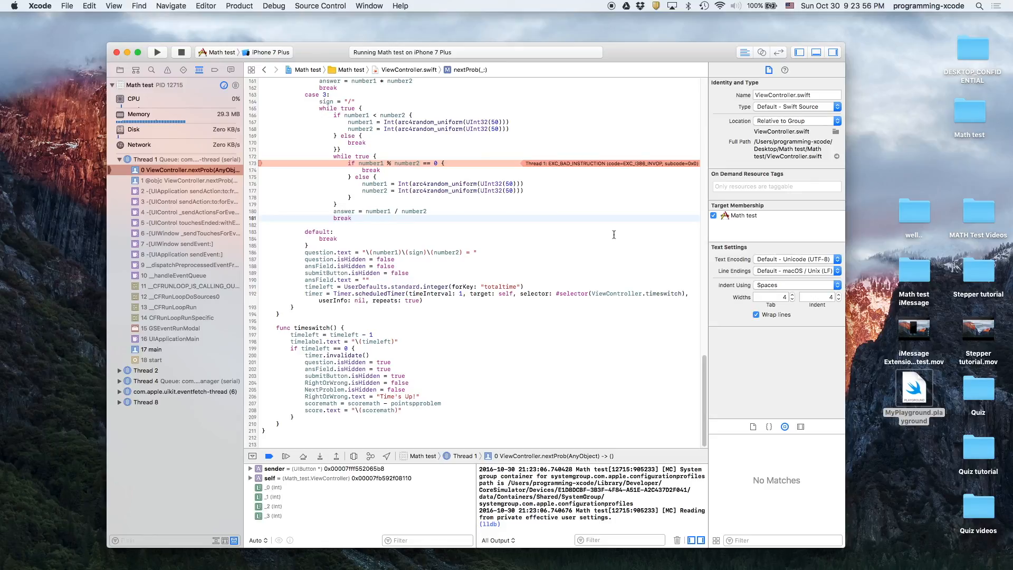